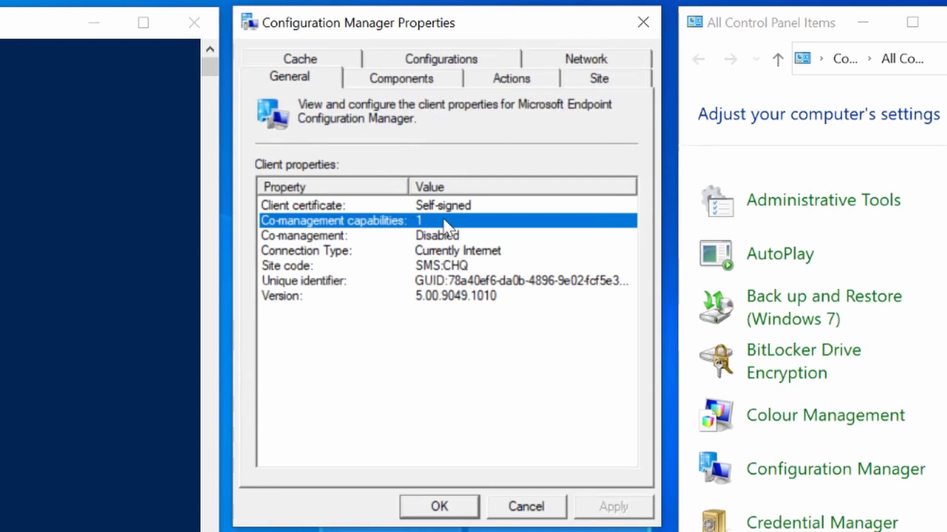
# Review CoMgmtSettingsProd's Enablement settings (Pilot auto enrollment to Co-Managed Devices), then go to Assets and Compliance.
pyautogui.click(333, 236)
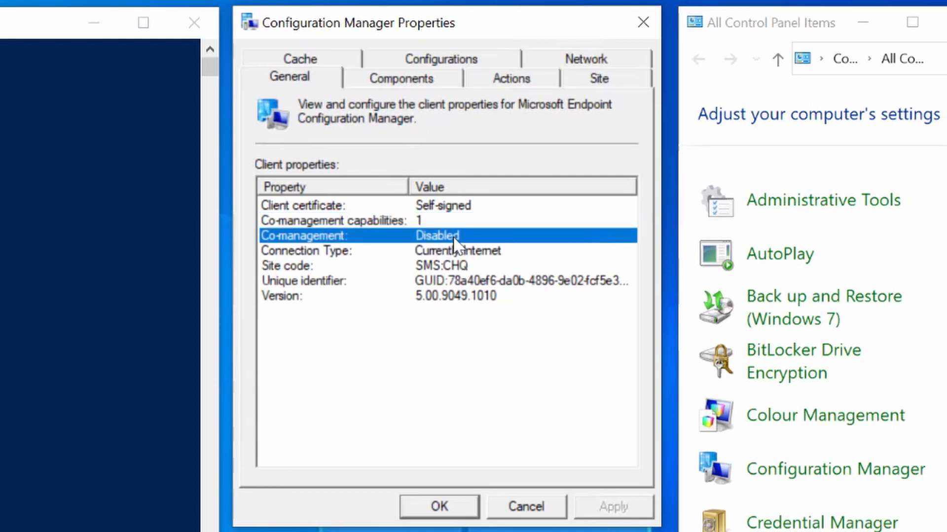
pyautogui.moveTo(456, 248)
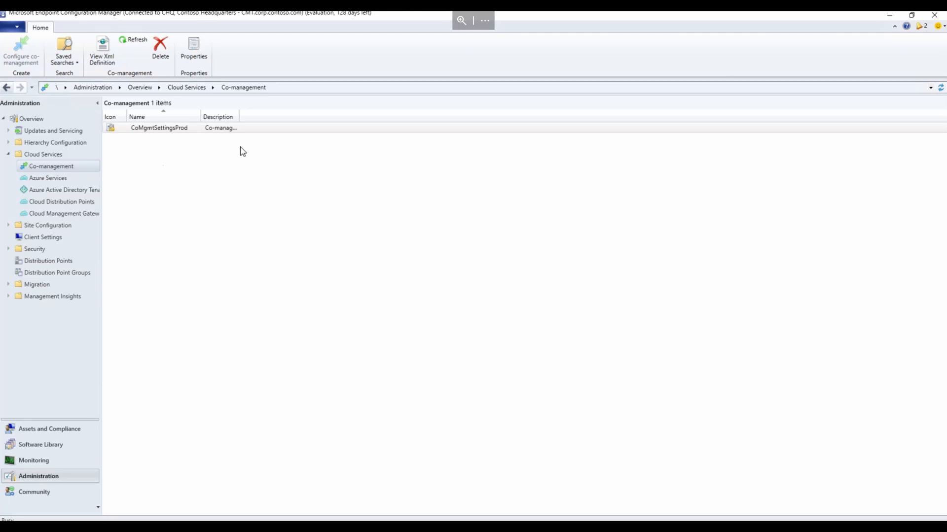
pyautogui.click(159, 127)
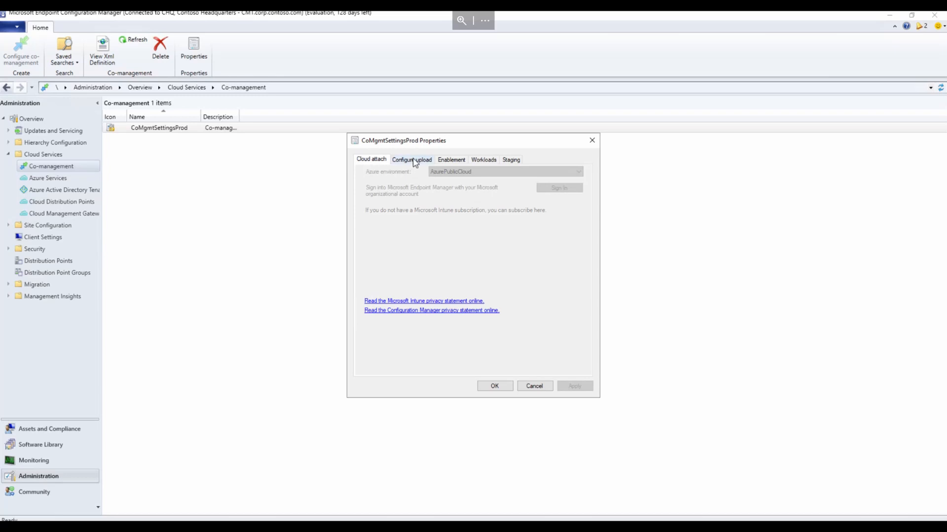
pyautogui.click(450, 160)
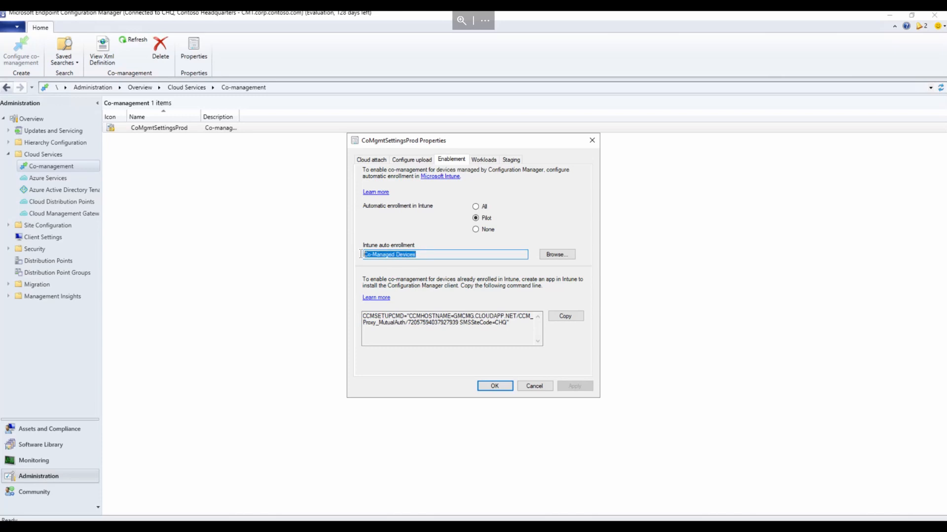
pyautogui.moveTo(132, 235)
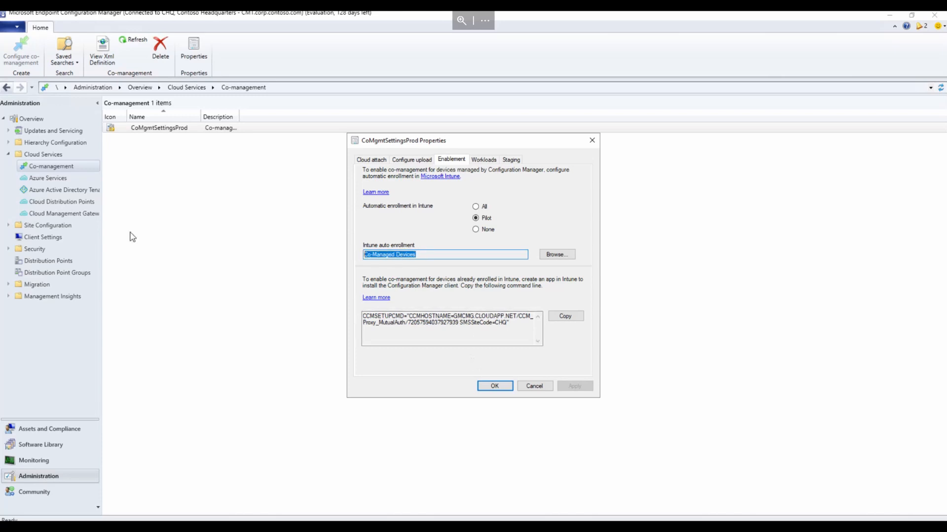
pyautogui.click(49, 429)
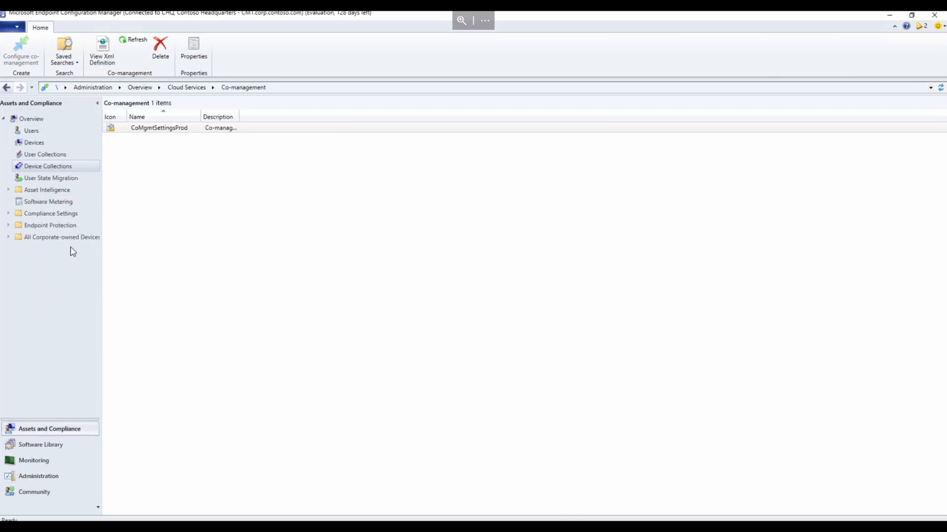
# Check the Co-Managed Devices collection and its member device MININT-HFQA46V.
pyautogui.click(48, 166)
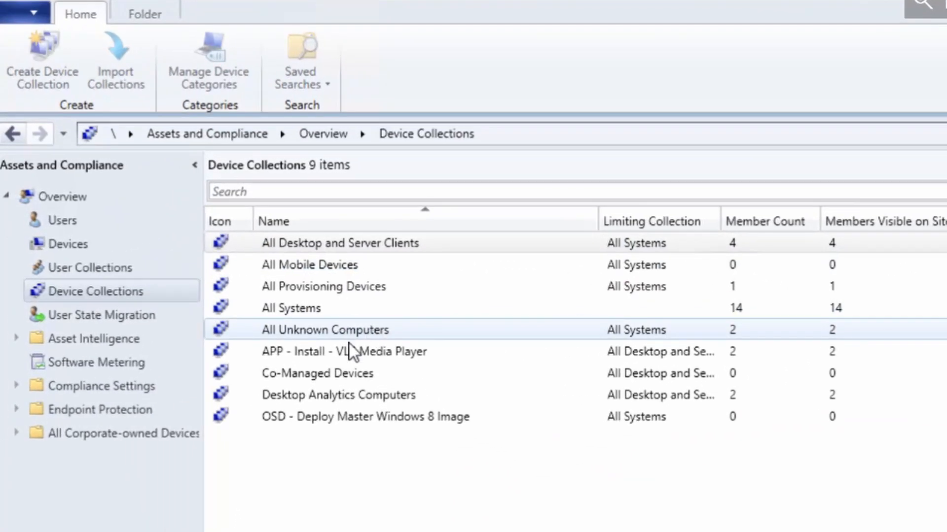
pyautogui.click(316, 372)
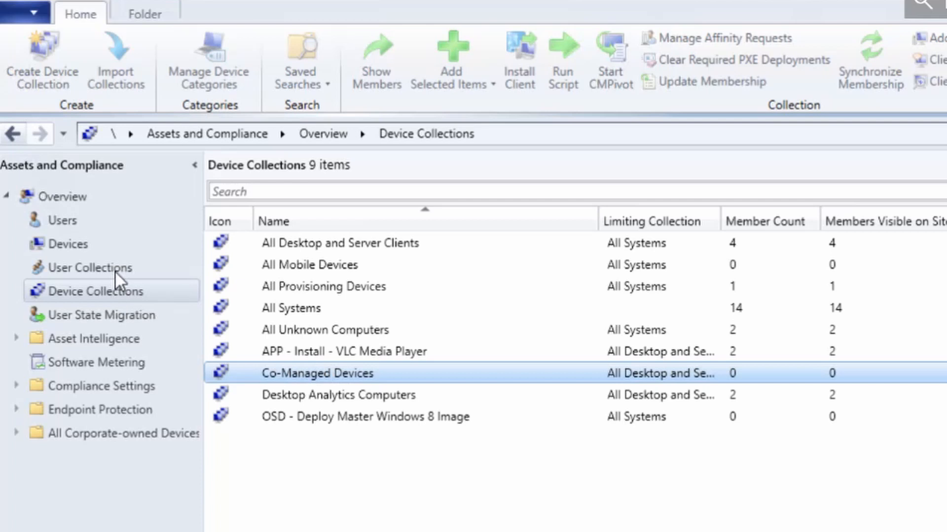
pyautogui.moveTo(69, 244)
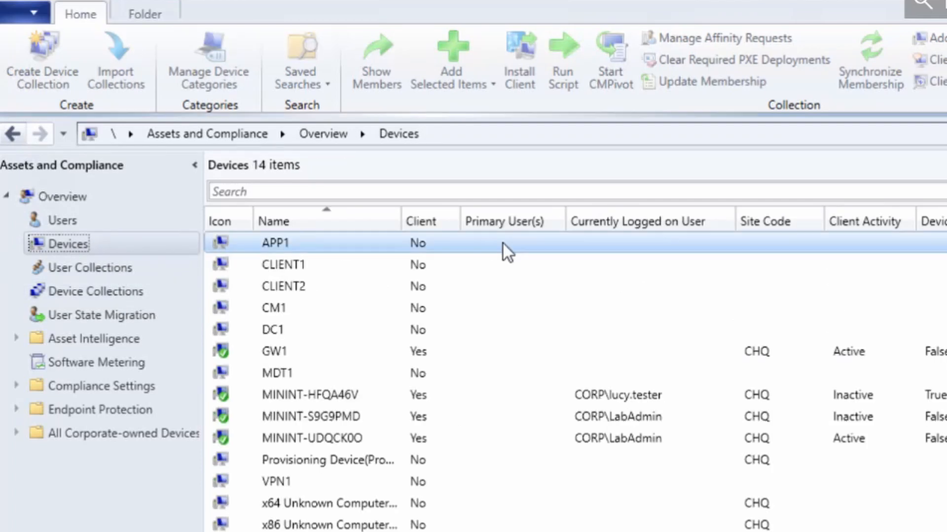
pyautogui.click(313, 395)
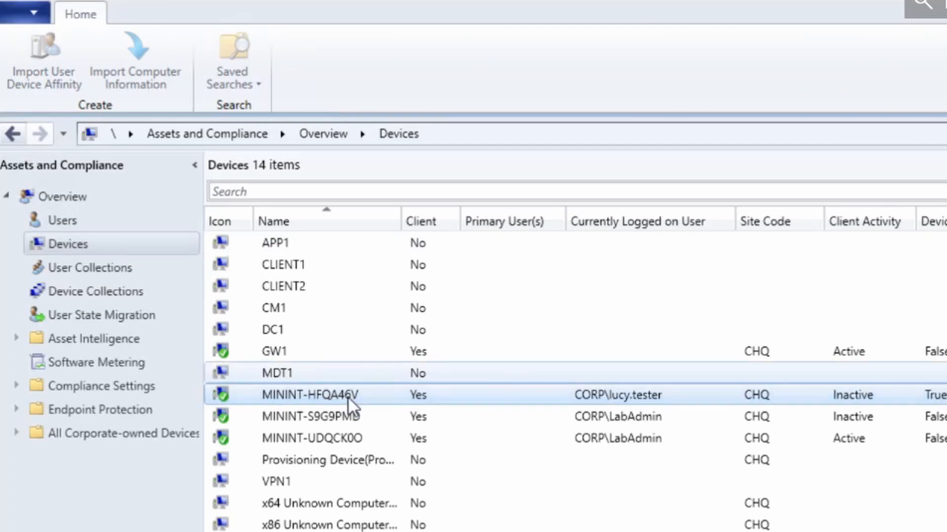
pyautogui.moveTo(324, 399)
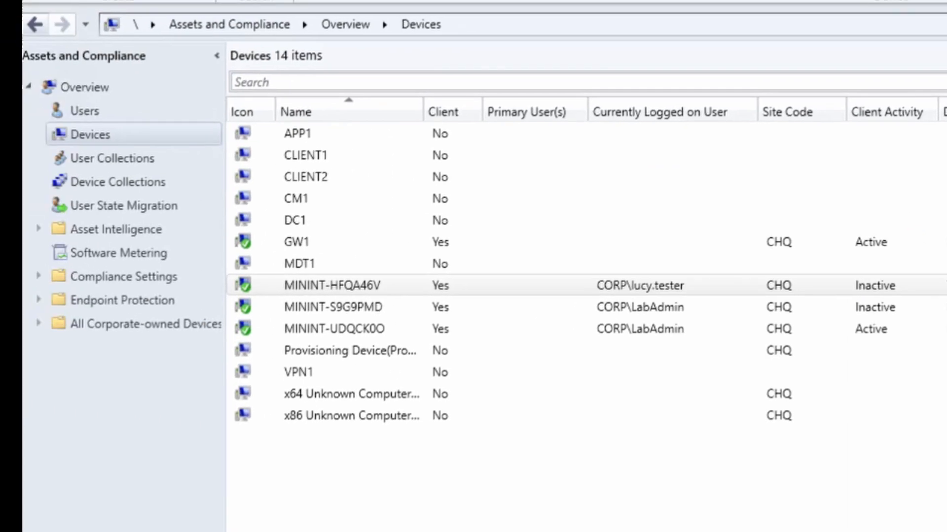
pyautogui.moveTo(127, 181)
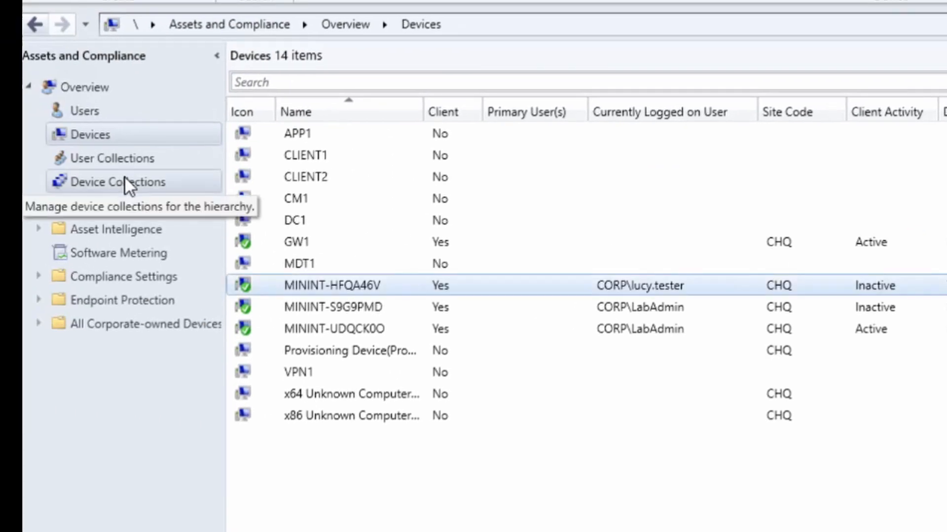
pyautogui.click(116, 182)
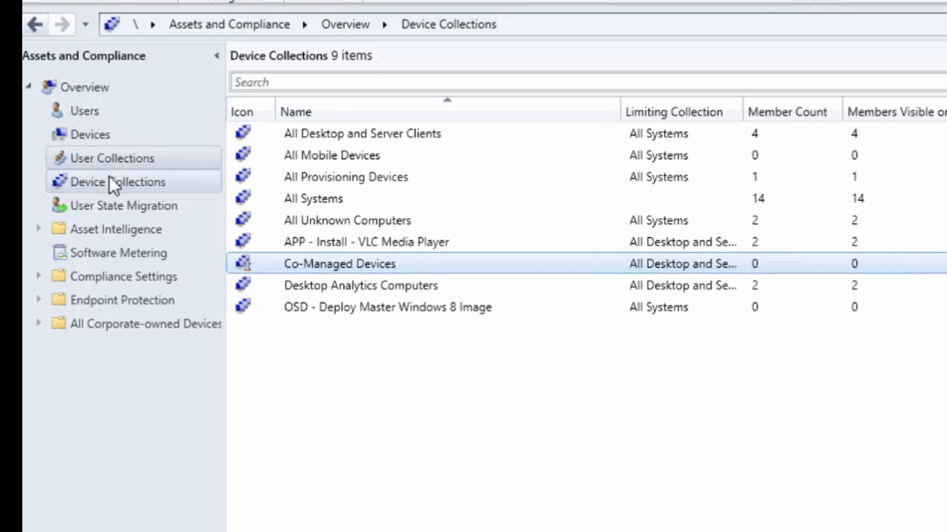
# Refresh the device collections until Co-Managed Devices shows 1 member, then select it.
pyautogui.click(112, 157)
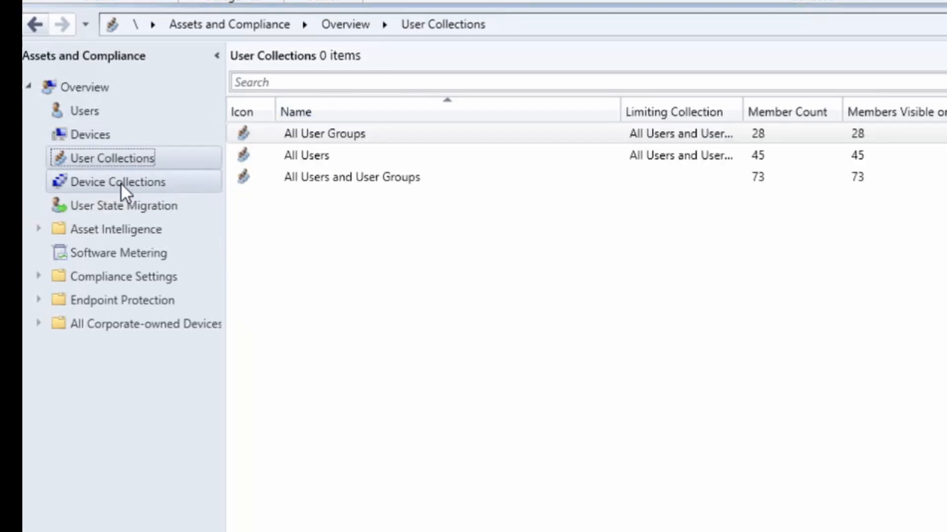
pyautogui.click(117, 182)
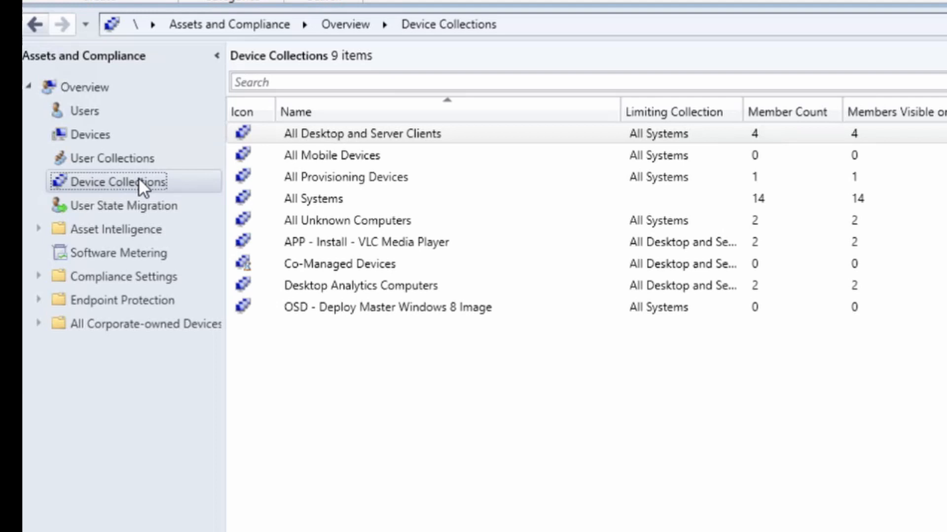
pyautogui.click(112, 158)
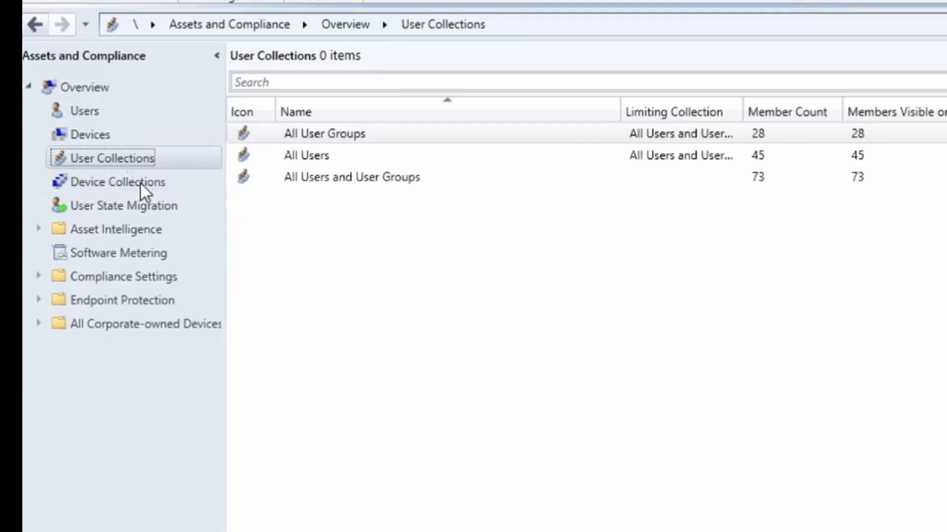
pyautogui.click(121, 182)
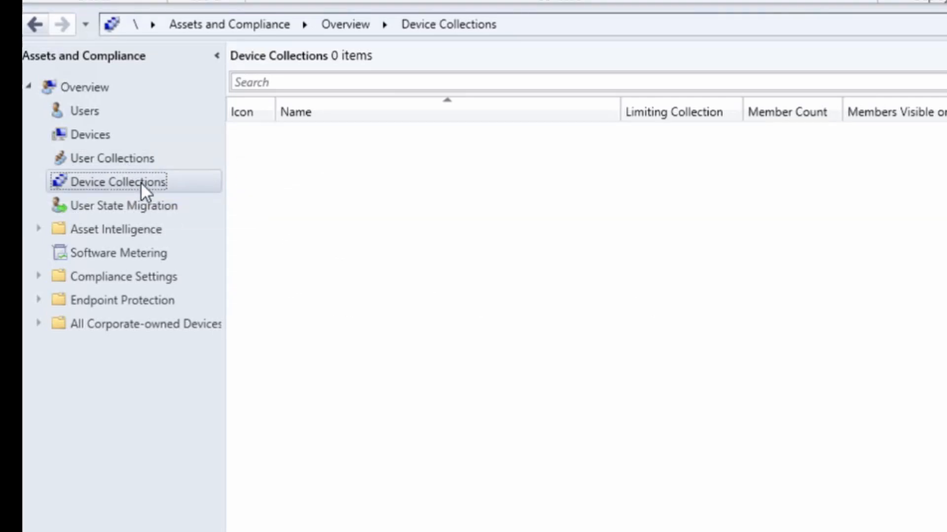
pyautogui.click(121, 182)
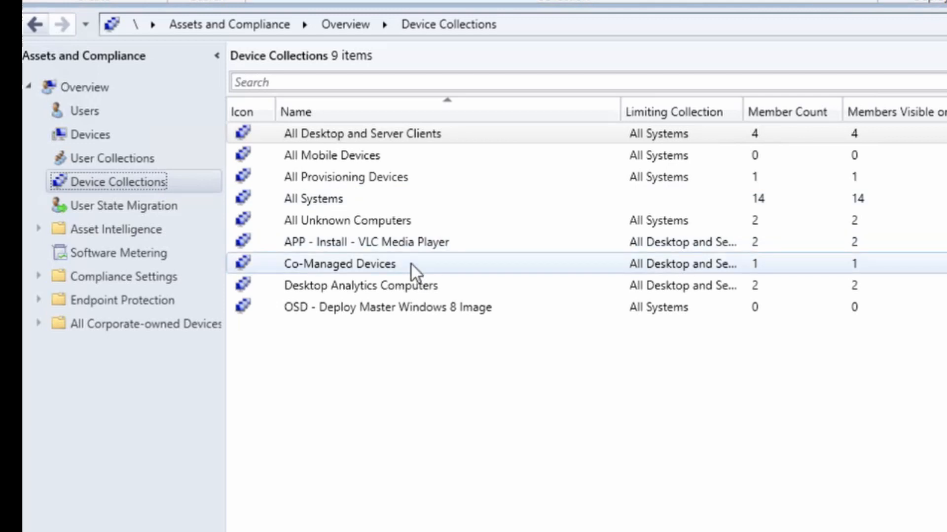
pyautogui.click(341, 264)
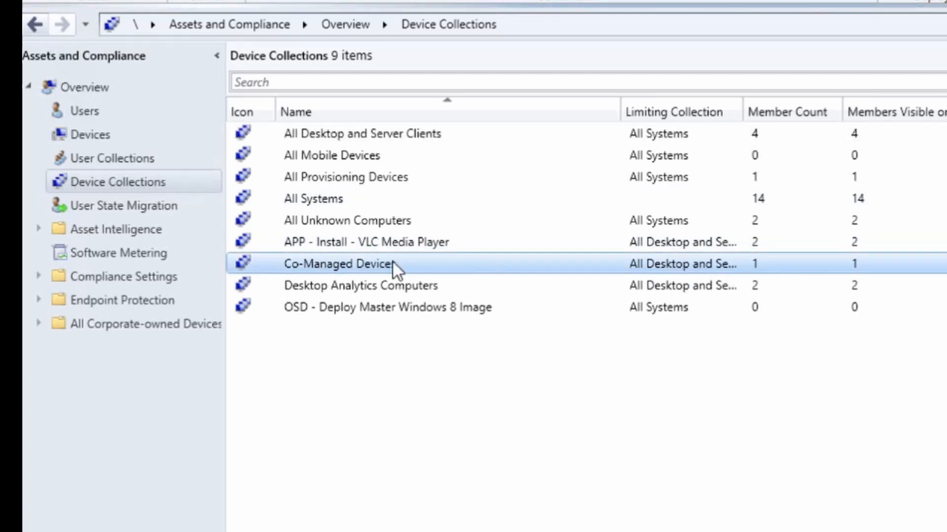
pyautogui.moveTo(427, 301)
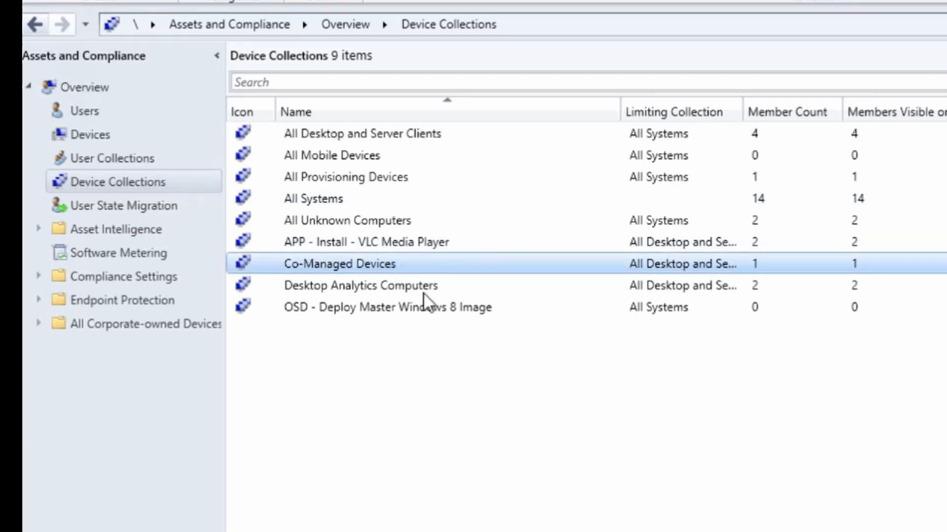
pyautogui.click(361, 285)
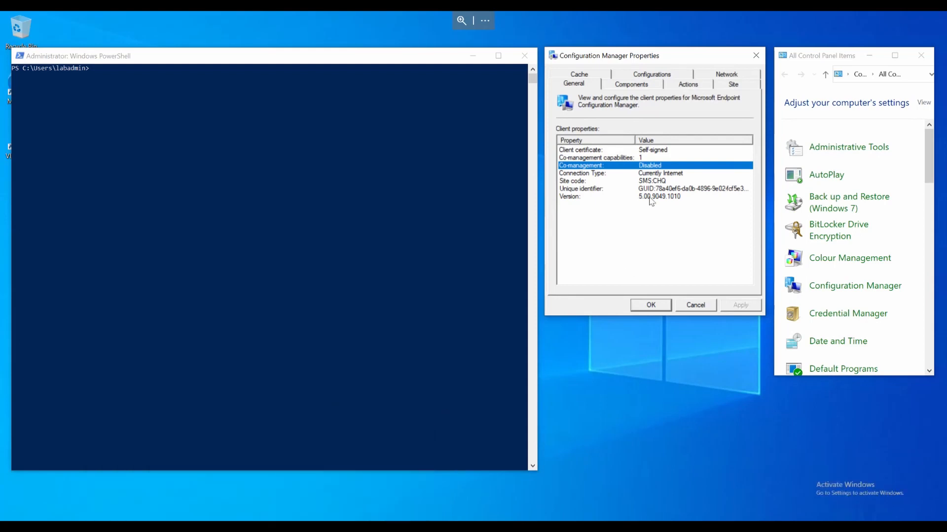
# Run the Machine Policy Retrieval & Evaluation Cycle from the client's Actions list.
pyautogui.click(687, 84)
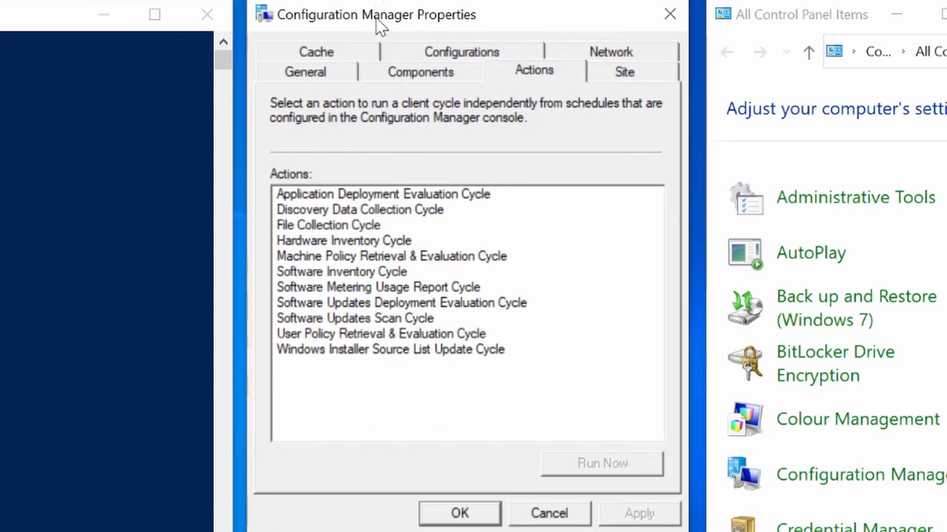
pyautogui.click(390, 256)
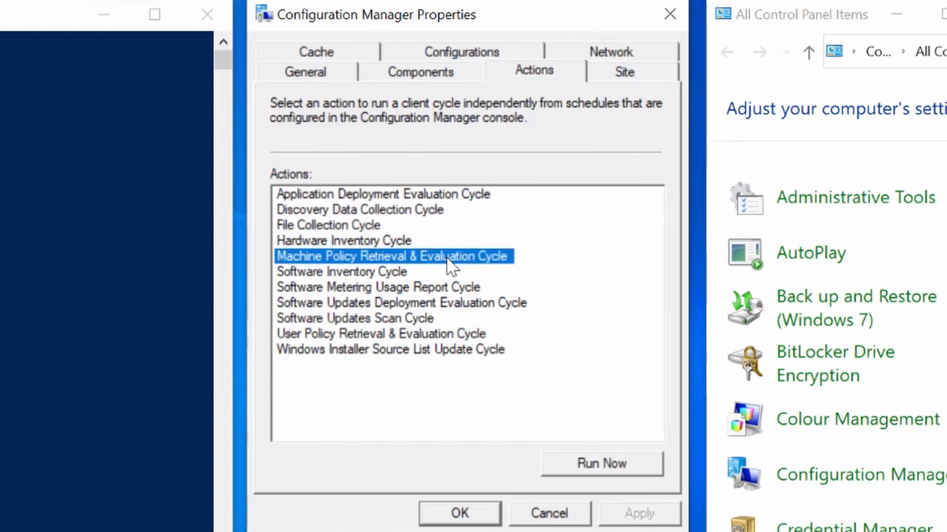
pyautogui.click(601, 463)
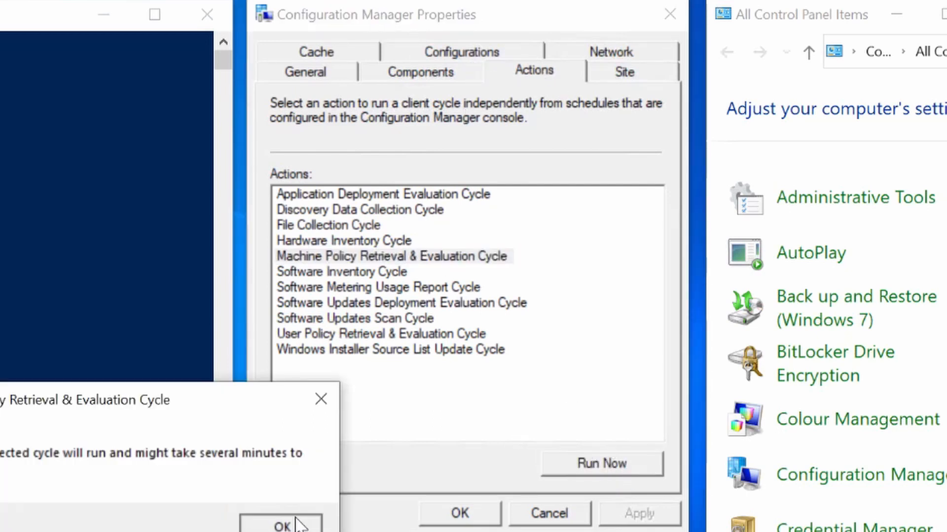
pyautogui.click(281, 524)
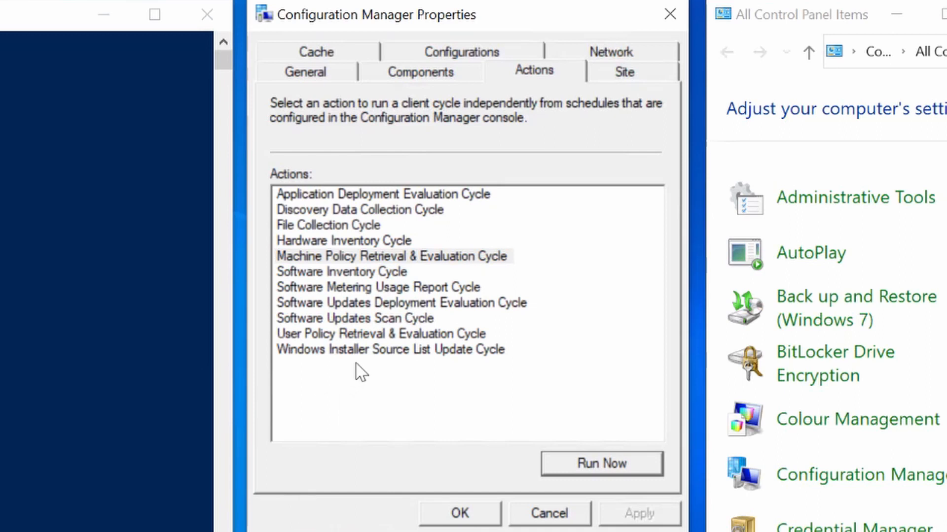
pyautogui.moveTo(410, 284)
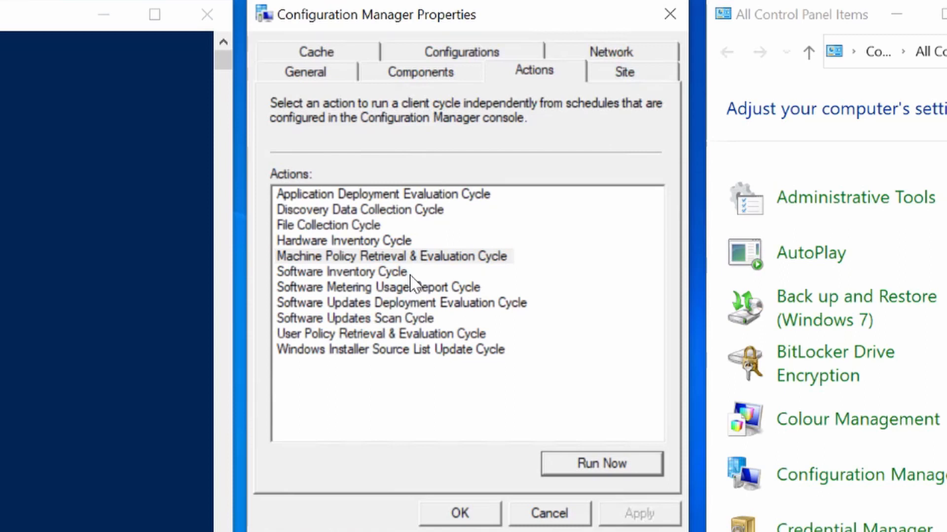
pyautogui.moveTo(404, 82)
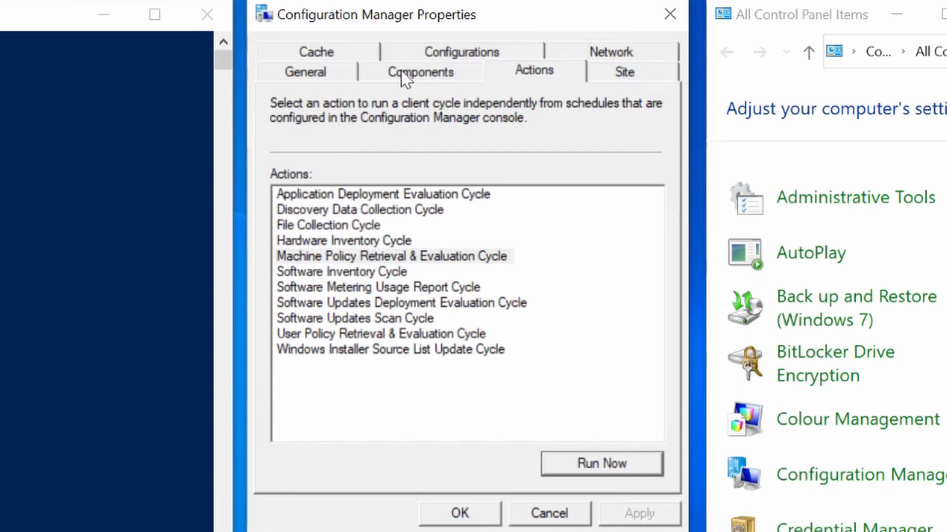
# Return to the client's General properties and inspect co-management, now reading Enabled.
pyautogui.click(306, 71)
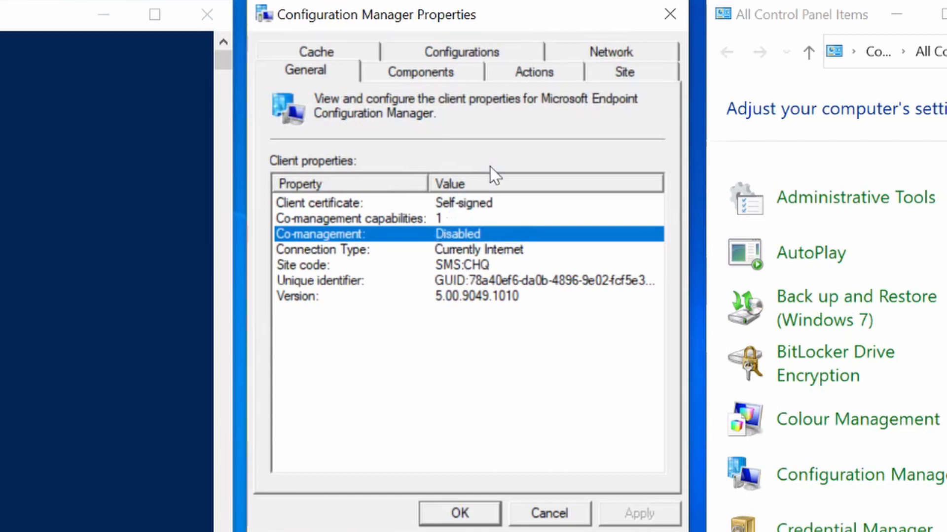
pyautogui.click(533, 71)
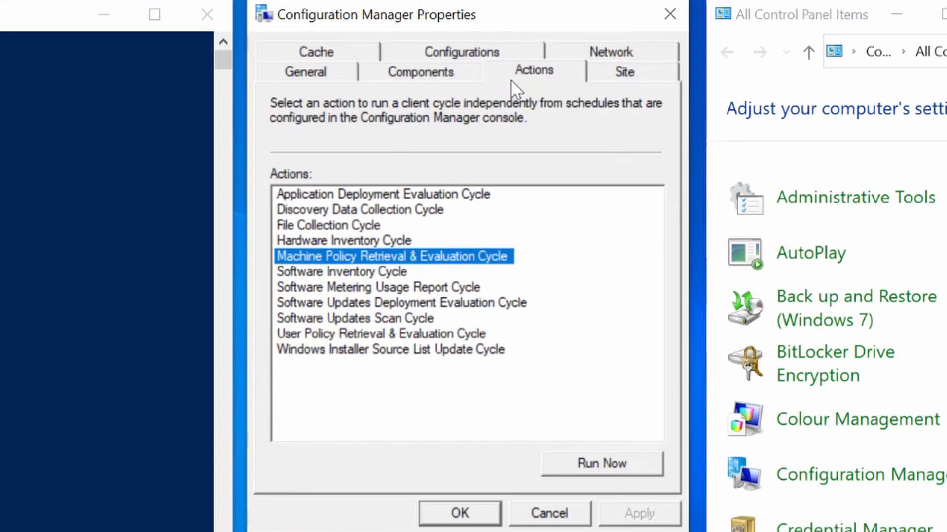
pyautogui.click(302, 72)
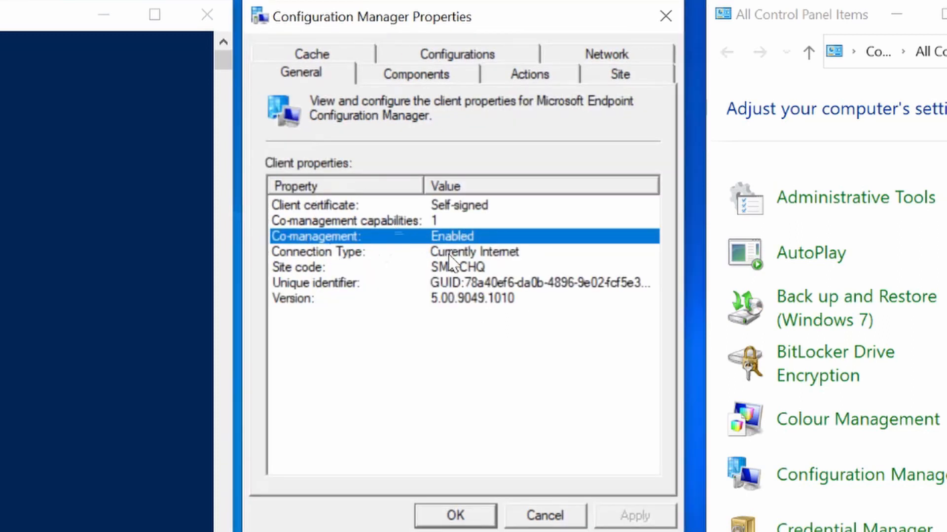
pyautogui.click(344, 220)
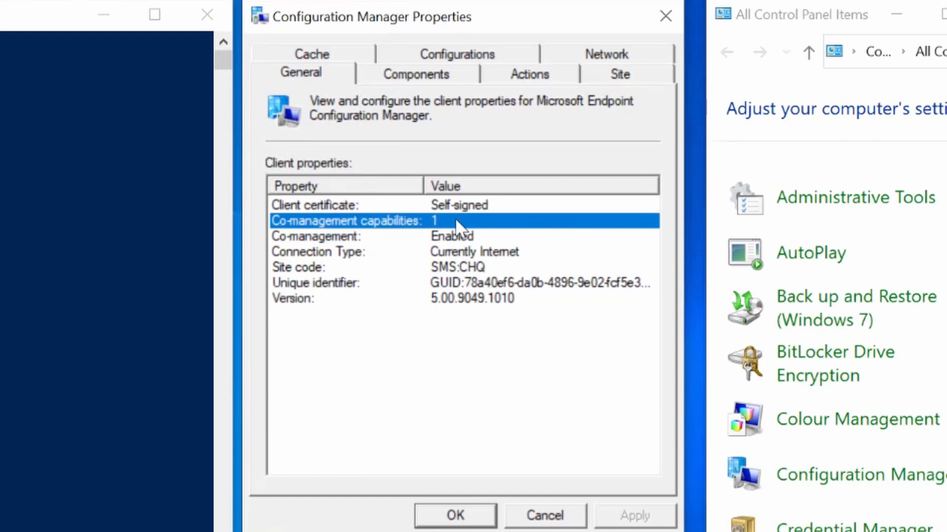
pyautogui.moveTo(456, 228)
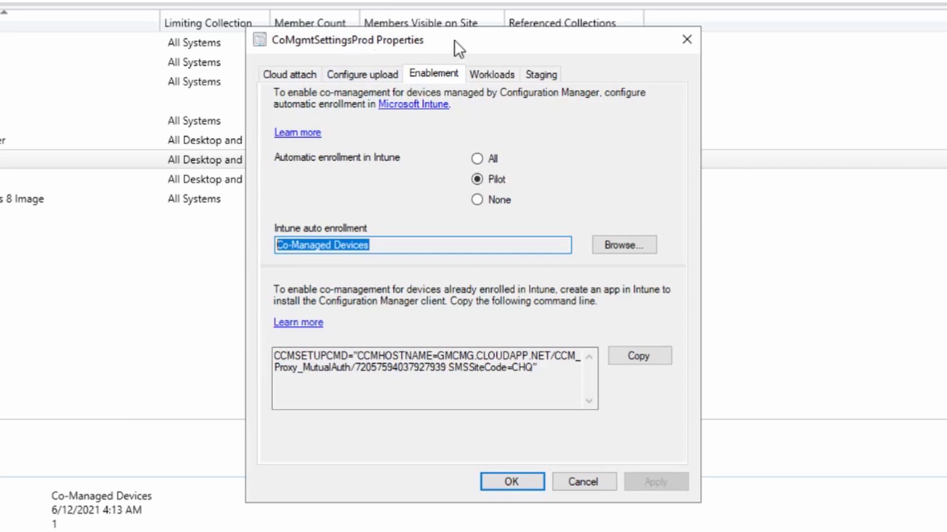
# Move the Compliance policies workload slider to Pilot Intune, then go to Staging.
pyautogui.click(491, 74)
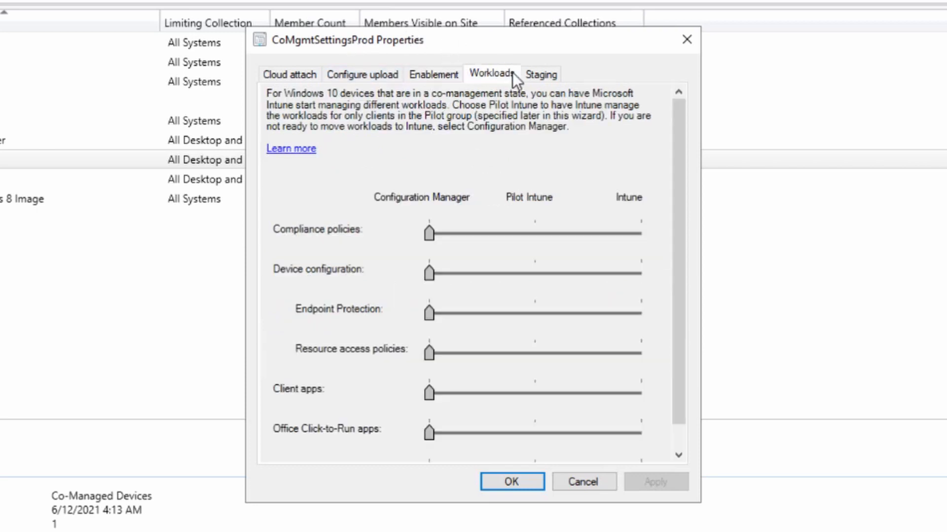
pyautogui.moveTo(428, 233); pyautogui.dragTo(533, 232)
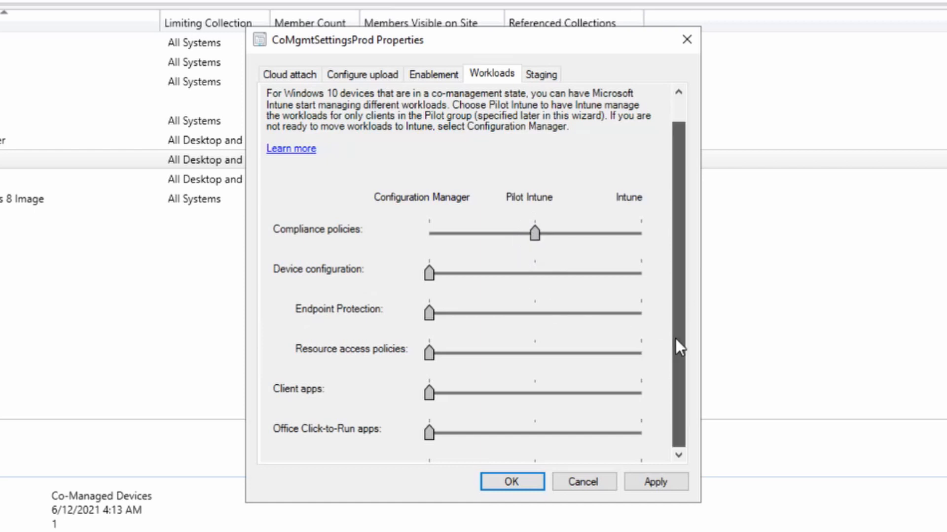
pyautogui.scroll(-3)
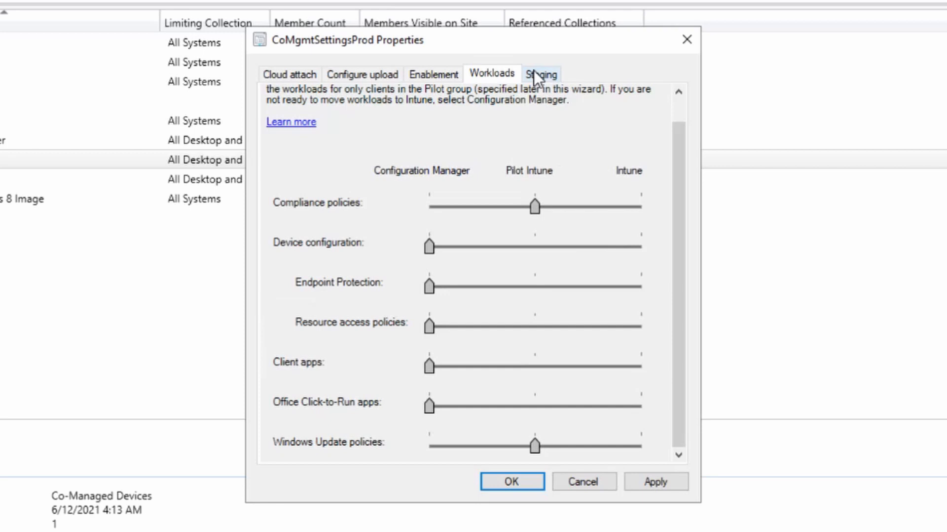
pyautogui.click(541, 74)
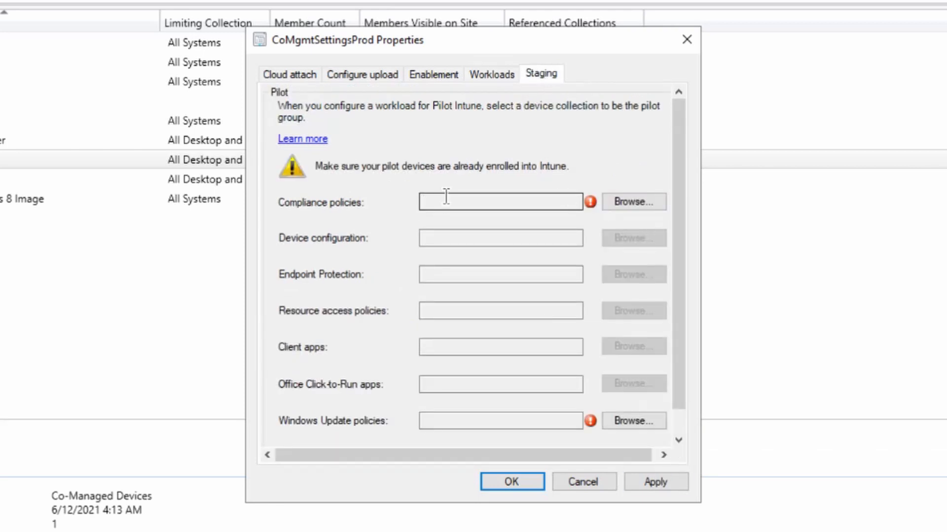
pyautogui.moveTo(566, 237)
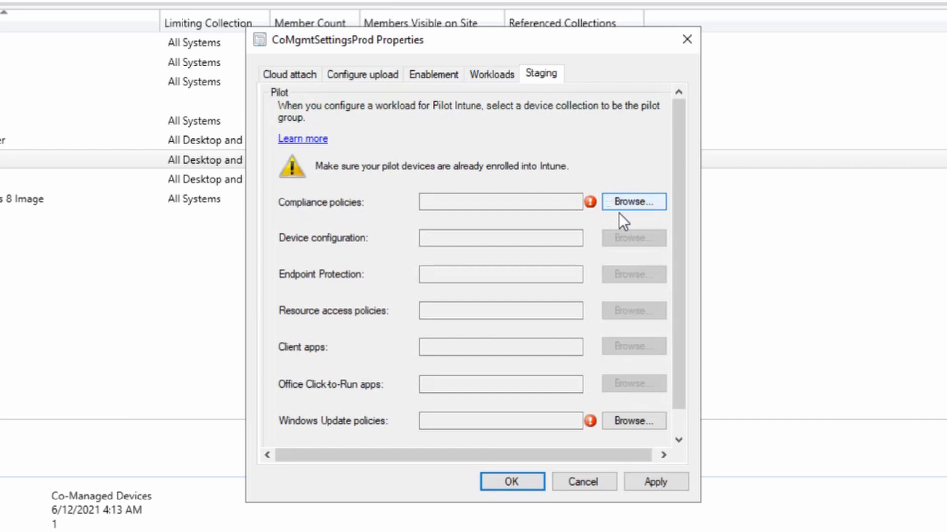
# Set Co-Managed Devices as the pilot collection for compliance policies.
pyautogui.click(633, 201)
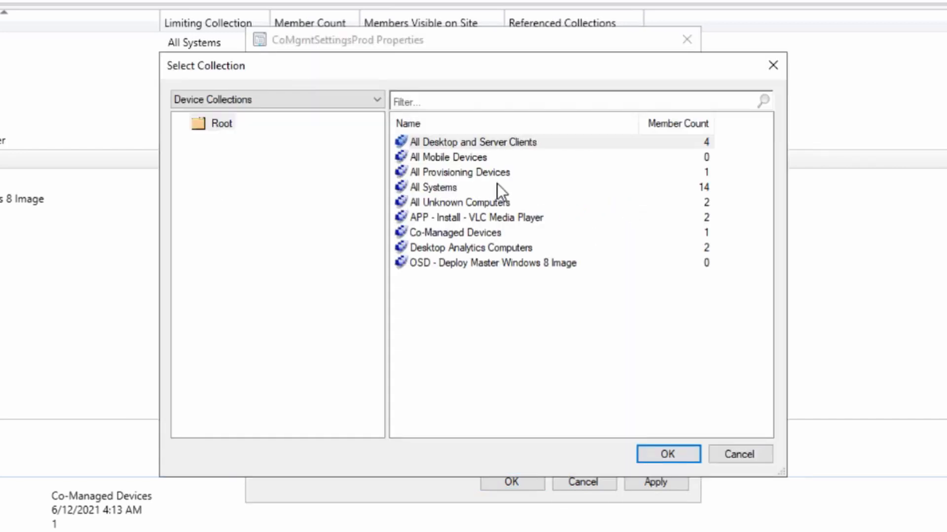
pyautogui.moveTo(472, 242)
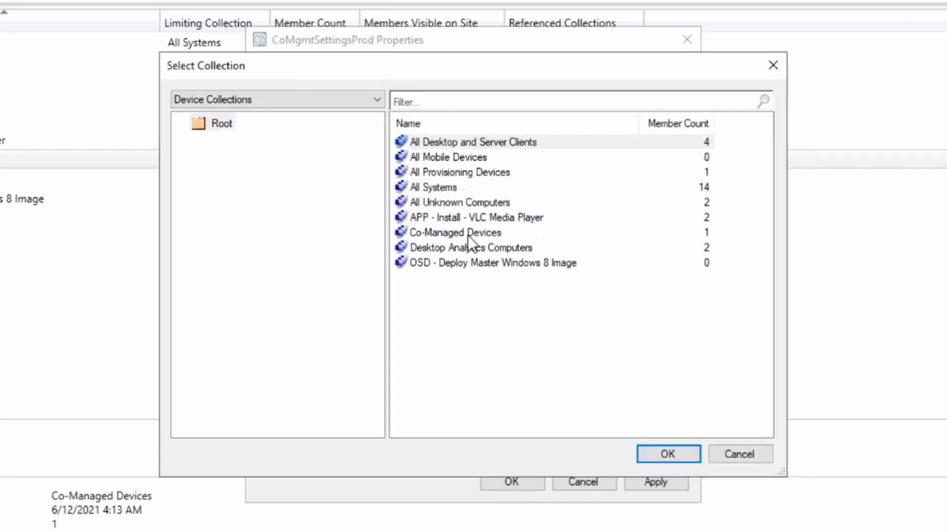
pyautogui.click(455, 232)
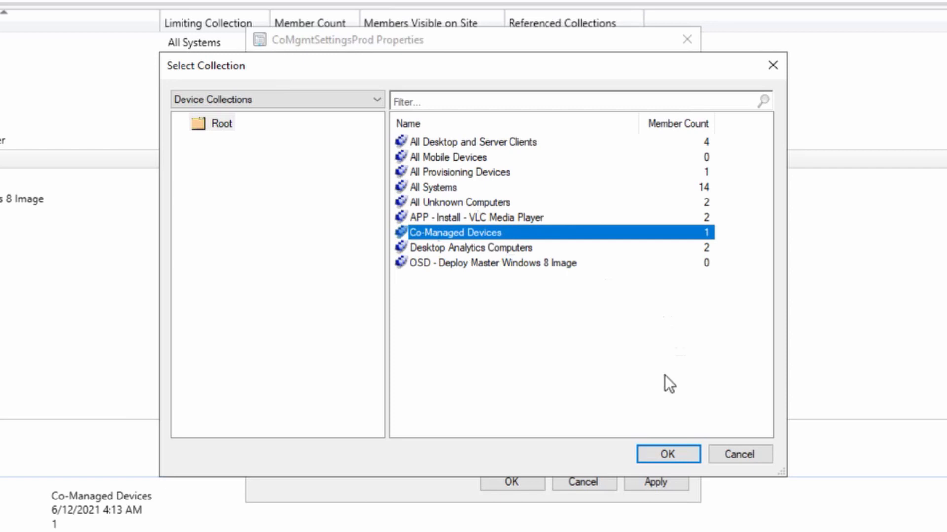
pyautogui.moveTo(523, 247)
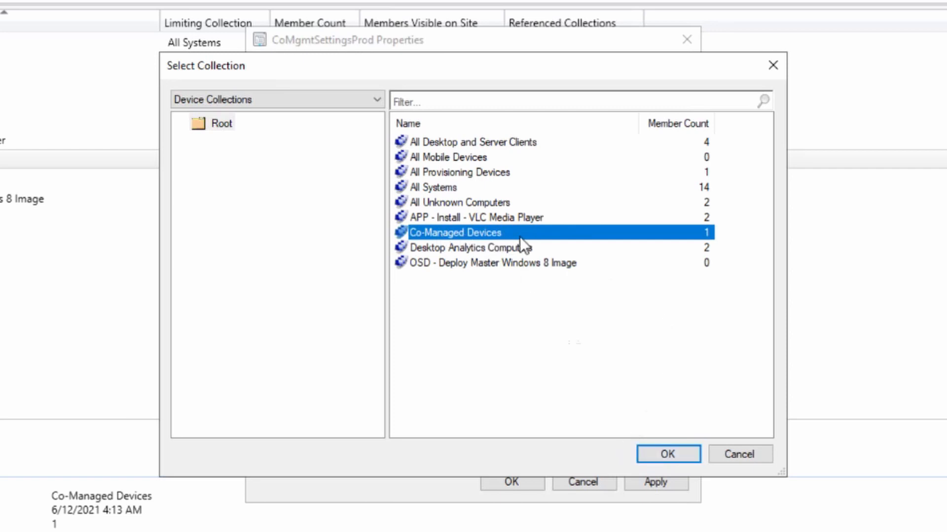
pyautogui.click(667, 454)
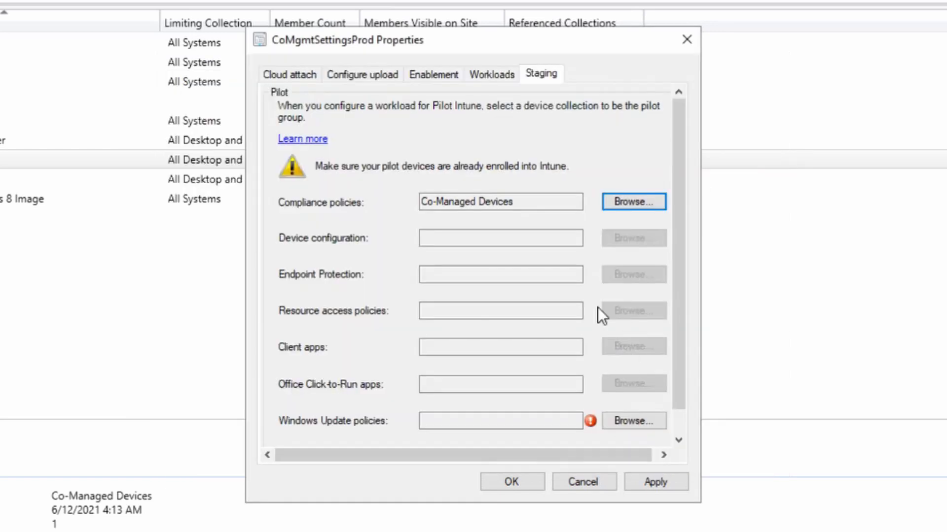
pyautogui.click(633, 201)
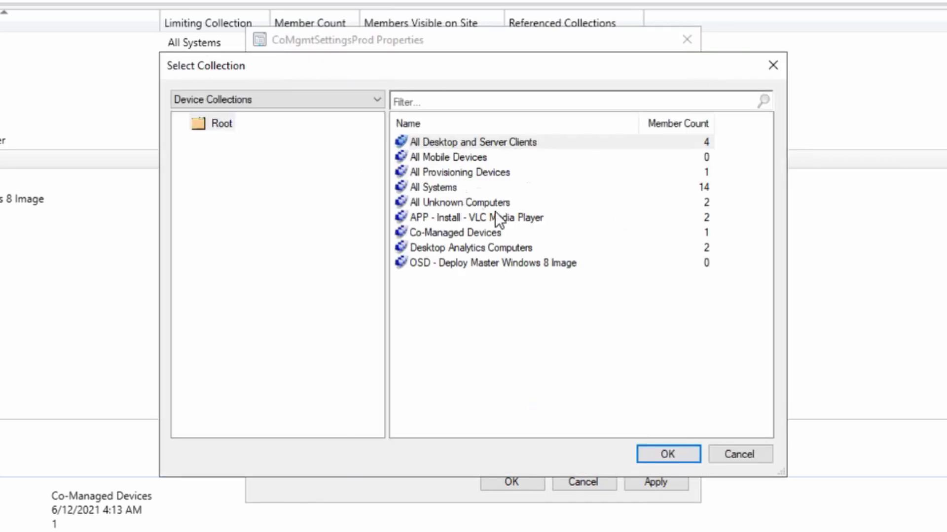
pyautogui.click(456, 233)
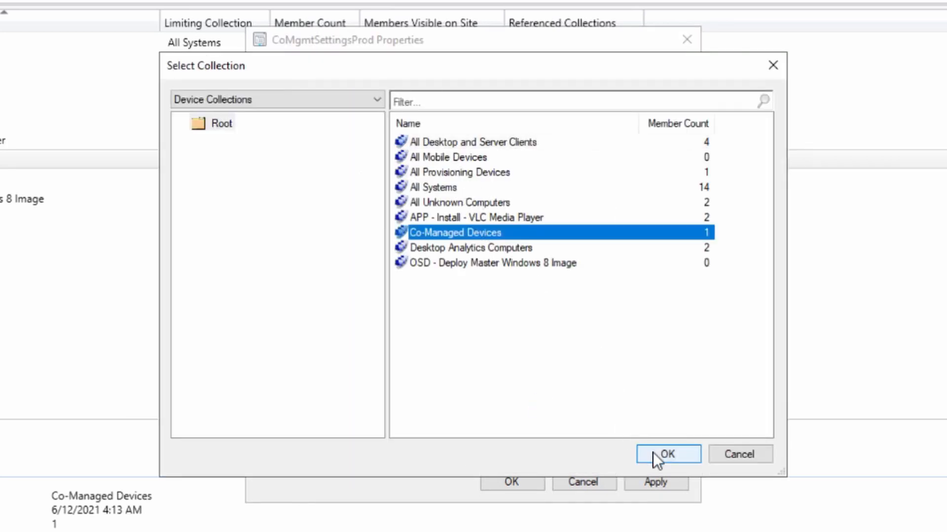
pyautogui.click(667, 453)
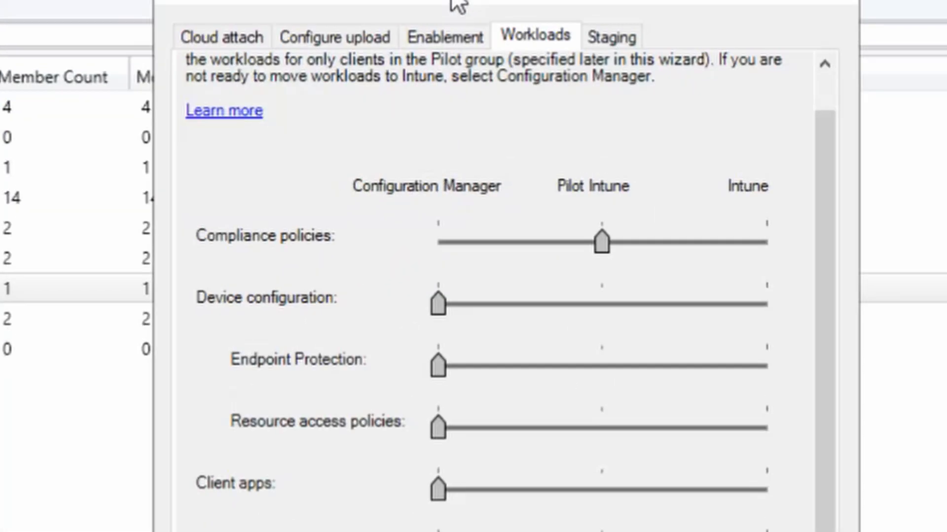
# Review the Staging settings and the Enablement tab's automatic Intune enrollment.
pyautogui.click(611, 36)
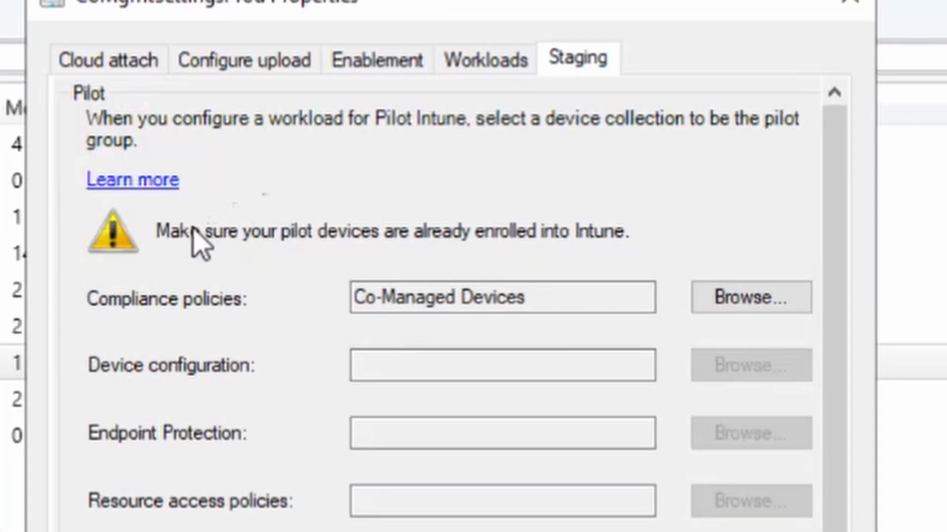
pyautogui.moveTo(386, 260)
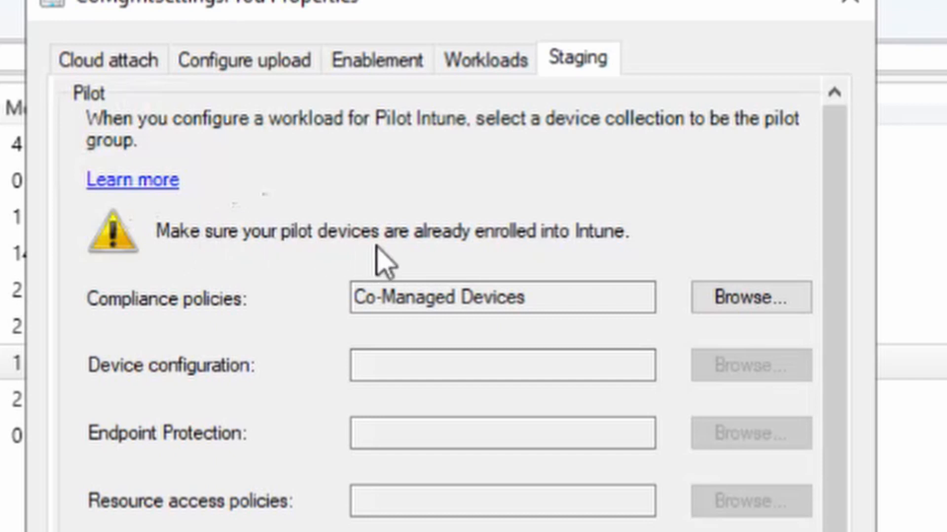
pyautogui.moveTo(504, 256)
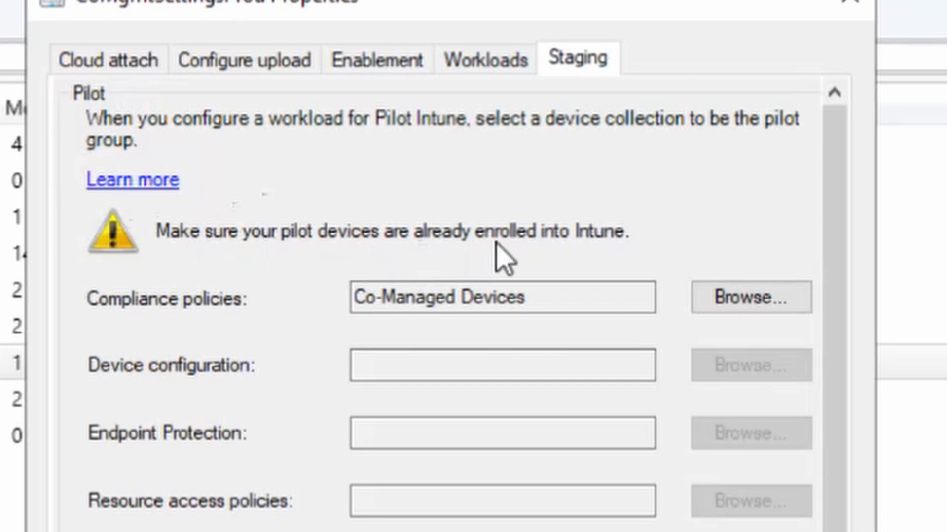
pyautogui.click(375, 59)
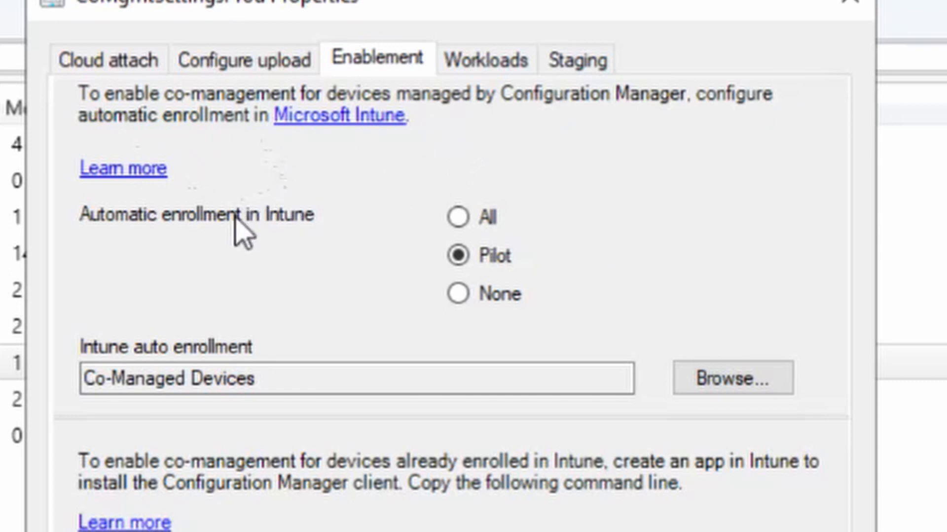
pyautogui.moveTo(307, 275)
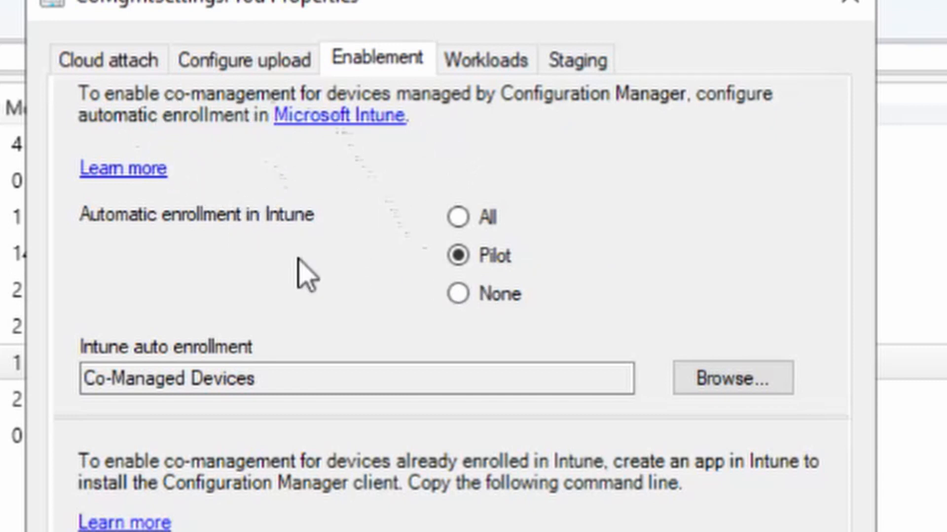
pyautogui.moveTo(444, 227)
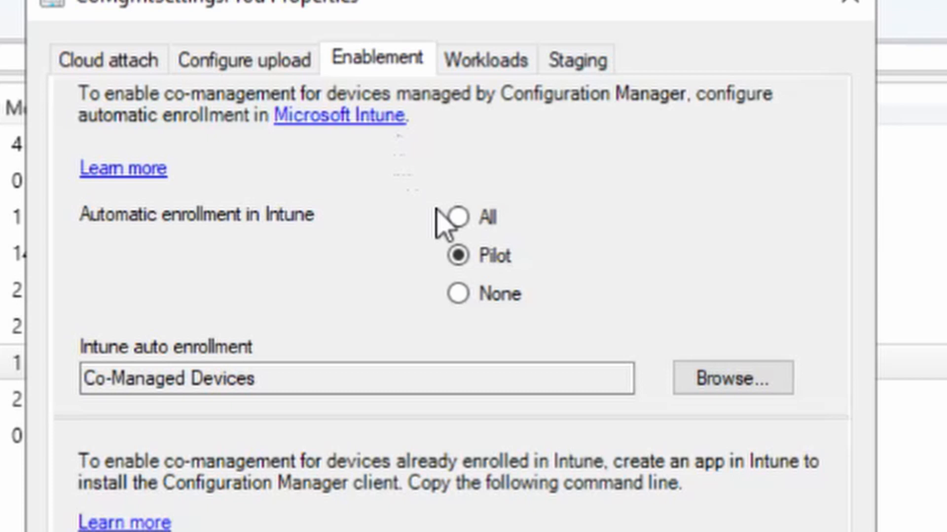
pyautogui.moveTo(268, 127)
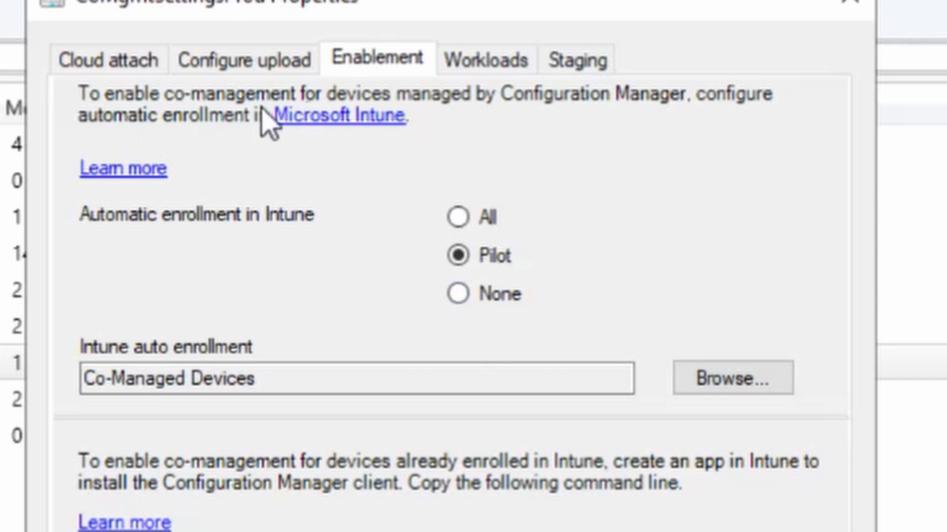
pyautogui.moveTo(290, 242)
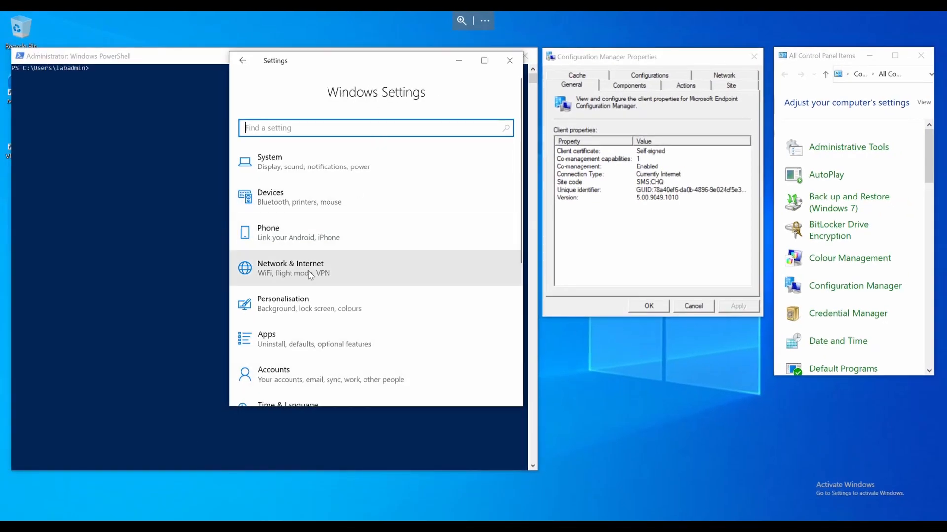
pyautogui.click(273, 375)
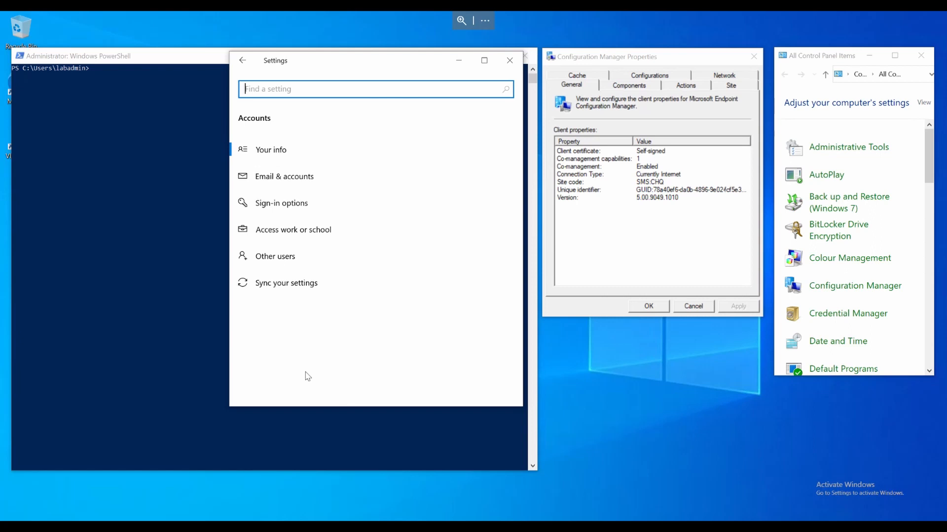
pyautogui.click(293, 229)
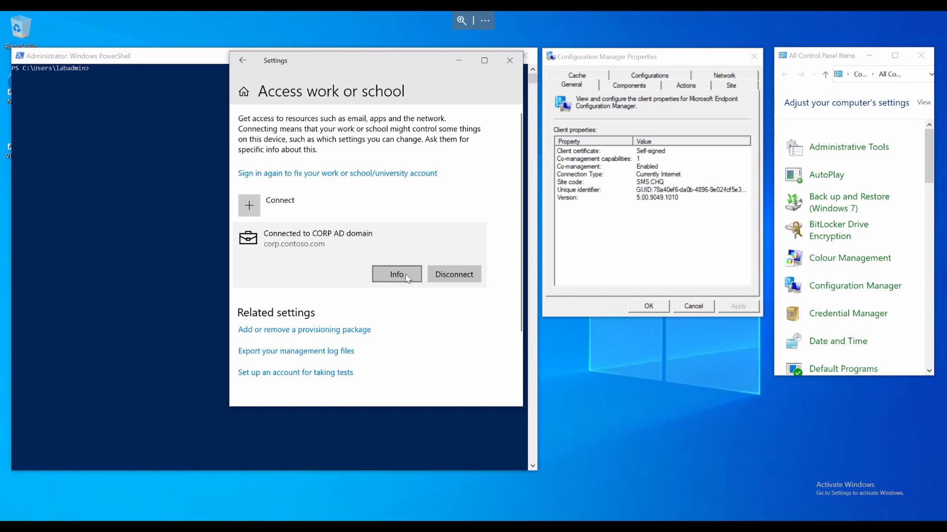
pyautogui.click(396, 274)
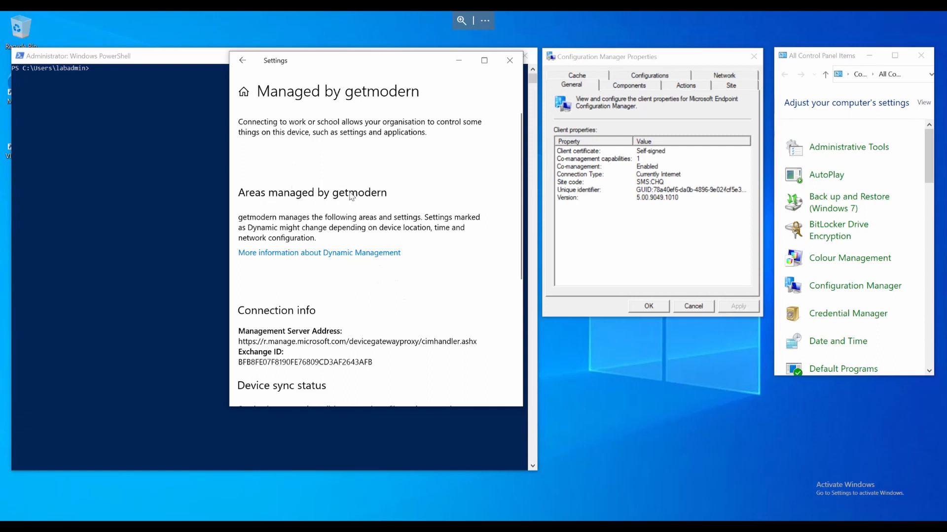
pyautogui.moveTo(341, 202)
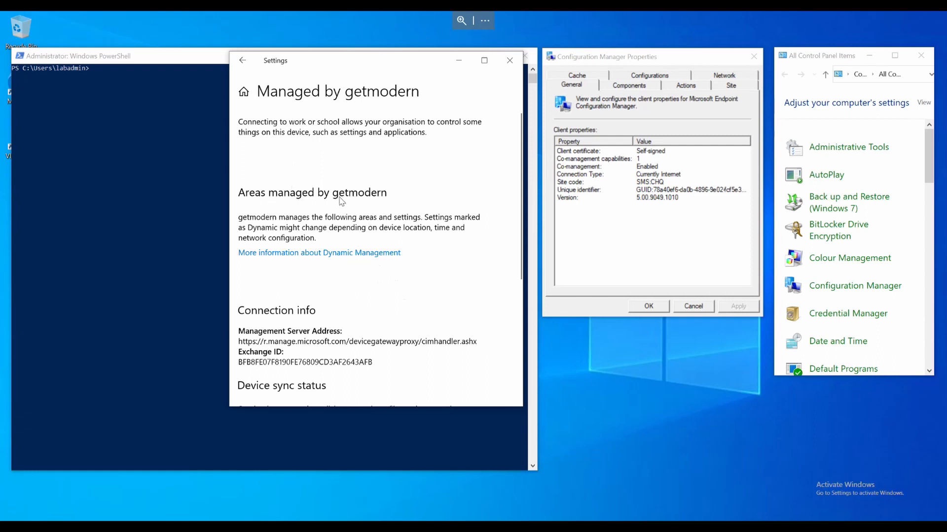
pyautogui.scroll(-3)
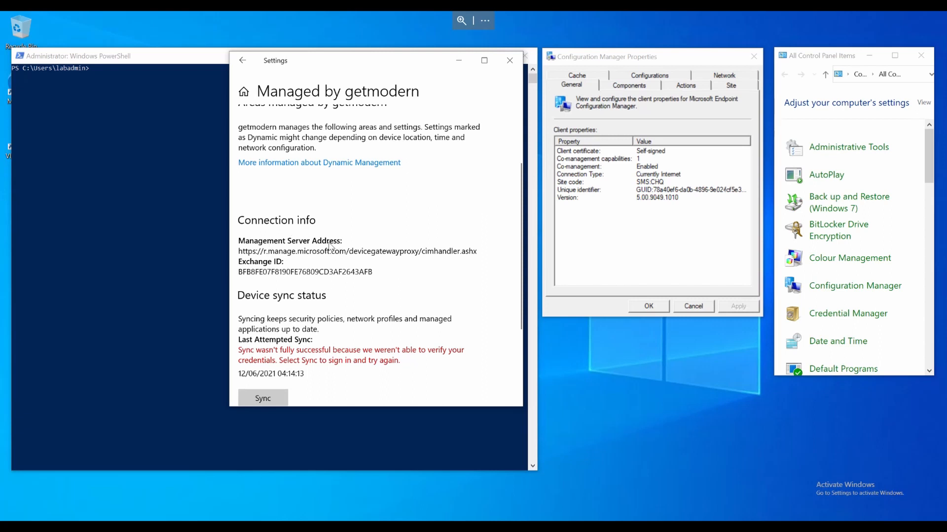
pyautogui.moveTo(316, 267)
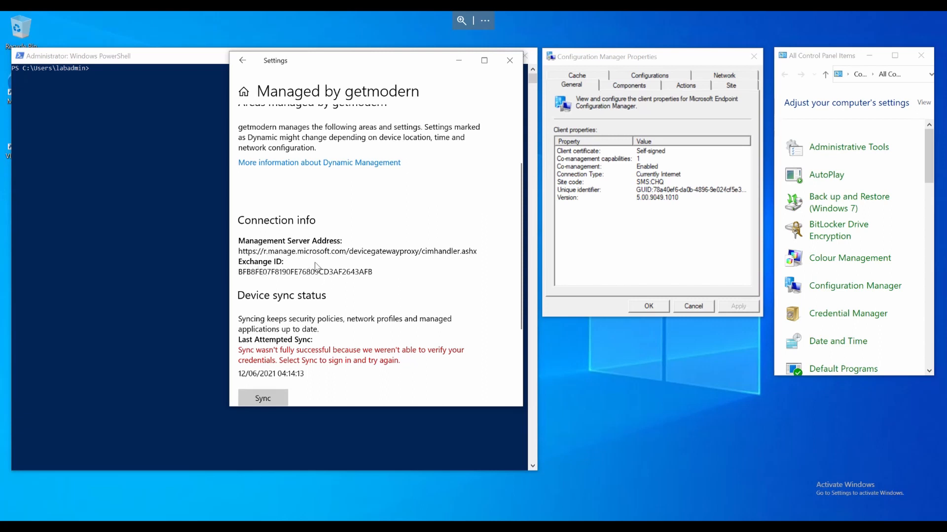
pyautogui.scroll(-3)
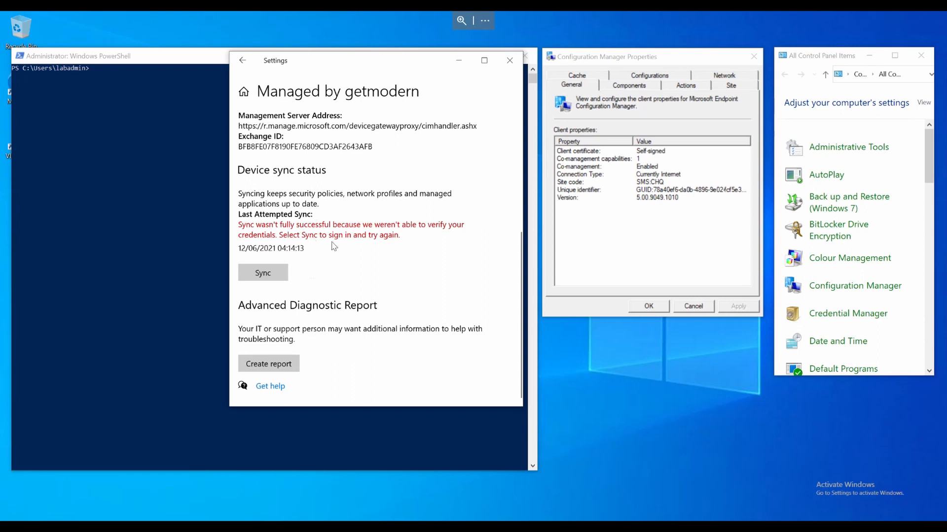
pyautogui.moveTo(292, 250)
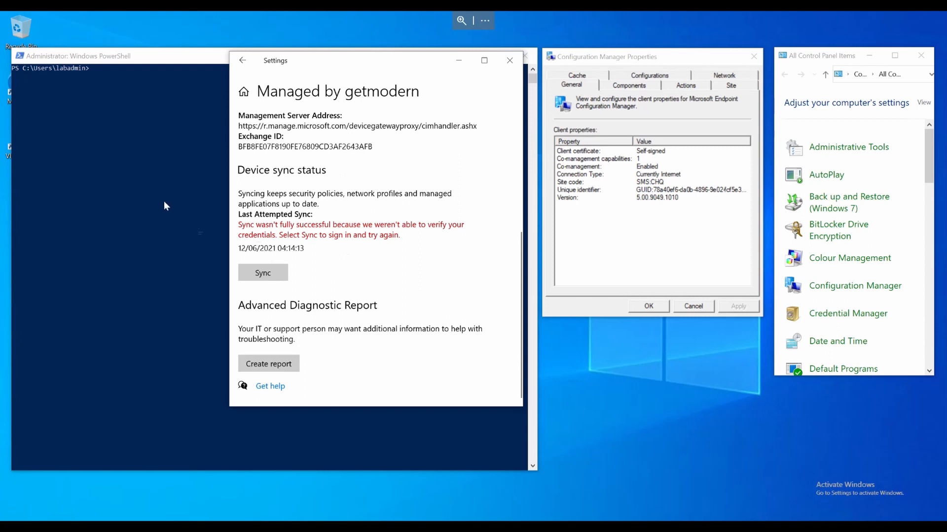
# Close the device management Settings window, returning to the PowerShell prompt.
pyautogui.click(509, 61)
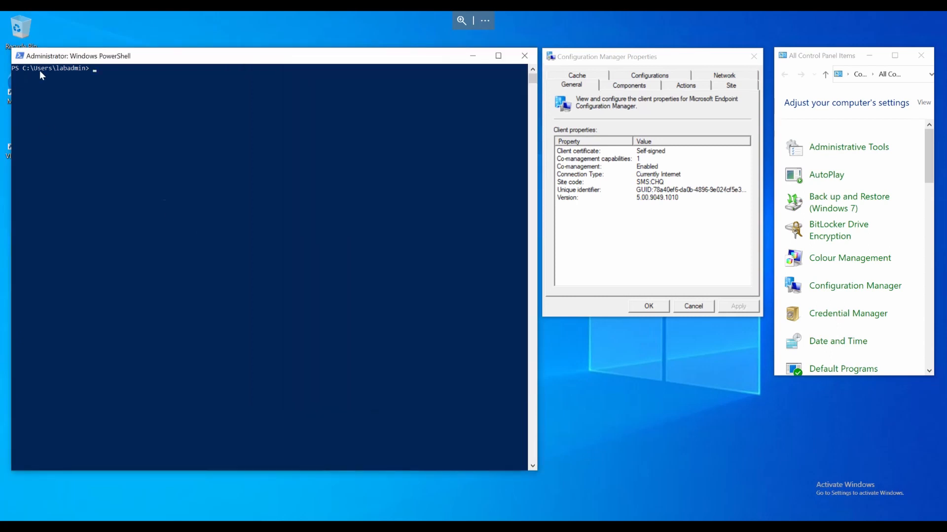
pyautogui.moveTo(219, 190)
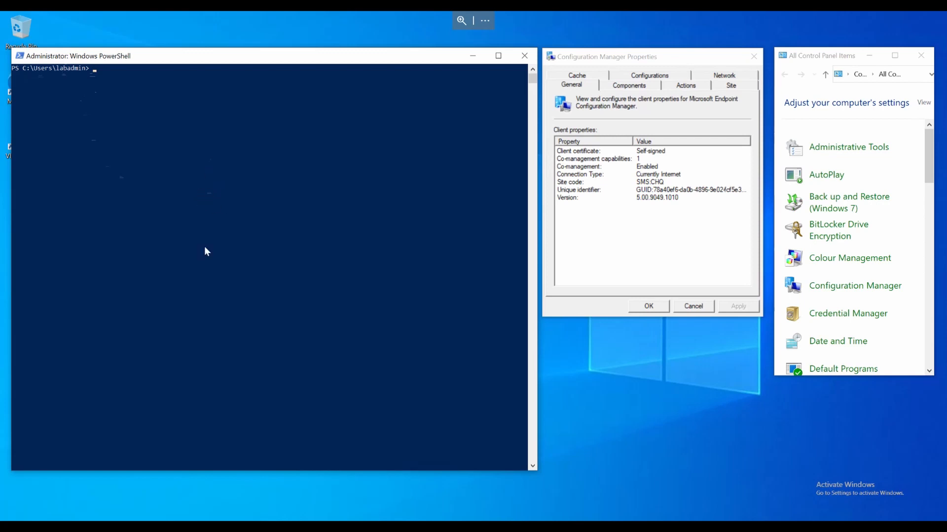
pyautogui.moveTo(229, 348)
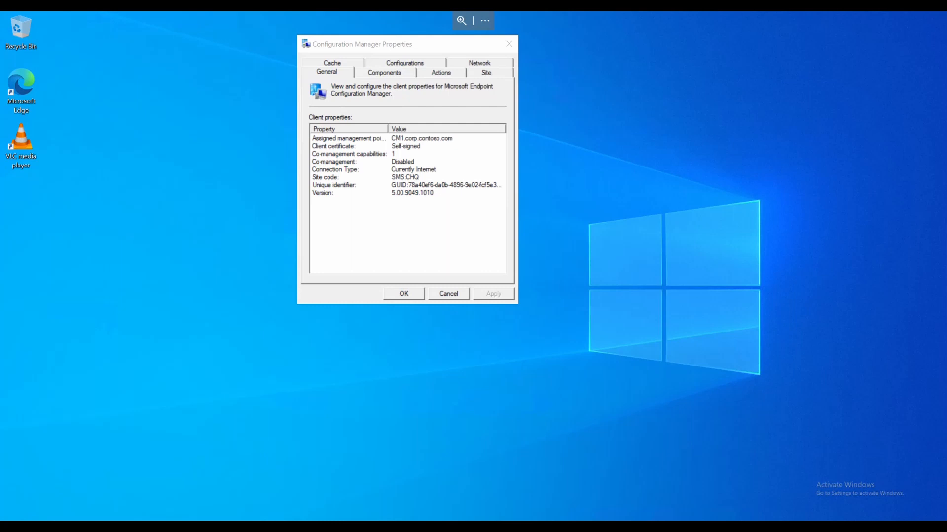
pyautogui.moveTo(352, 207)
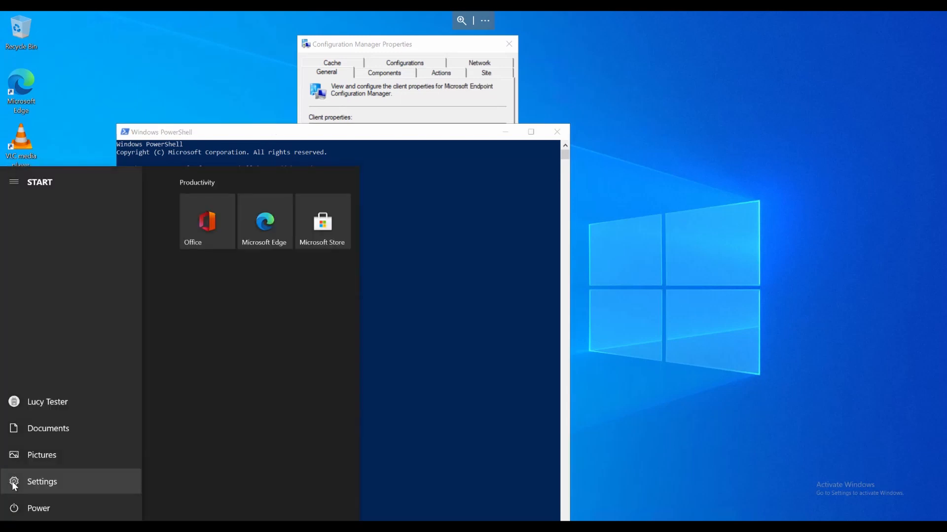
# Show Access work or school with getmodern Azure AD and CORP AD domain, then bring PowerShell forward.
pyautogui.click(41, 482)
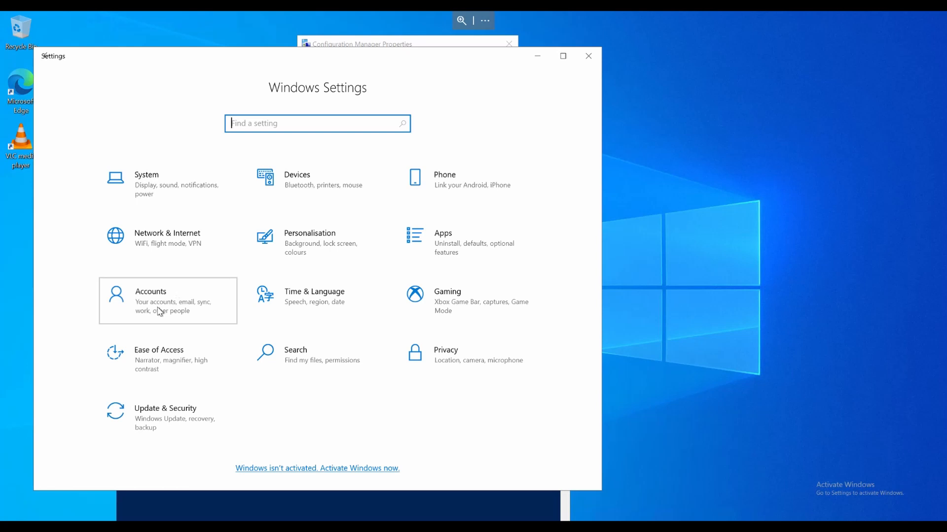
pyautogui.click(168, 300)
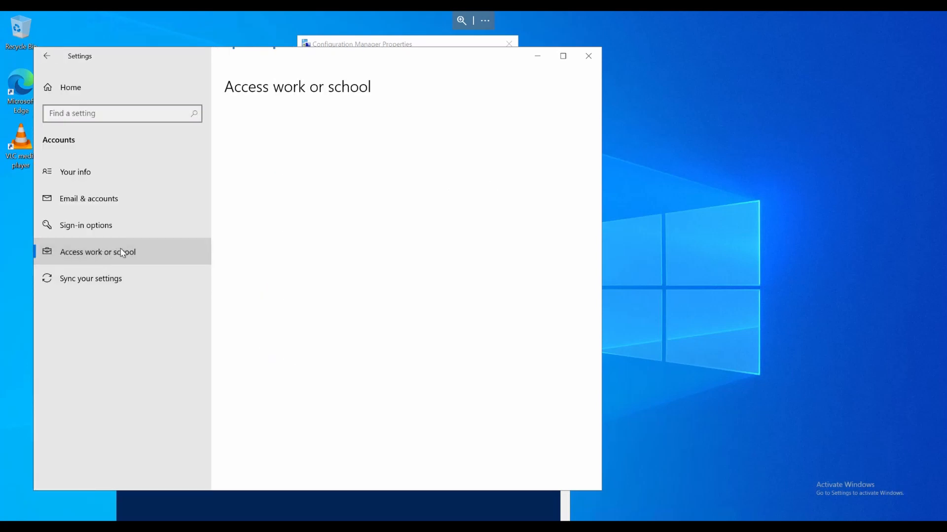
pyautogui.click(98, 251)
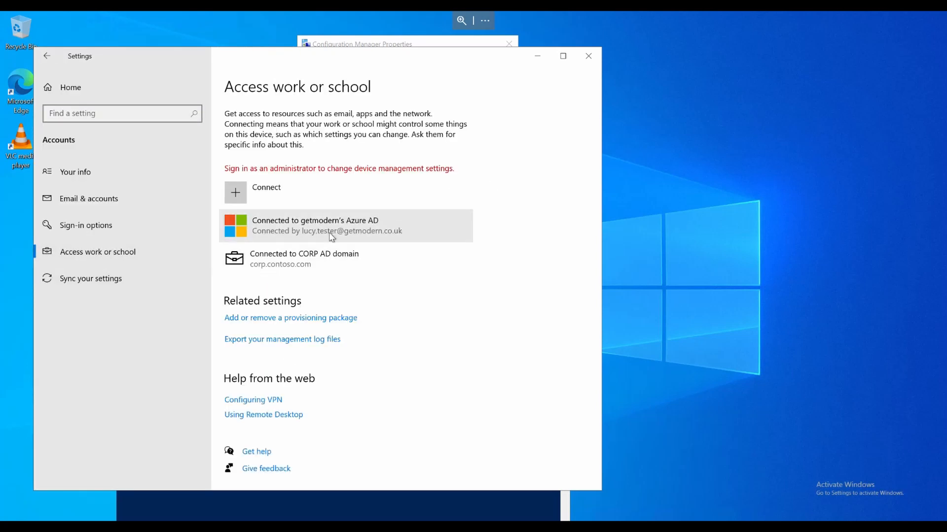
pyautogui.click(347, 226)
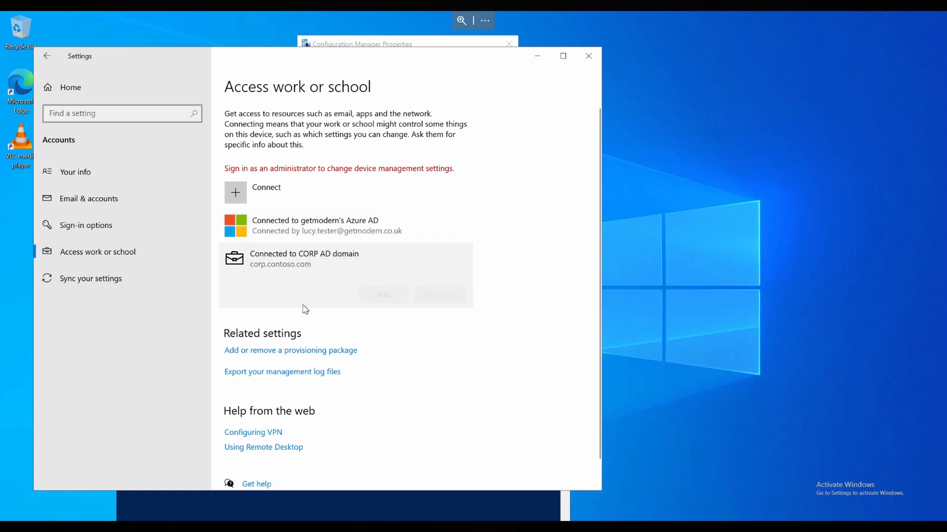
pyautogui.click(313, 224)
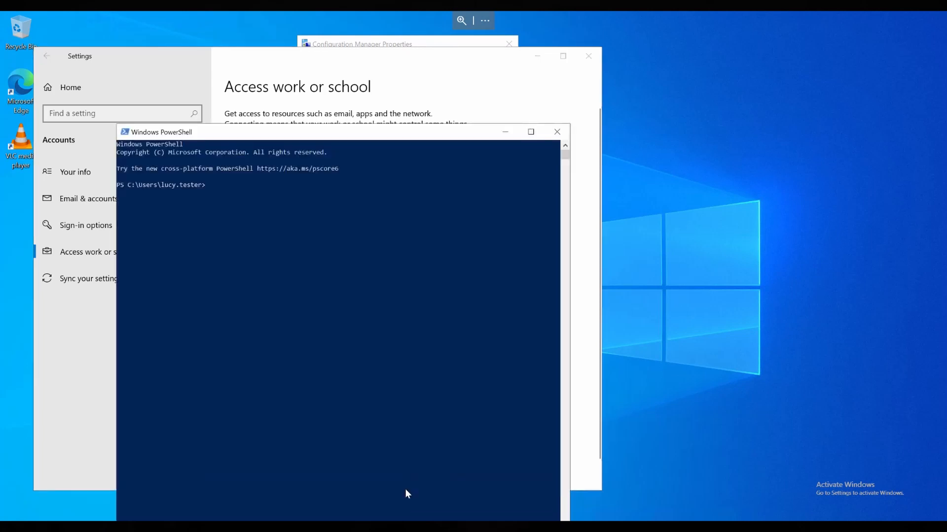
# Run dsregcmd /status and scroll through Device State, Tenant Details and SSO State output.
pyautogui.write('dsregcmd /status')
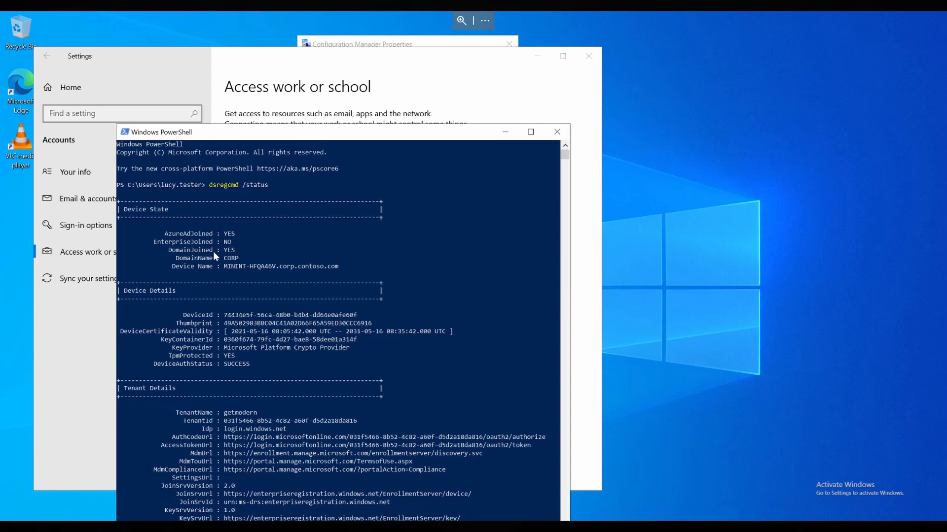
pyautogui.scroll(-3)
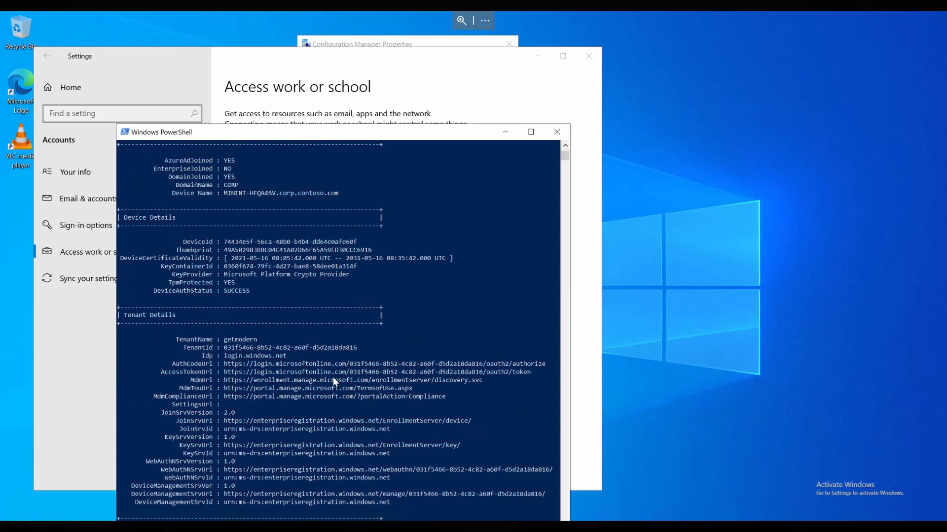
pyautogui.scroll(-3)
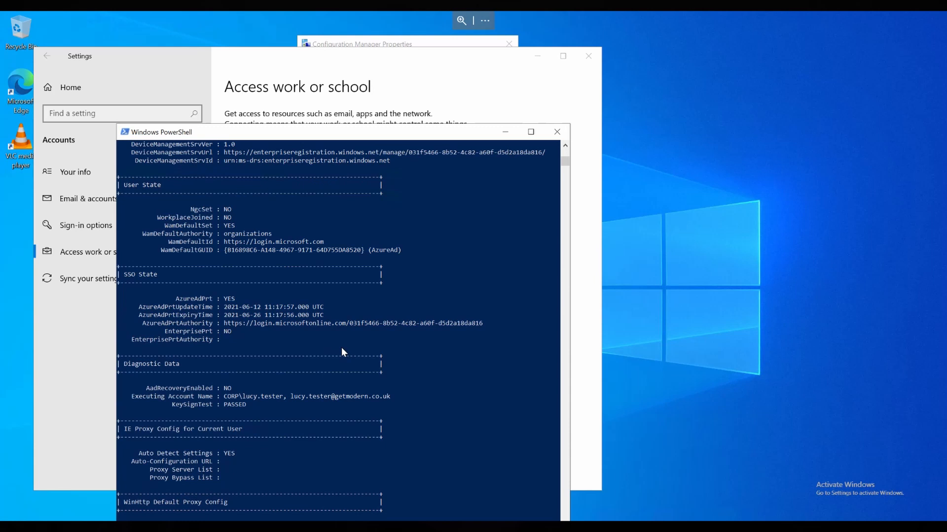
pyautogui.scroll(-3)
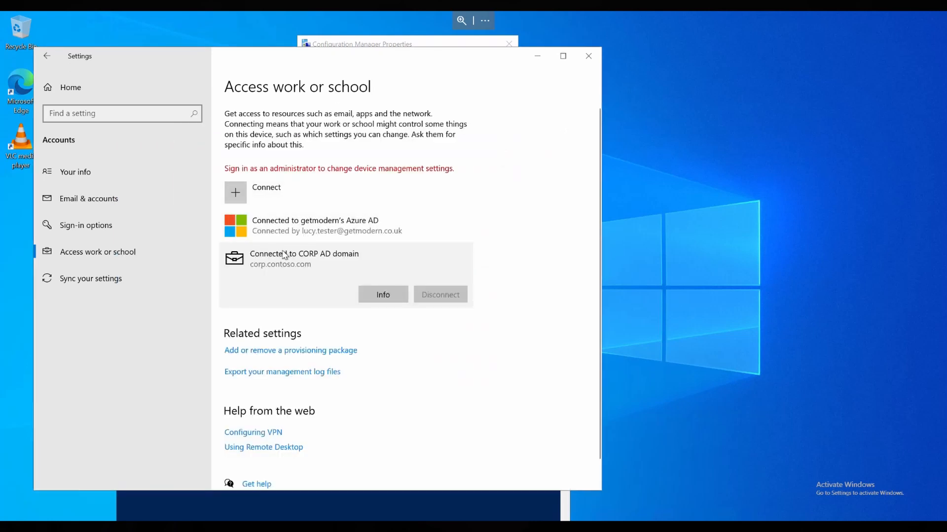
pyautogui.moveTo(379, 286)
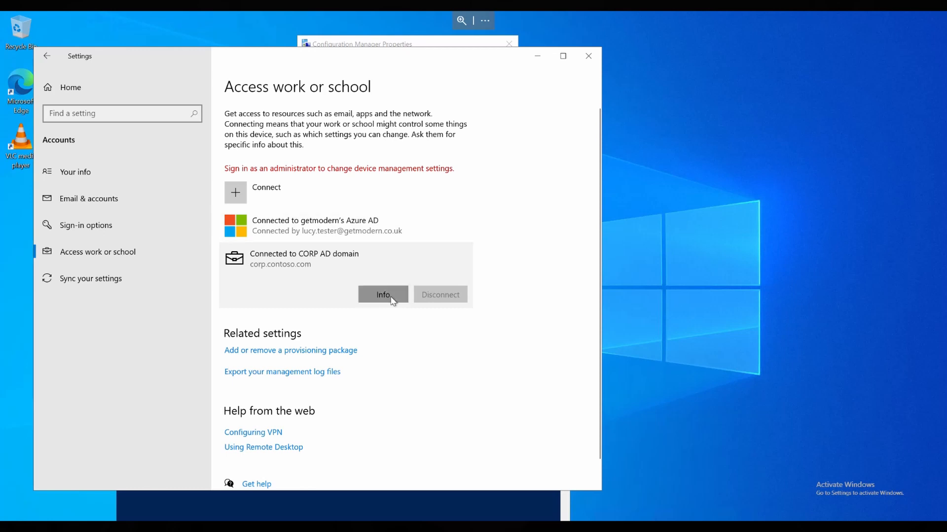
# View the CORP domain connection's Managed by getmodern details down to Device sync status.
pyautogui.click(382, 295)
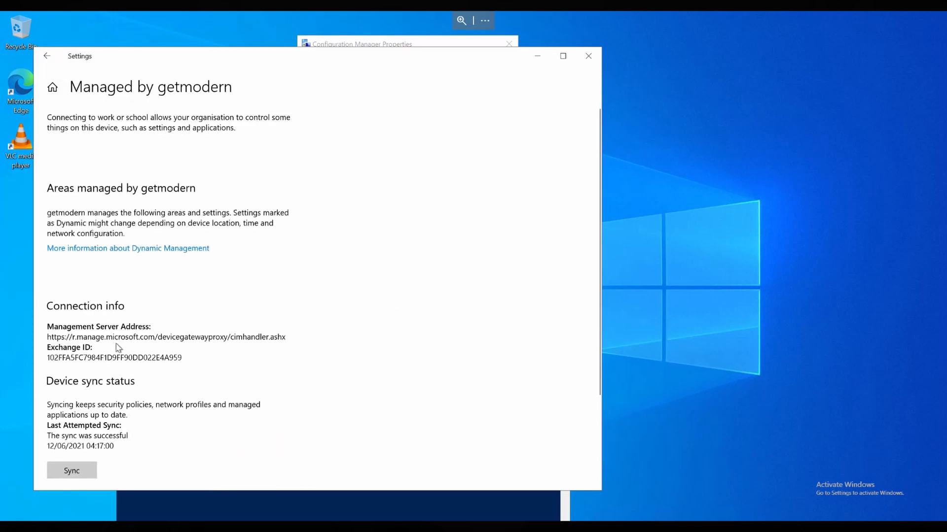
pyautogui.scroll(-3)
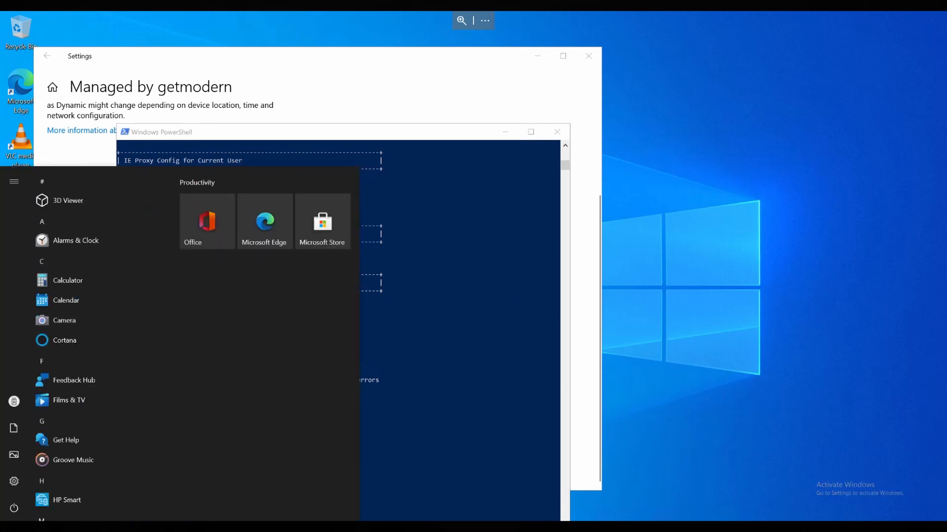
# From Control Panel, open the Configuration Manager client properties showing co-management Enabled.
pyautogui.write('control')
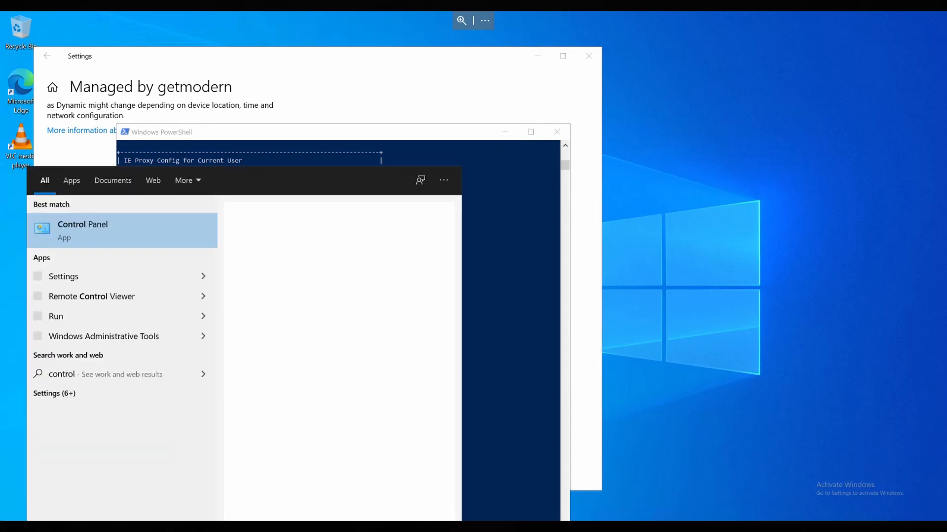
pyautogui.click(81, 230)
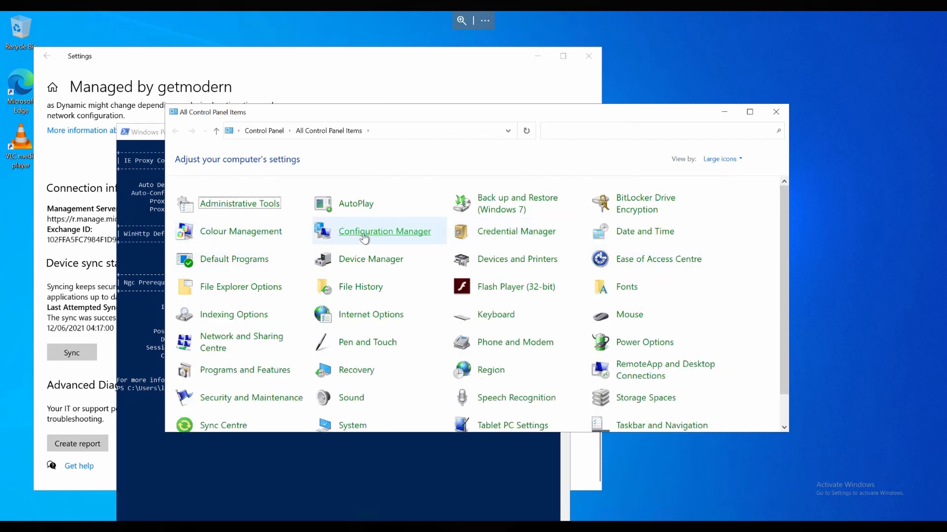
pyautogui.click(384, 231)
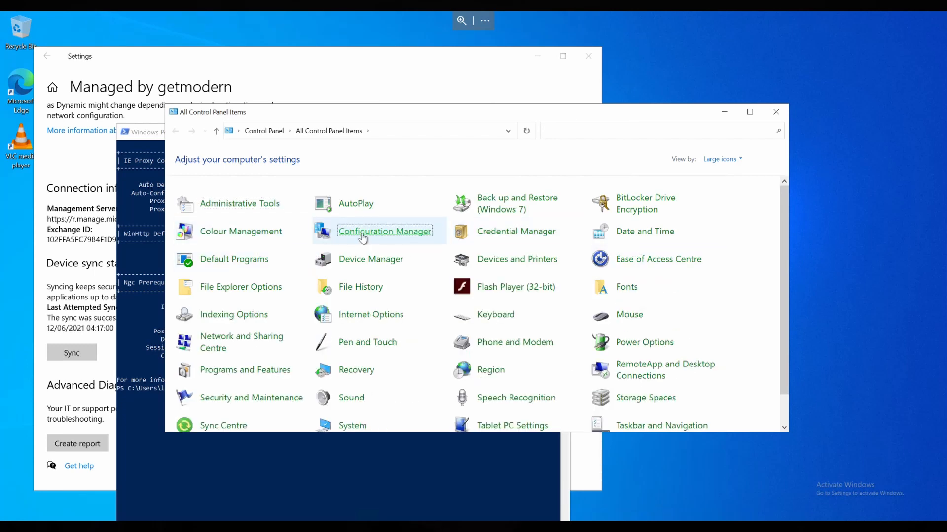
pyautogui.doubleClick(383, 231)
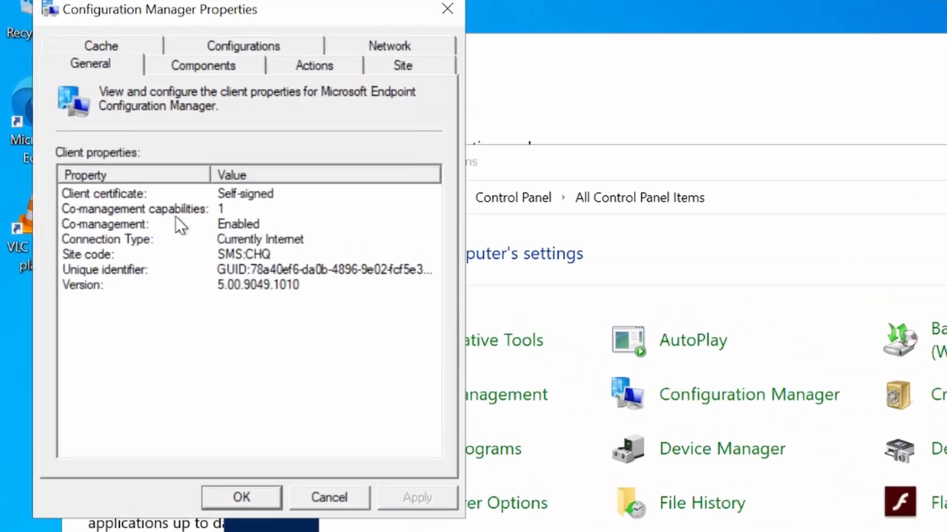
pyautogui.click(133, 209)
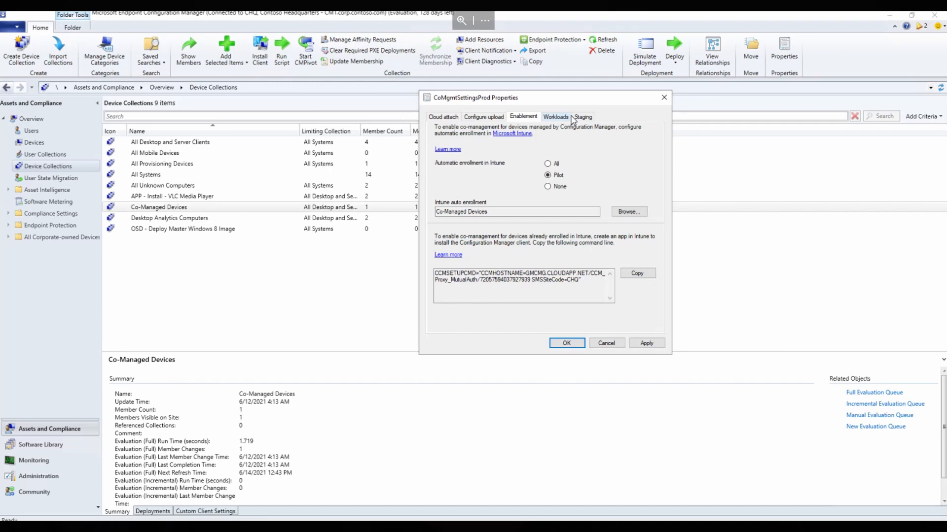
# Review the Staging collections in CoMgmtSettingsProd Properties, then cancel without saving.
pyautogui.click(582, 116)
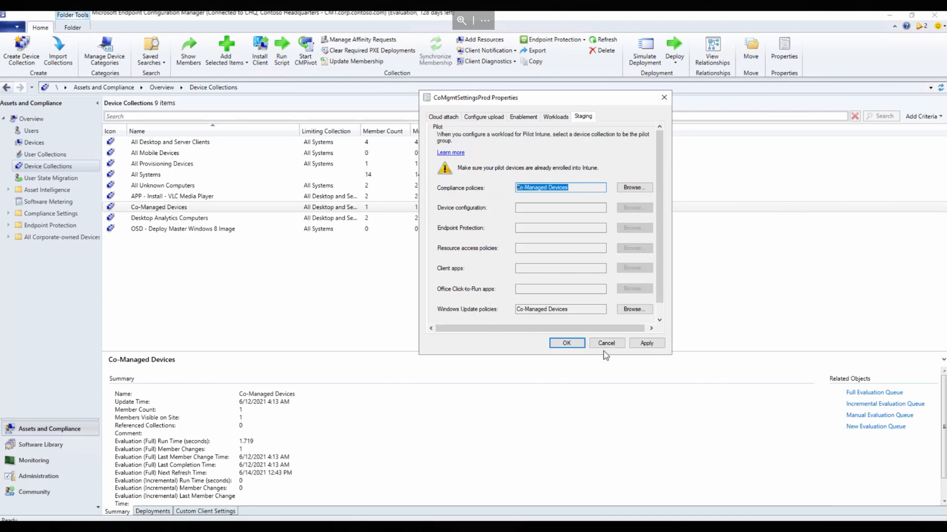
pyautogui.click(566, 343)
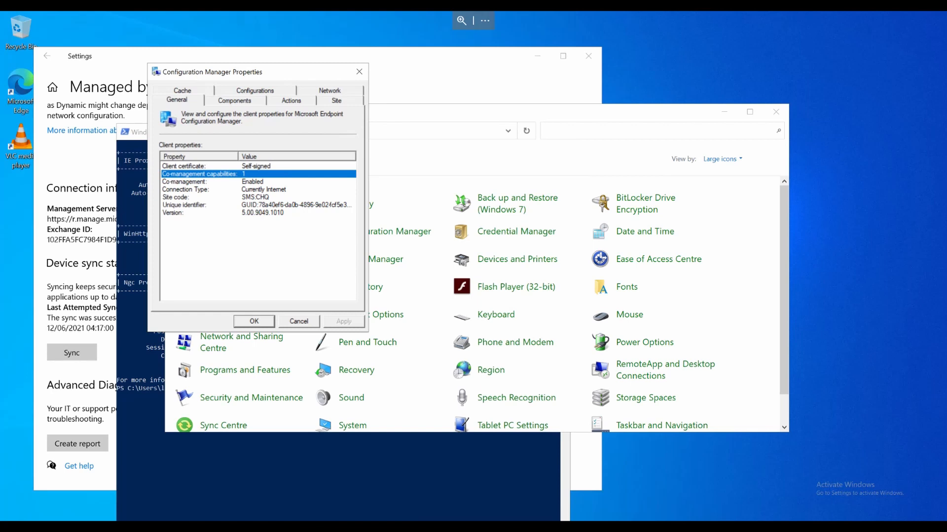
# Open CoManagementHandler.log from the client's Logs folder in the Trace Log Tool.
pyautogui.click(9, 525)
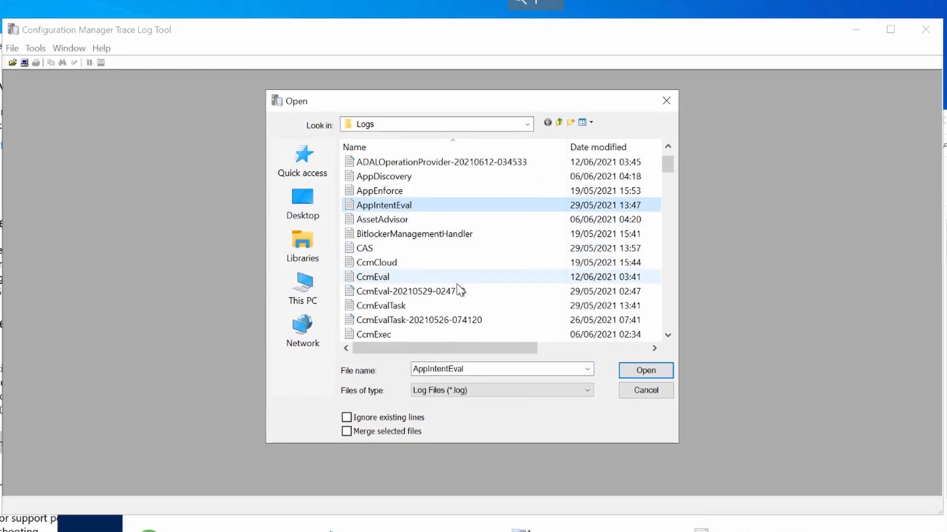
pyautogui.scroll(-3)
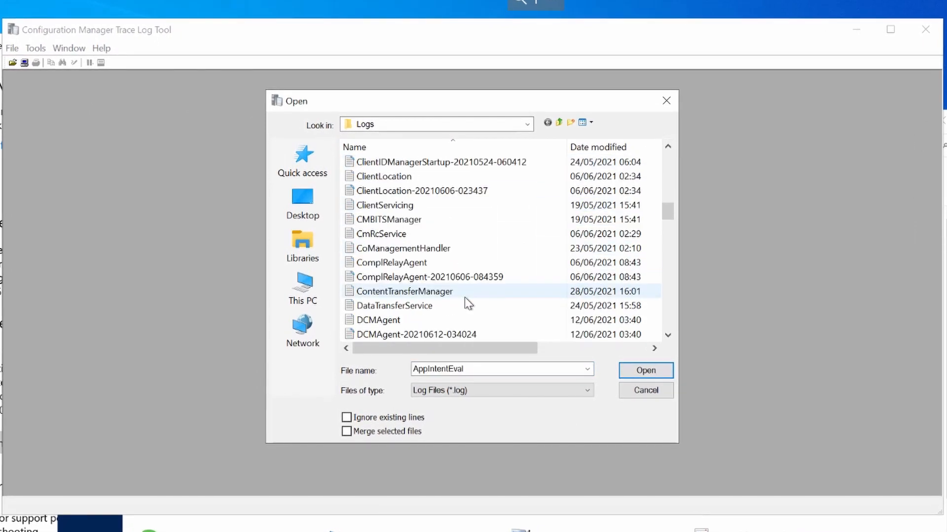
pyautogui.click(403, 249)
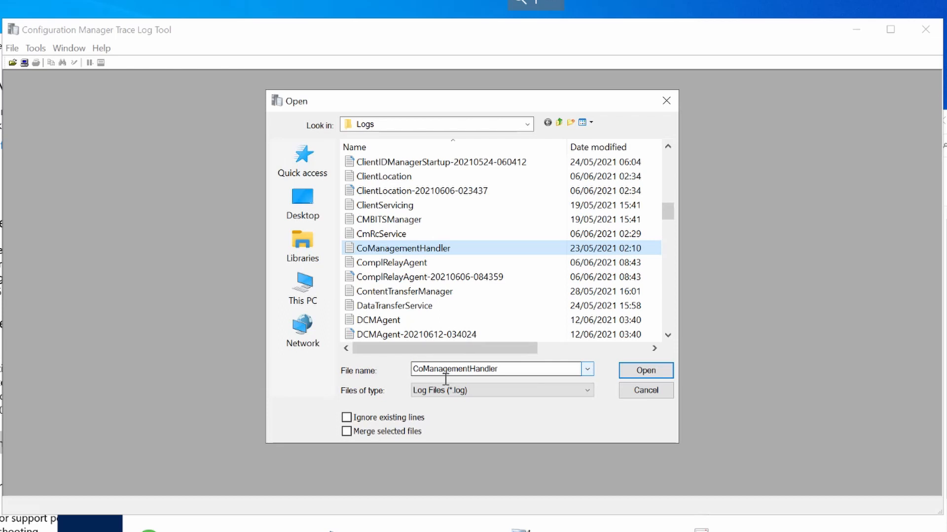
pyautogui.click(645, 370)
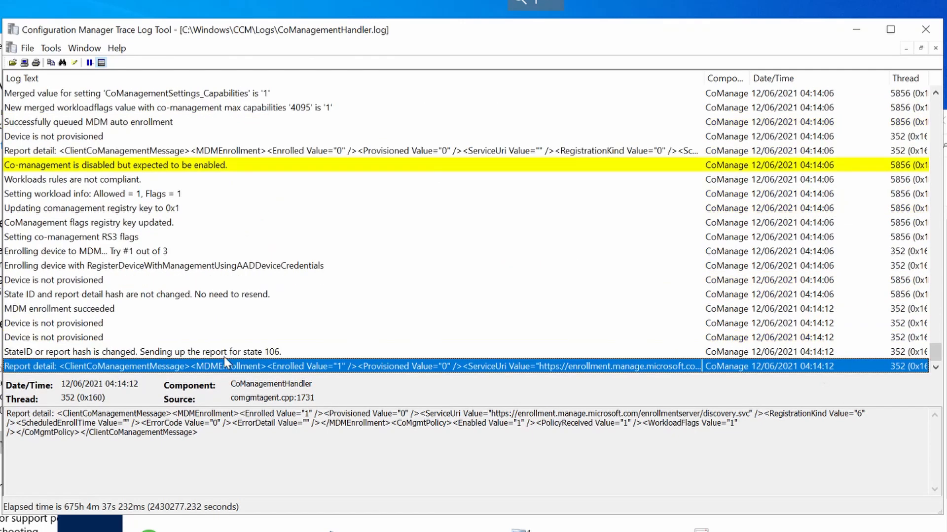
pyautogui.moveTo(462, 363)
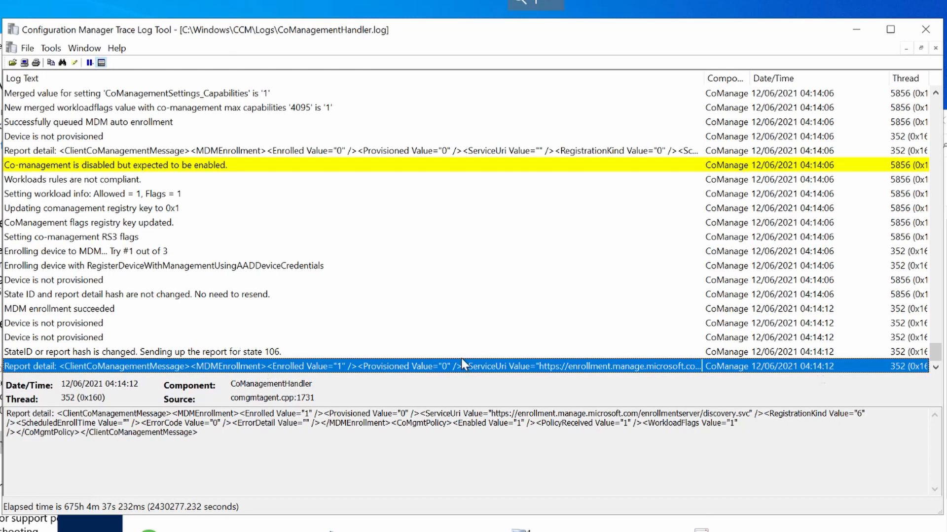
pyautogui.moveTo(227, 362)
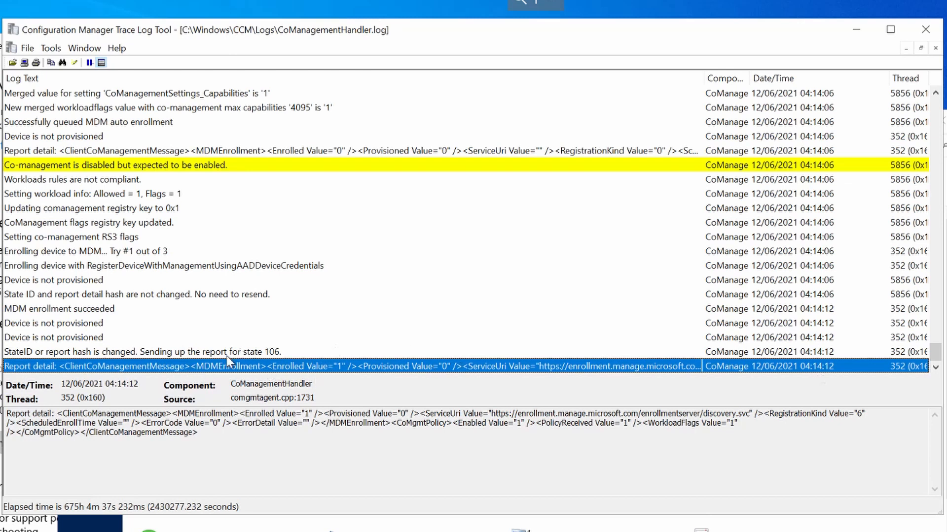
pyautogui.click(142, 352)
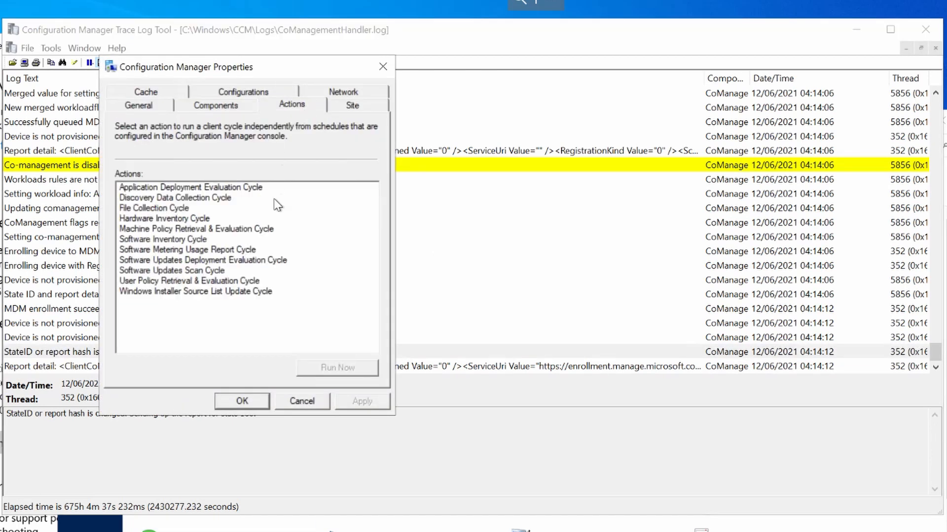
# Run the Machine Policy Retrieval & Evaluation Cycle and acknowledge the confirmation notice.
pyautogui.click(337, 368)
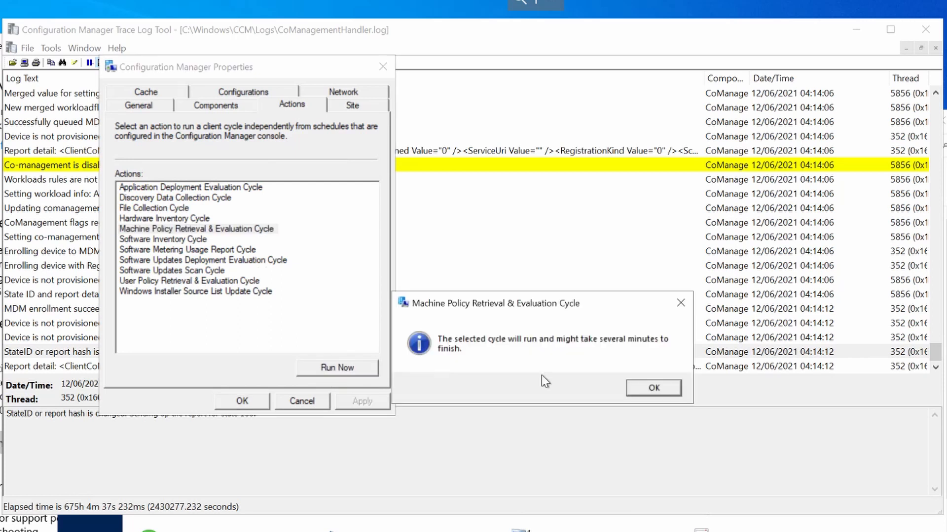
pyautogui.click(651, 388)
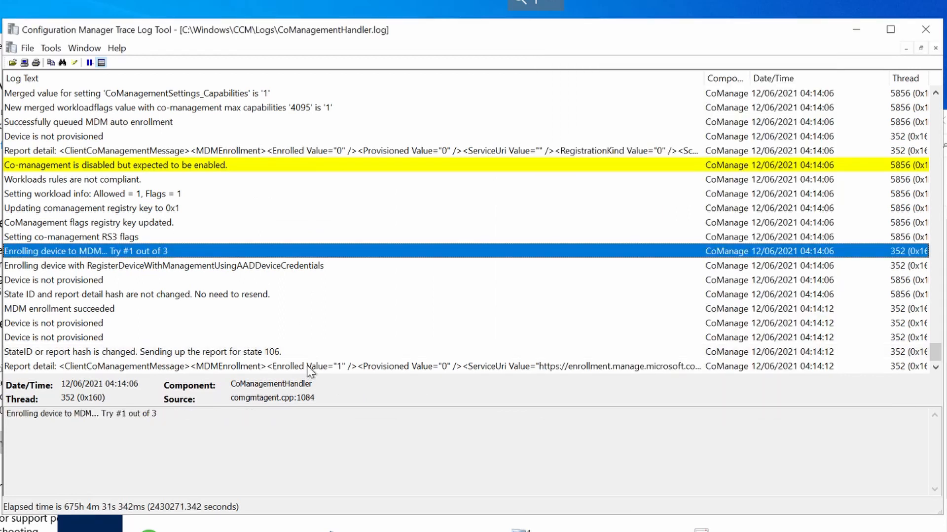
# Read the log entries where the workload settings mismatch warns and capabilities merge to 19.
pyautogui.scroll(-3)
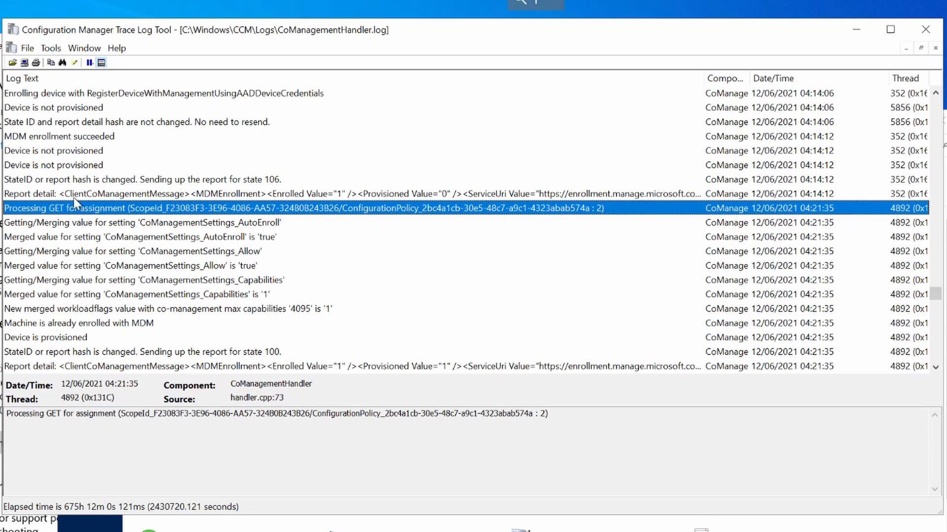
pyautogui.moveTo(140, 245)
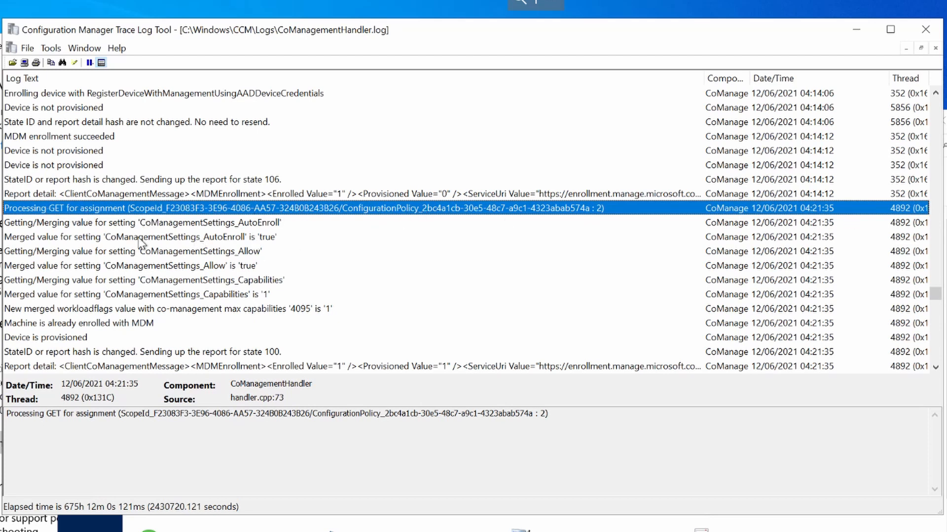
pyautogui.click(139, 236)
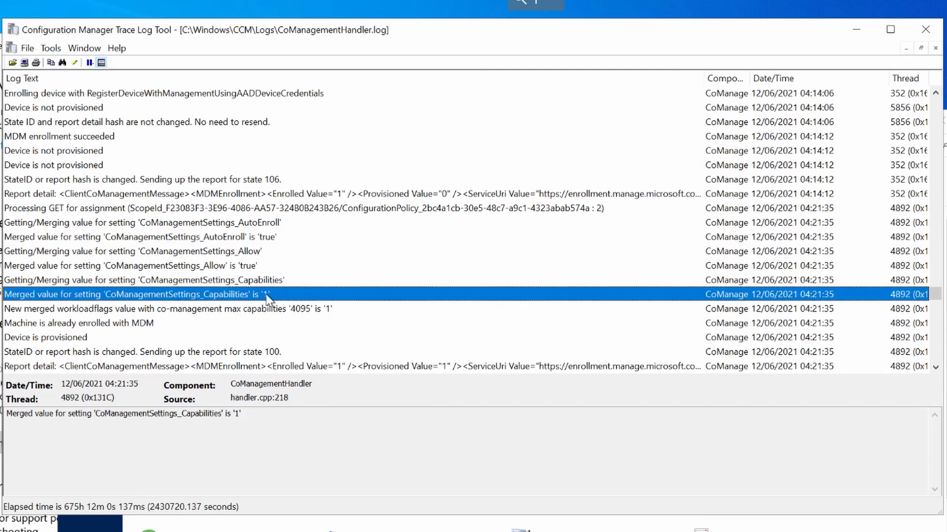
pyautogui.scroll(-3)
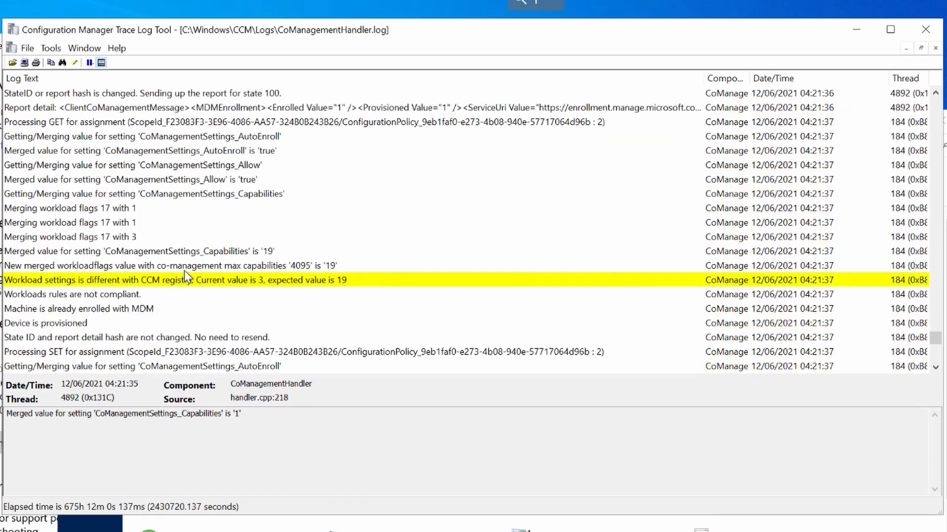
pyautogui.click(175, 279)
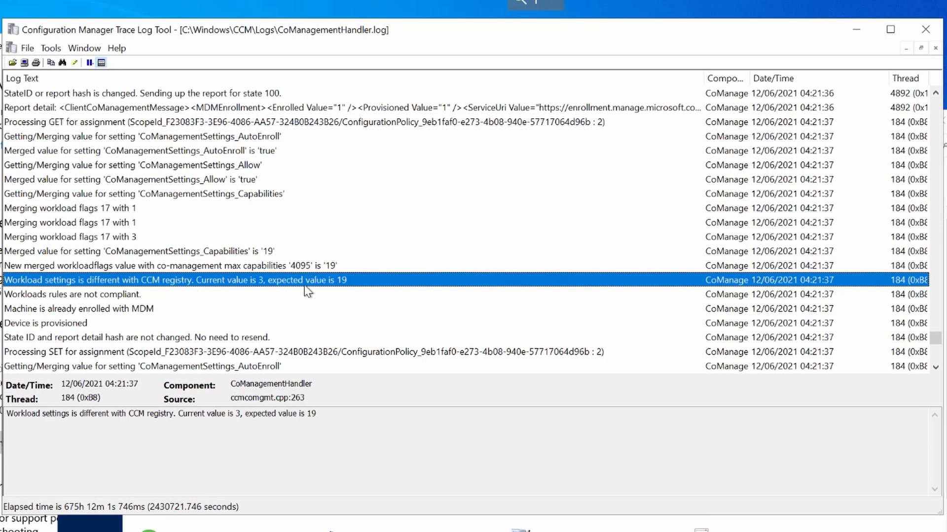
pyautogui.click(139, 251)
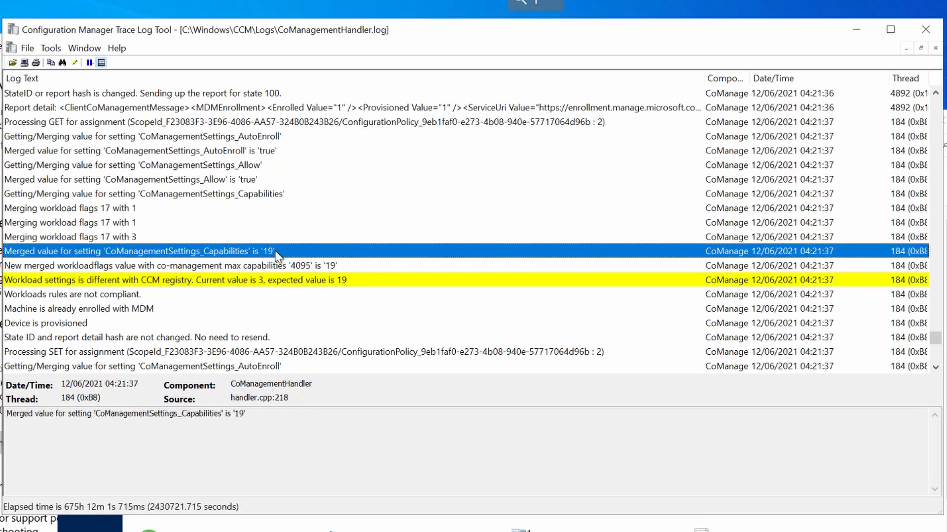
pyautogui.moveTo(269, 273)
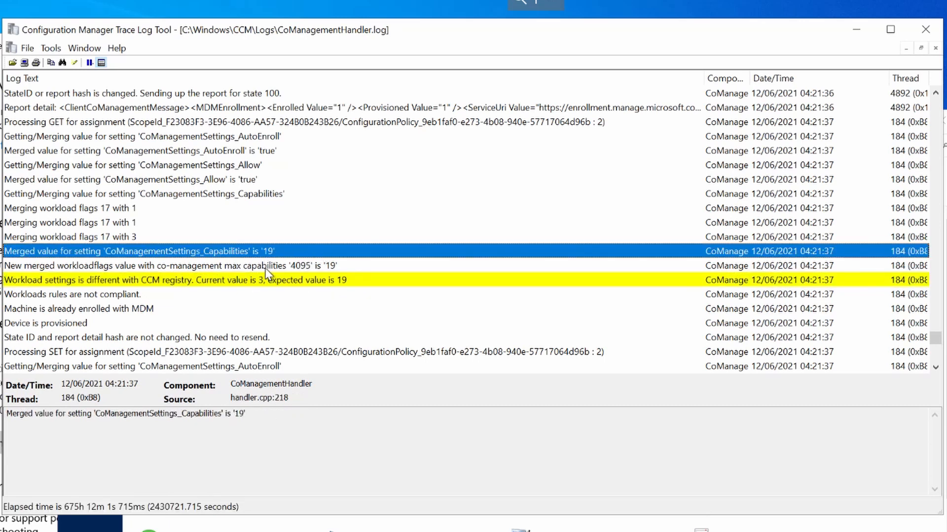
# Read the newer entries showing merged workload flags, Device is provisioned and MDM Sync triggered.
pyautogui.scroll(-3)
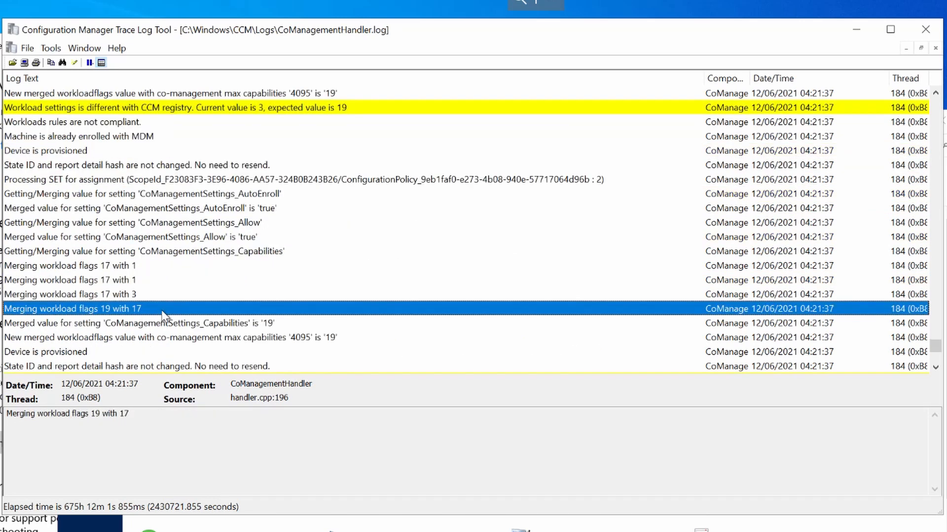
pyautogui.scroll(-3)
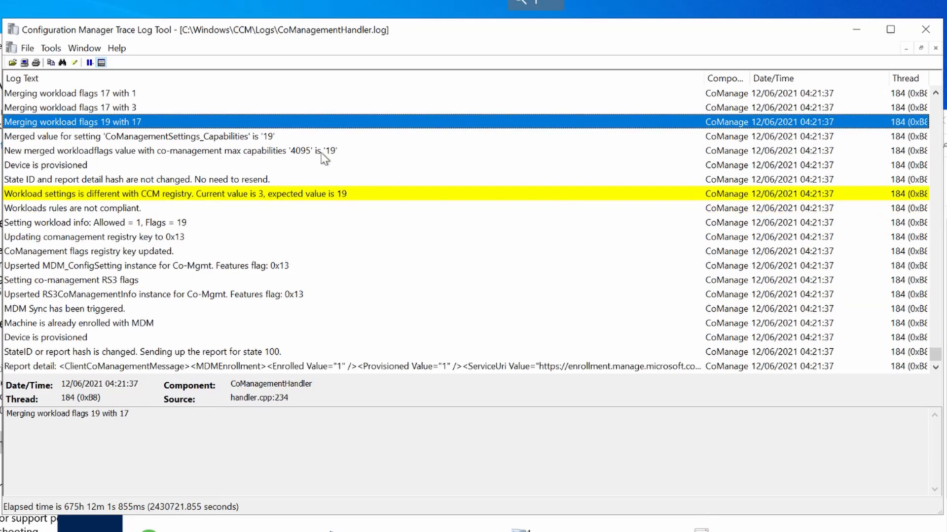
pyautogui.click(182, 149)
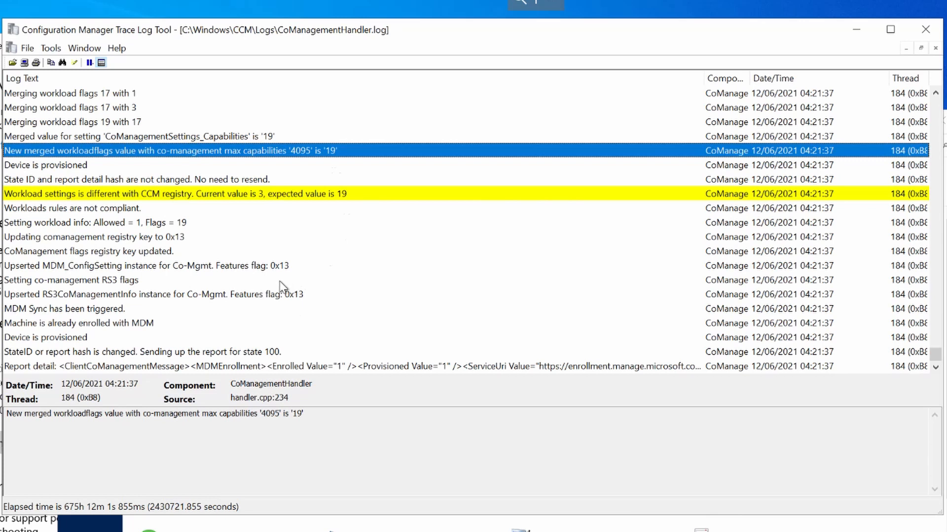
pyautogui.moveTo(286, 239)
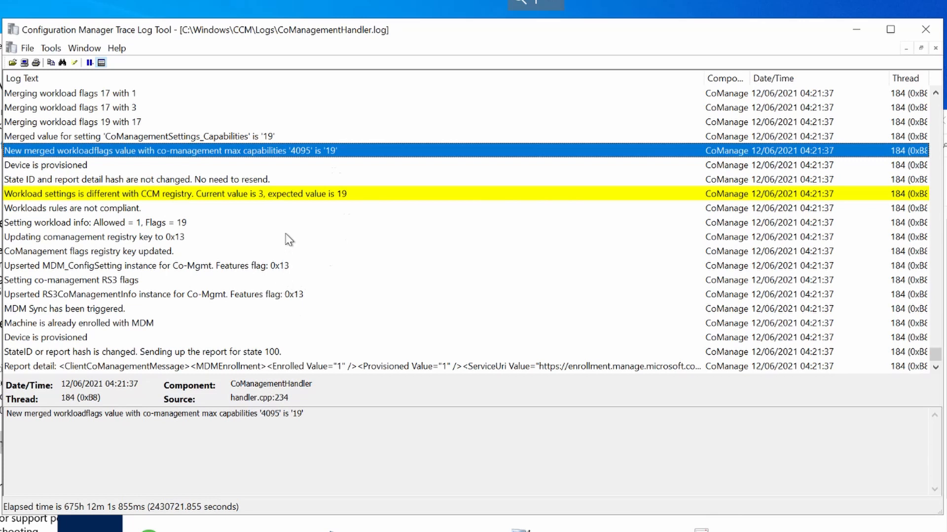
pyautogui.moveTo(326, 319)
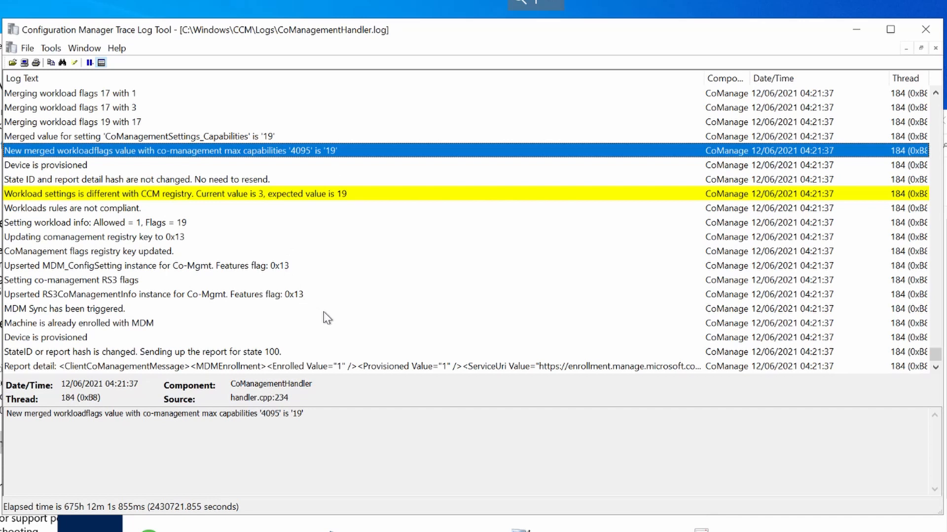
pyautogui.click(45, 337)
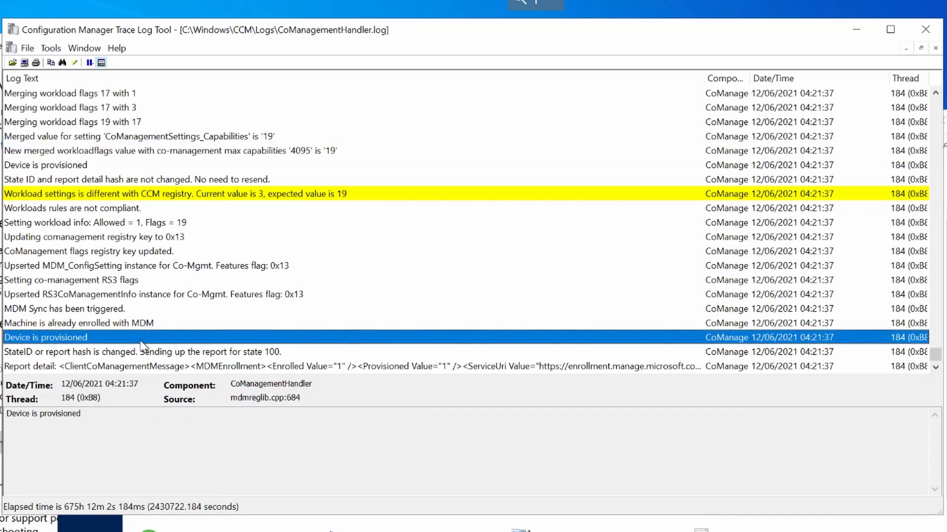
pyautogui.click(65, 309)
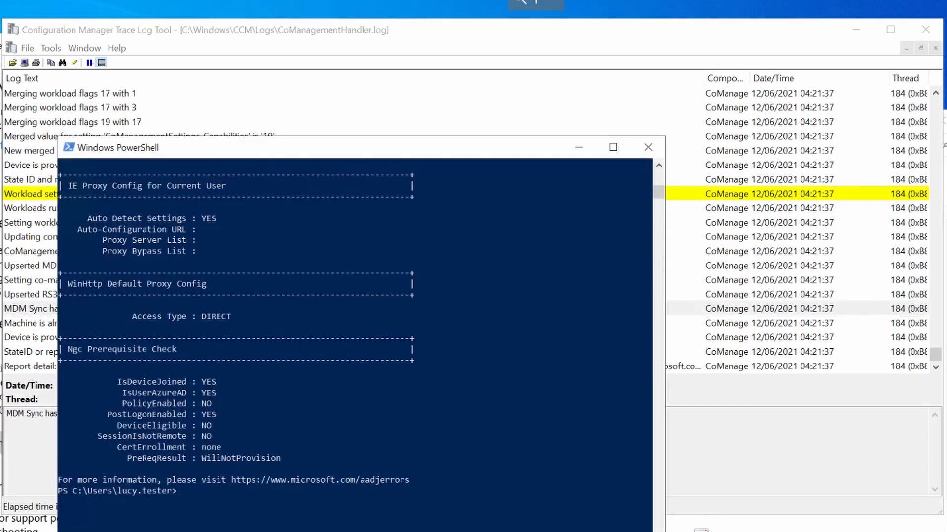
# Reopen the Configuration Manager client properties from Control Panel showing capabilities 19.
pyautogui.click(729, 105)
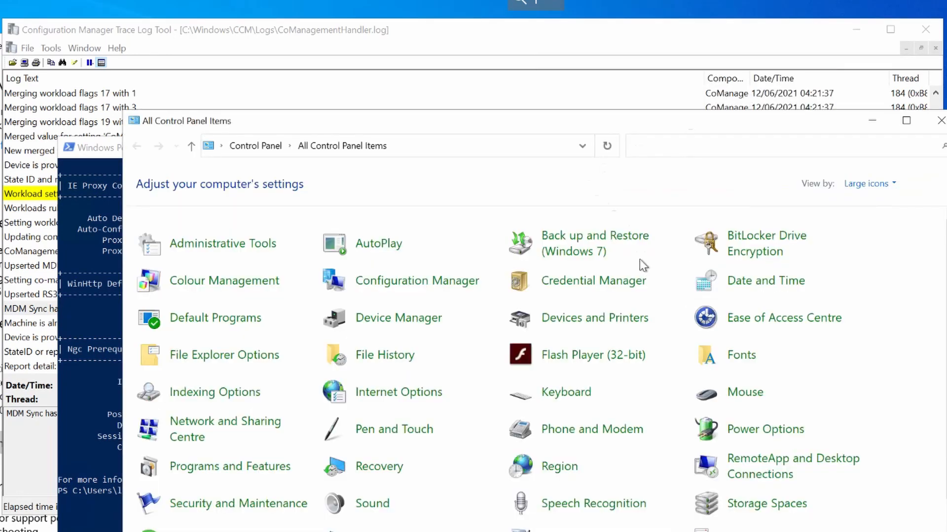
pyautogui.moveTo(416, 280)
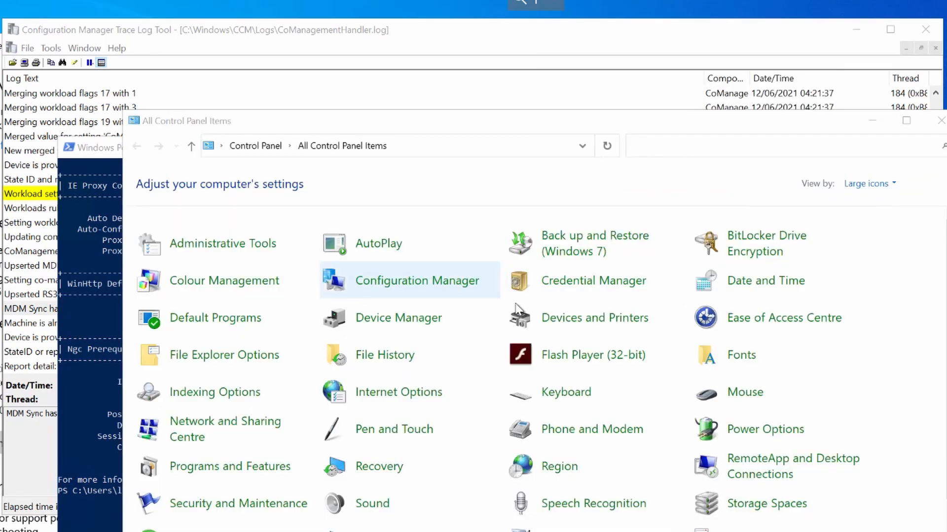
pyautogui.doubleClick(416, 280)
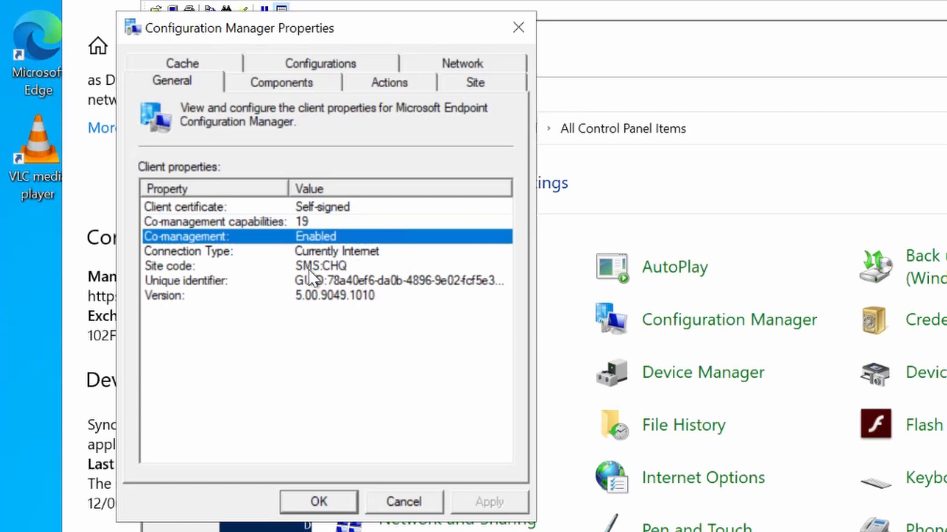
pyautogui.moveTo(309, 283)
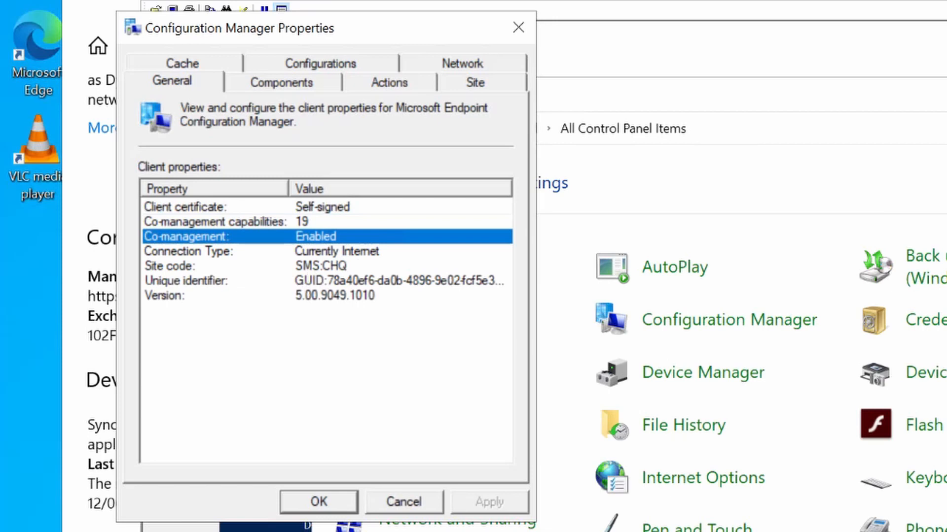
pyautogui.moveTo(253, 89)
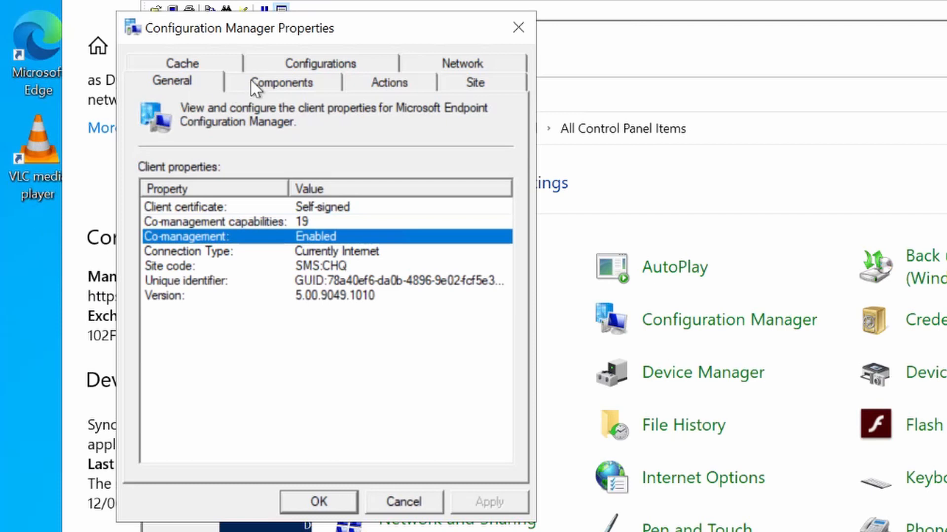
# Check the CoMgmtSettingsPilotWUP and CoMgmtSettingsProd baselines show Compliant, then close the properties.
pyautogui.click(321, 80)
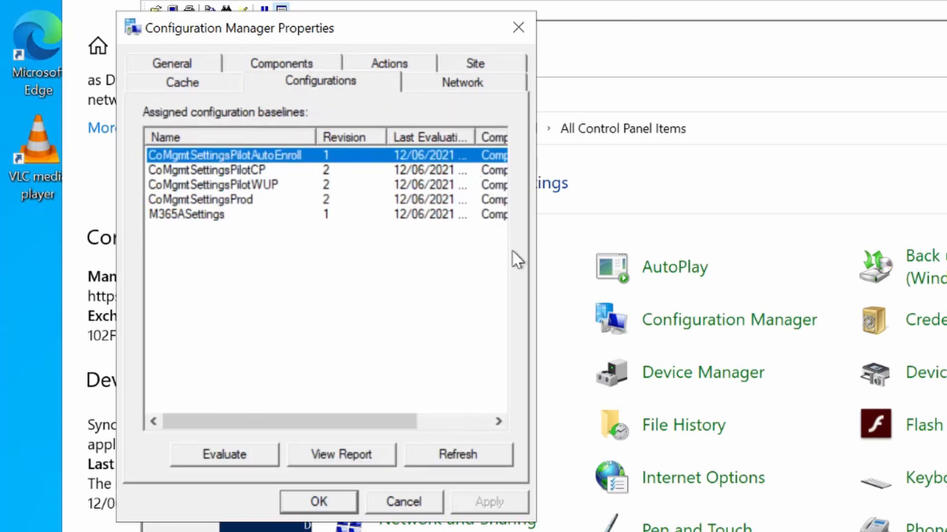
pyautogui.moveTo(235, 171)
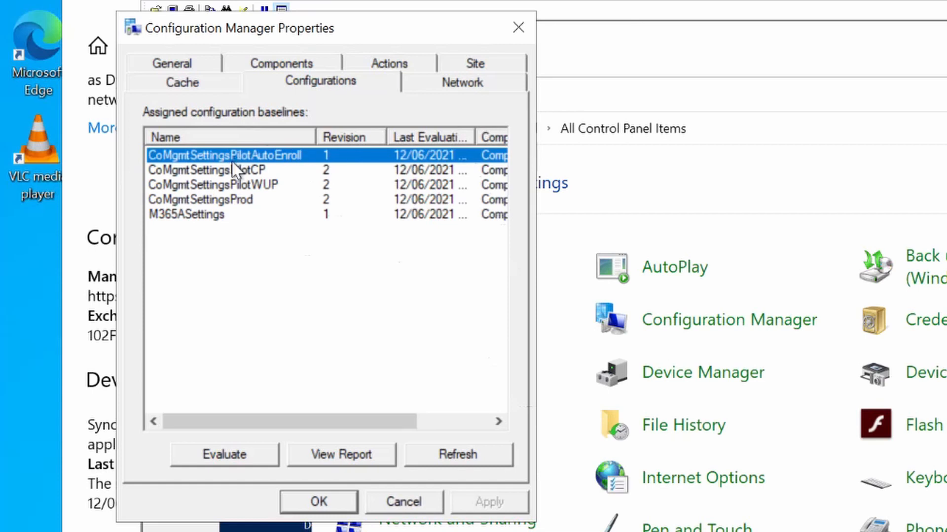
pyautogui.moveTo(326, 167)
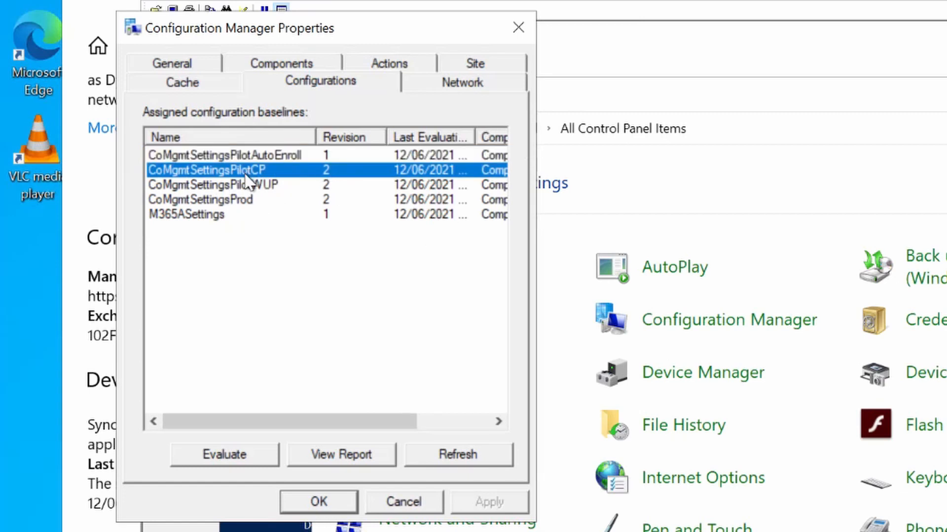
pyautogui.click(213, 185)
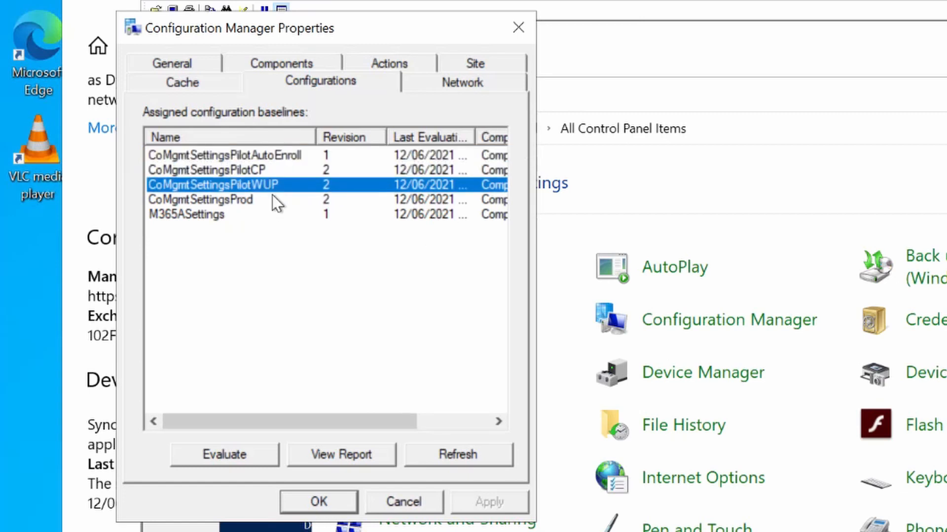
pyautogui.click(200, 199)
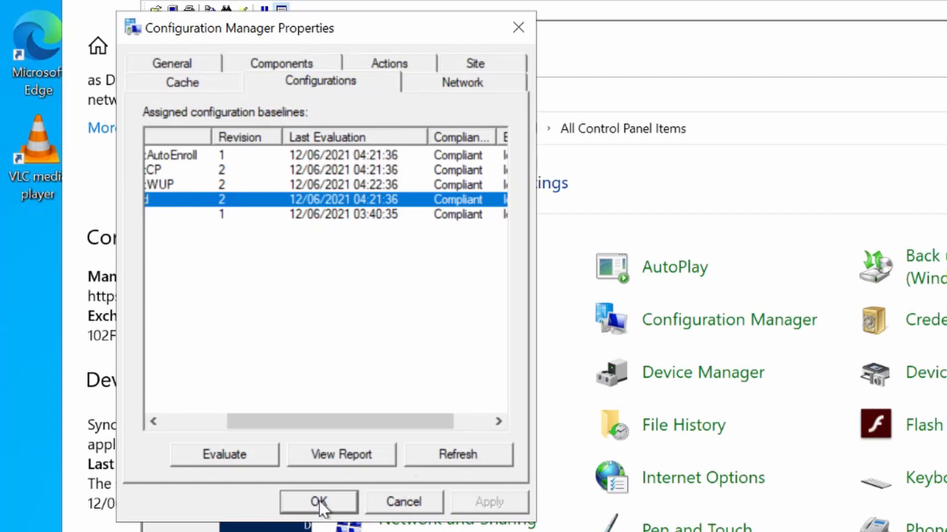
pyautogui.click(319, 502)
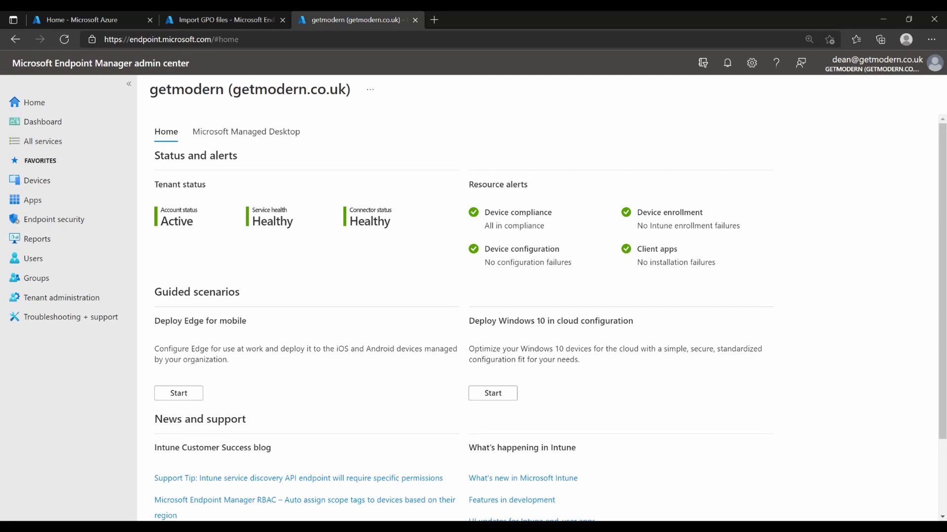
# Show the All devices list in the Endpoint Manager admin center.
pyautogui.click(153, 40)
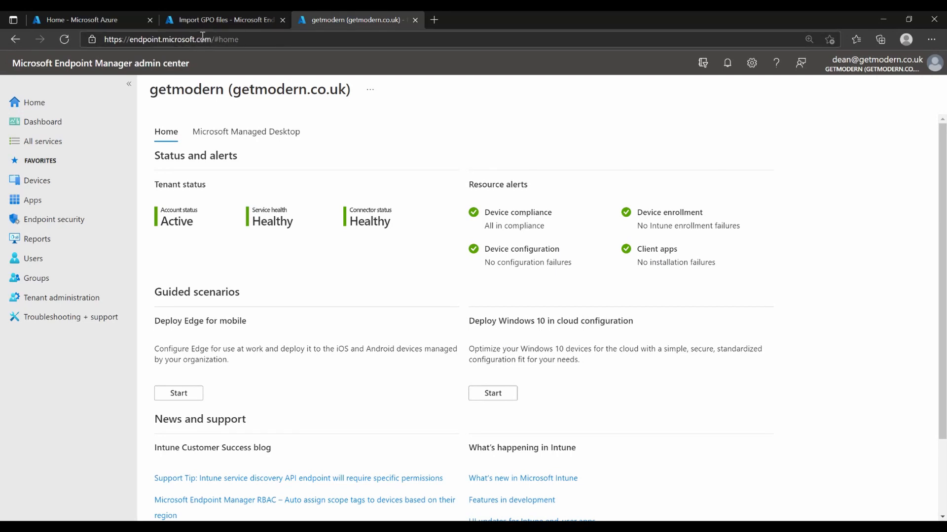
pyautogui.click(37, 179)
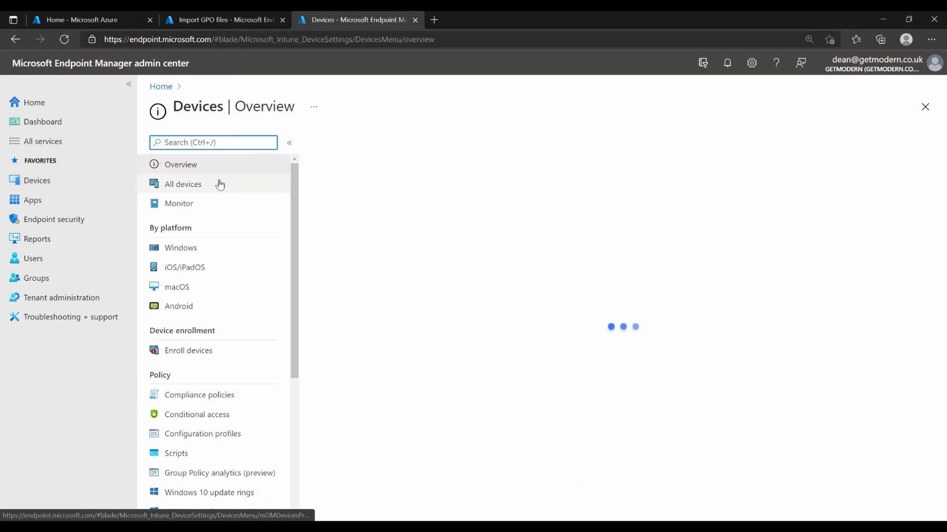
pyautogui.click(182, 184)
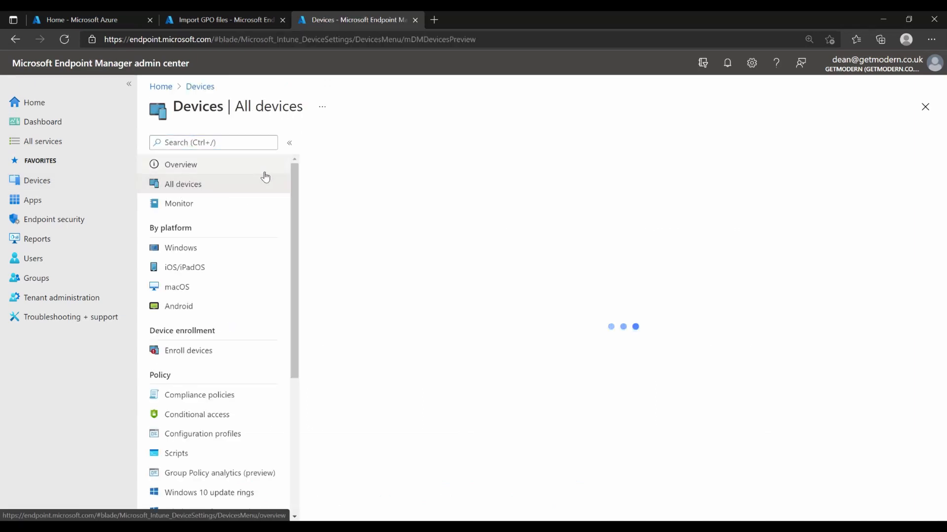
pyautogui.click(182, 185)
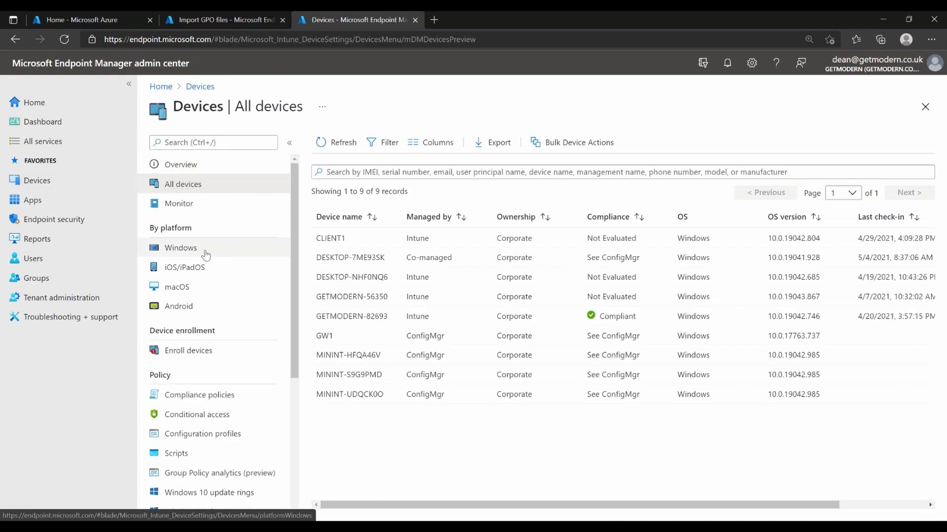
pyautogui.moveTo(361, 355)
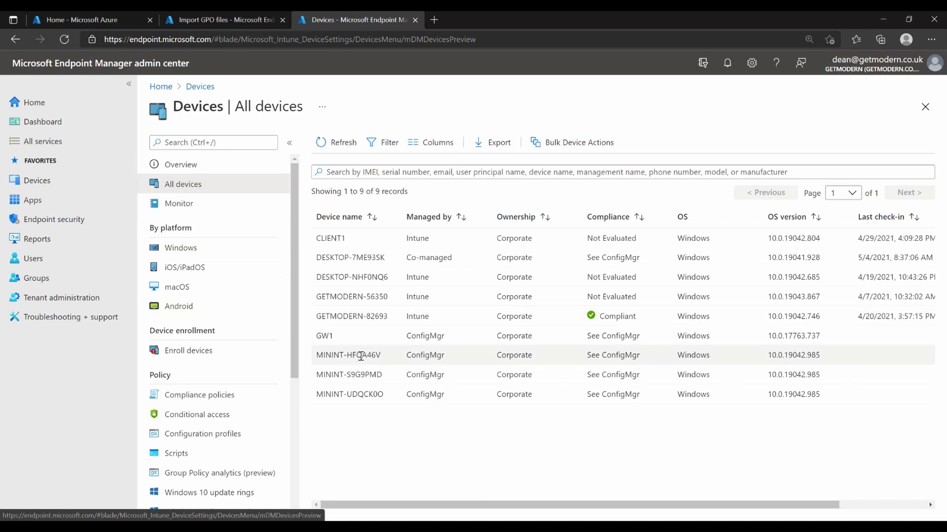
pyautogui.moveTo(538, 354)
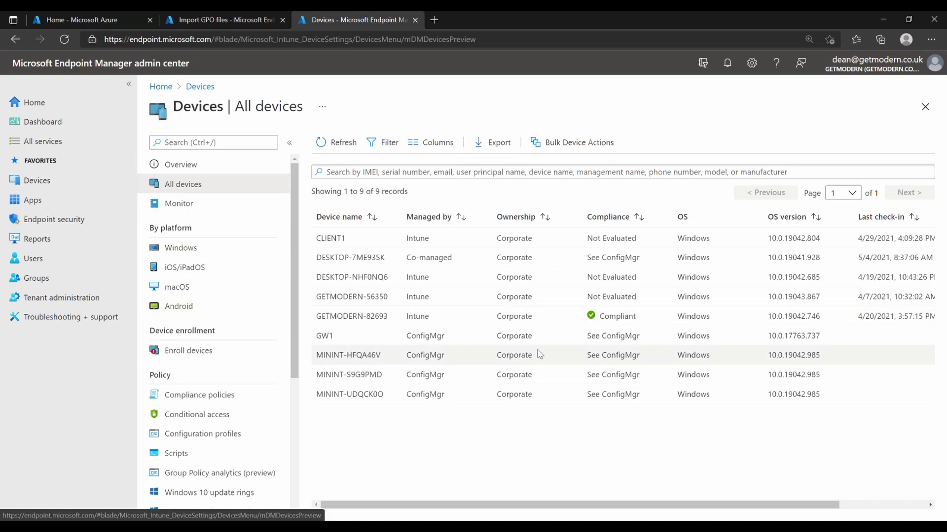
pyautogui.moveTo(477, 336)
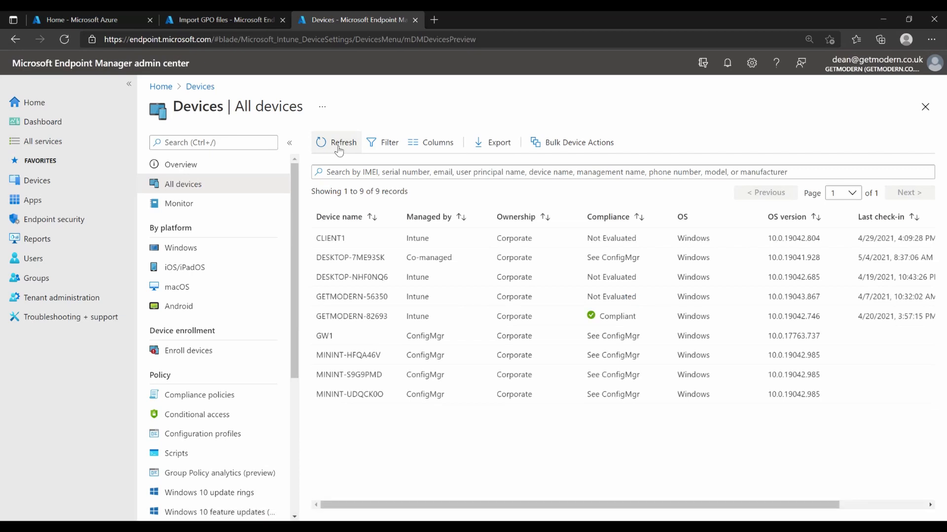
pyautogui.moveTo(179, 203)
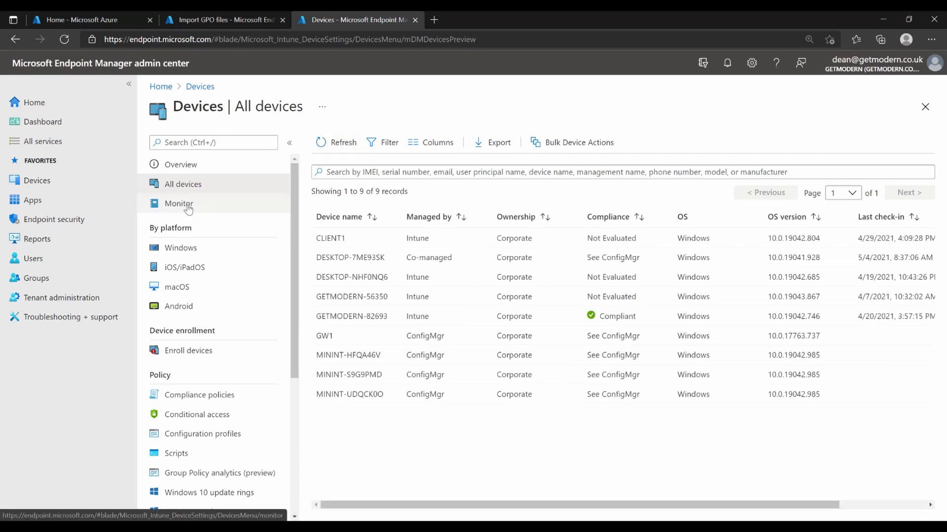
# Glance at the device Monitor reports, then return to the refreshed All devices list with MININT-HFQA46V.
pyautogui.click(179, 203)
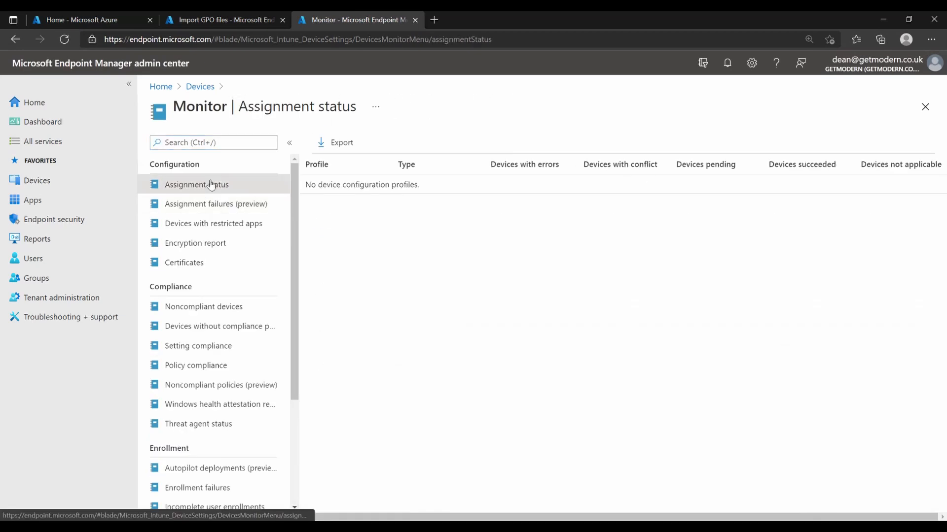
pyautogui.click(200, 87)
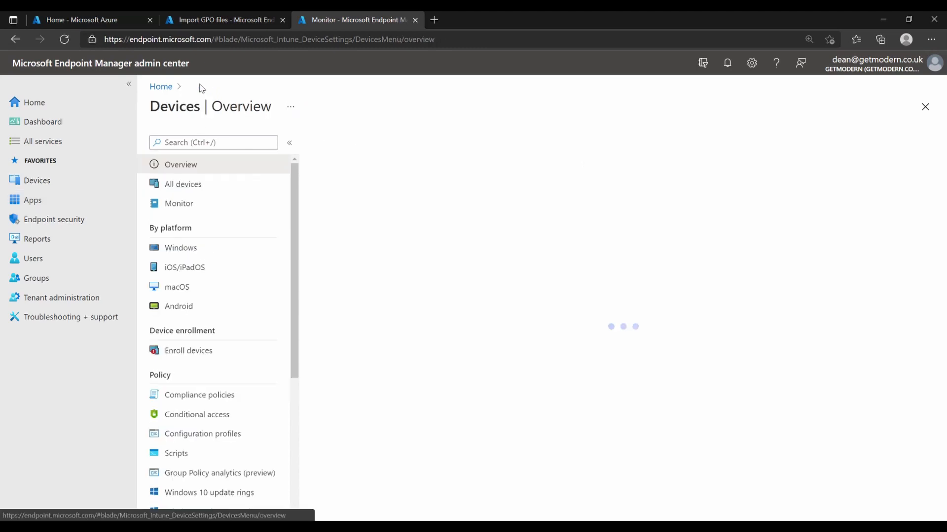
pyautogui.click(184, 184)
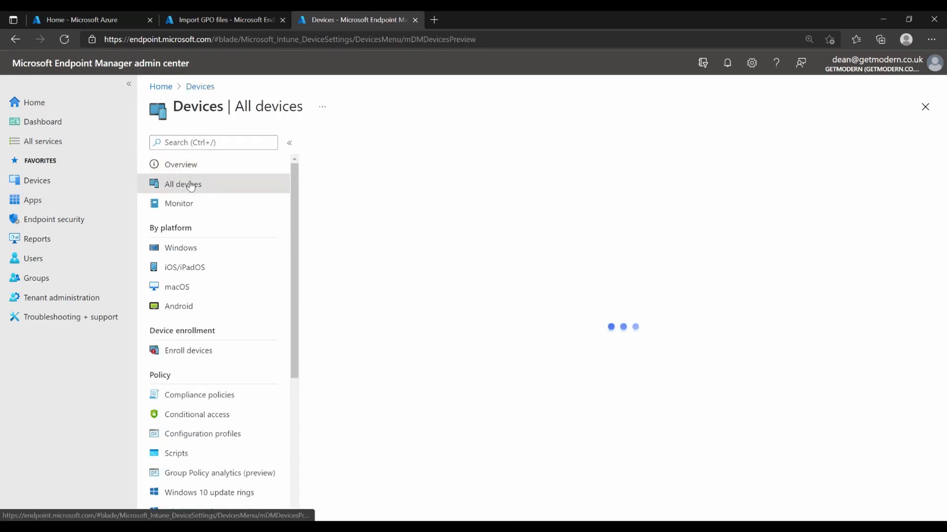
pyautogui.click(183, 185)
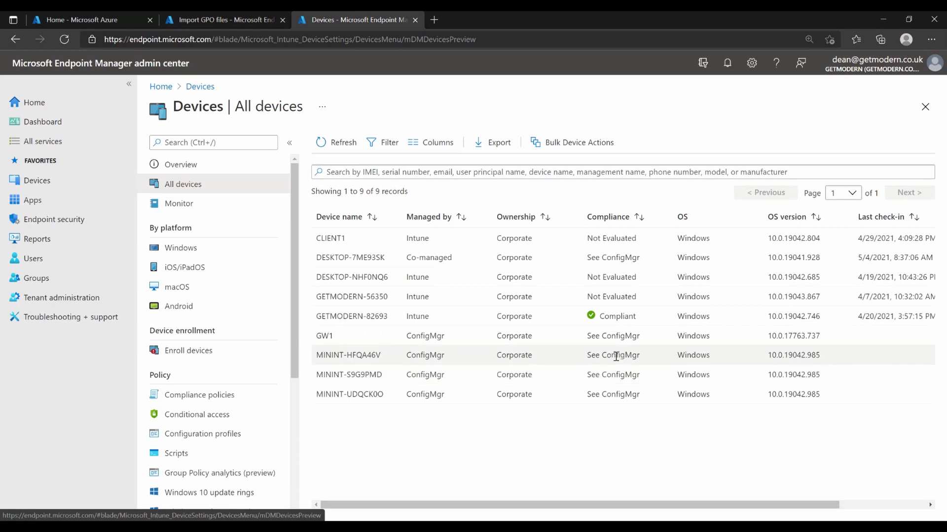
pyautogui.click(348, 355)
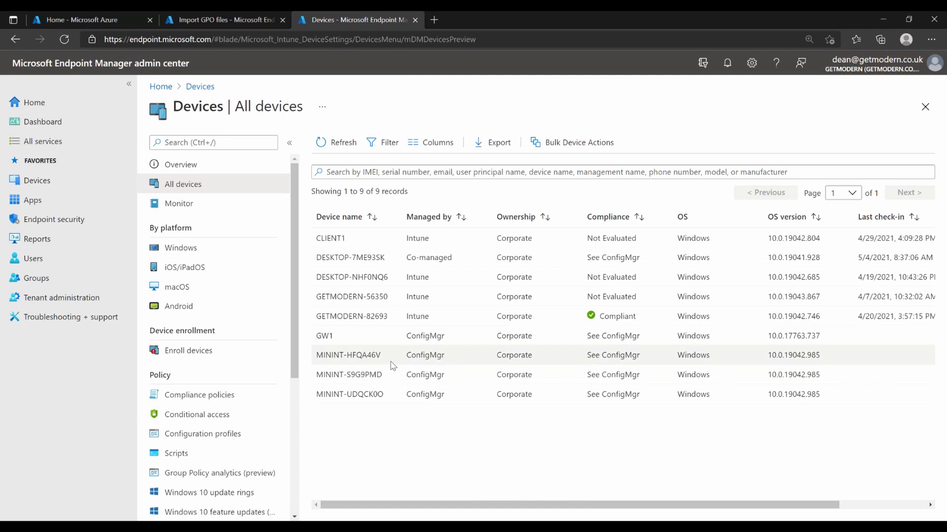
# Show MININT-HFQA46V's device overview with its full Essentials, compliance deferred to ConfigMgr.
pyautogui.click(348, 355)
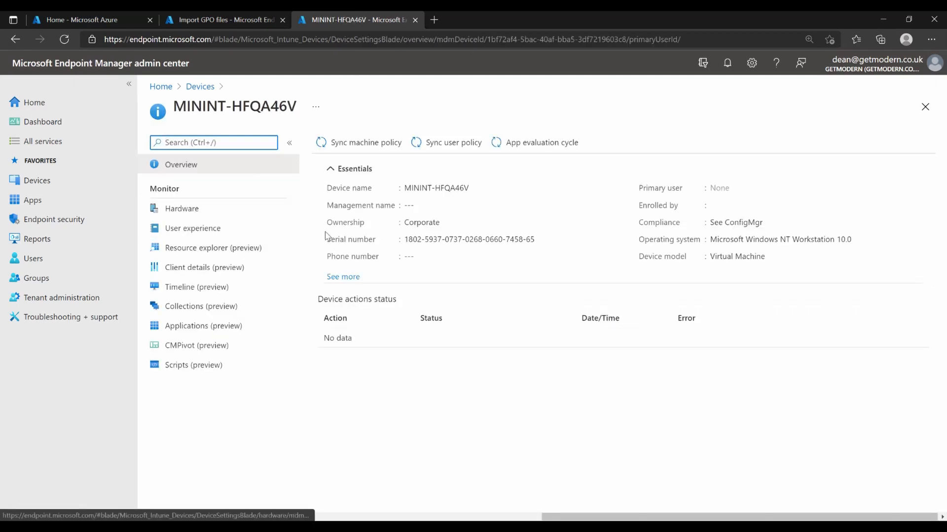
pyautogui.click(343, 276)
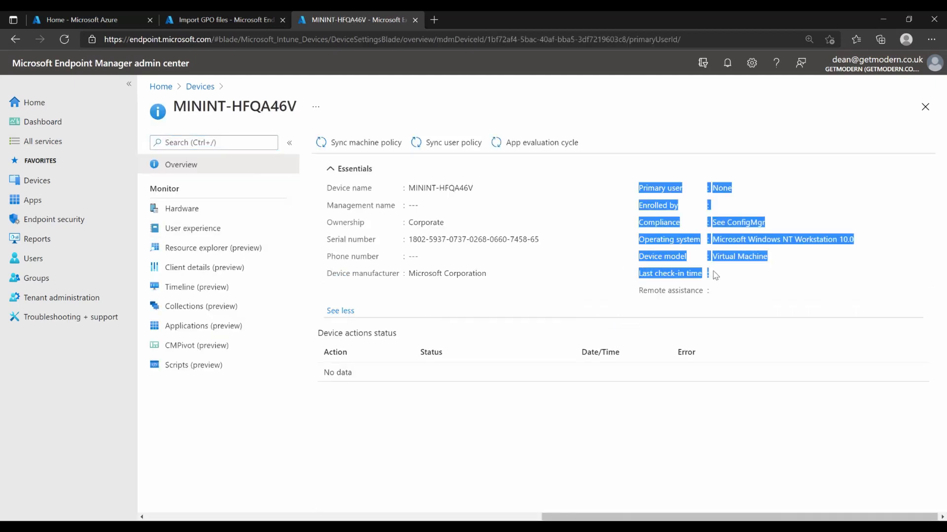
pyautogui.click(715, 279)
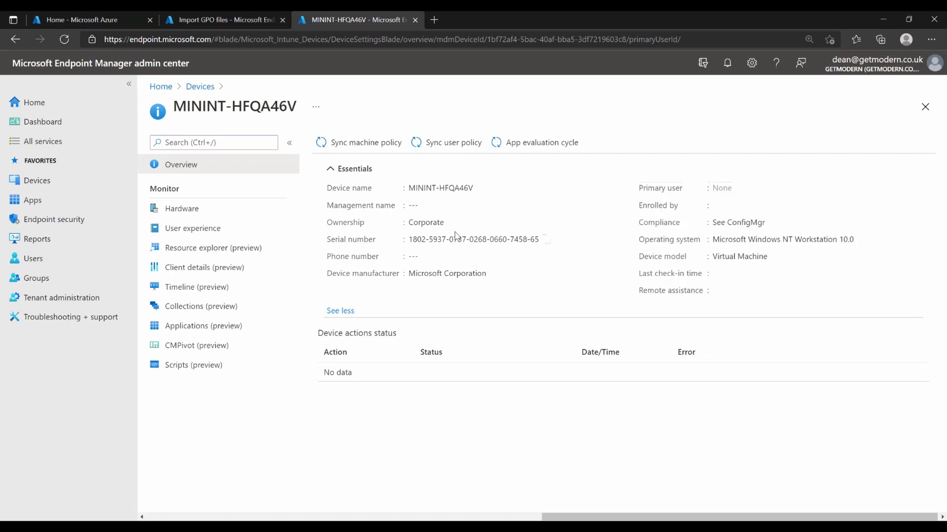
pyautogui.moveTo(189, 477)
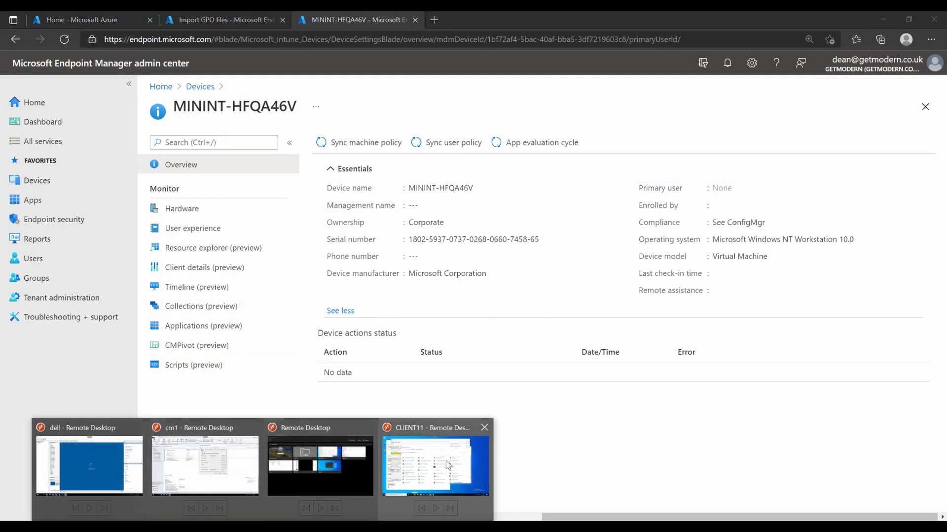
# On CLIENT11, retry the getmodern work account sync from Settings; it fails with 0x80190190.
pyautogui.click(435, 464)
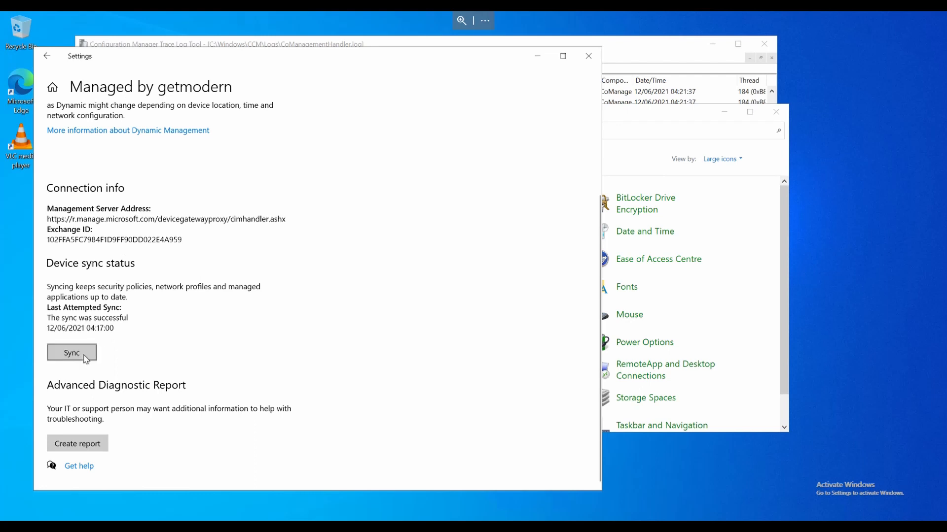
pyautogui.click(71, 353)
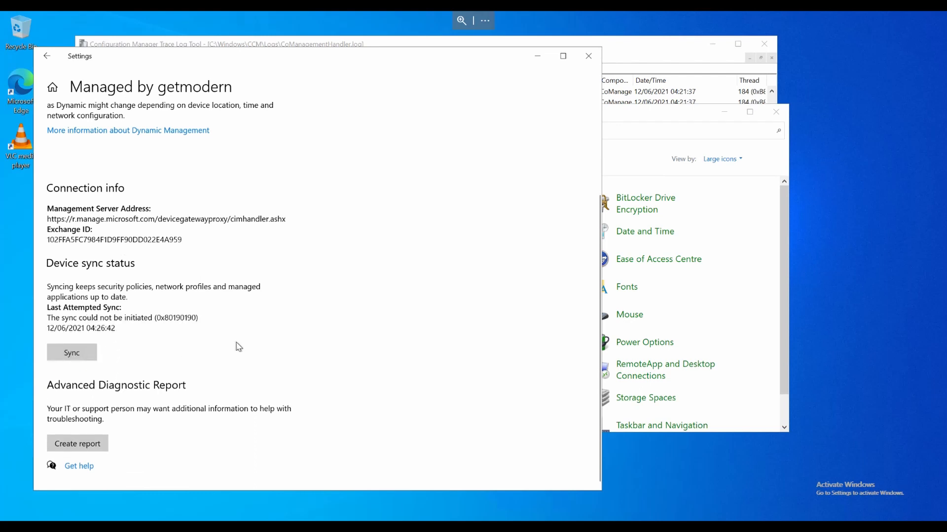
pyautogui.moveTo(168, 320)
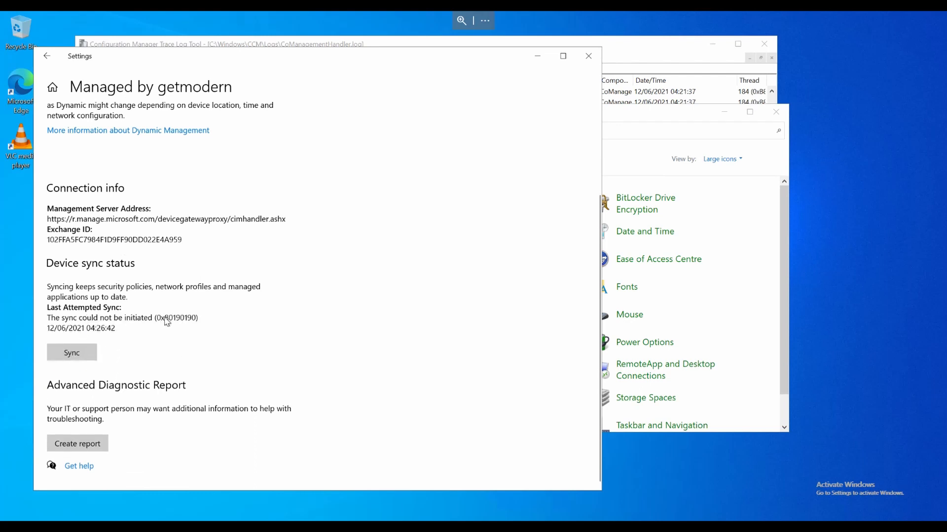
pyautogui.moveTo(114, 65)
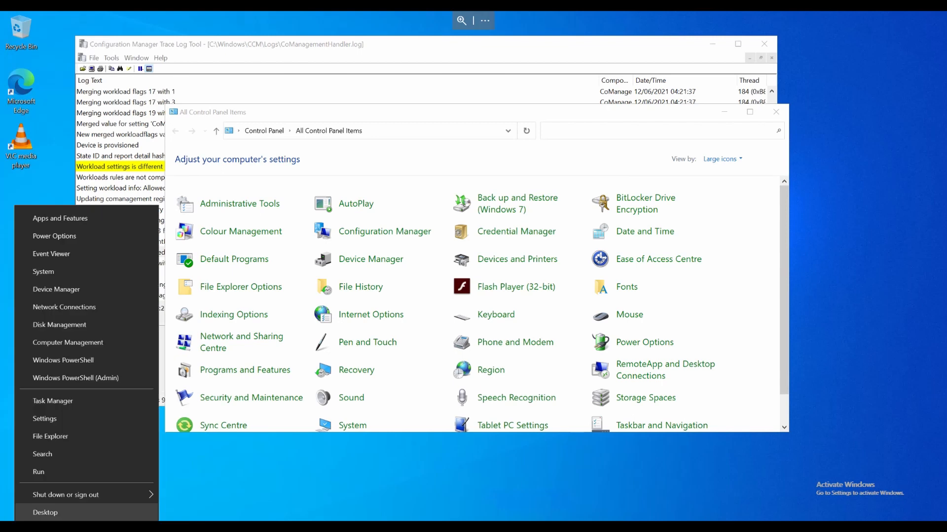
pyautogui.click(44, 512)
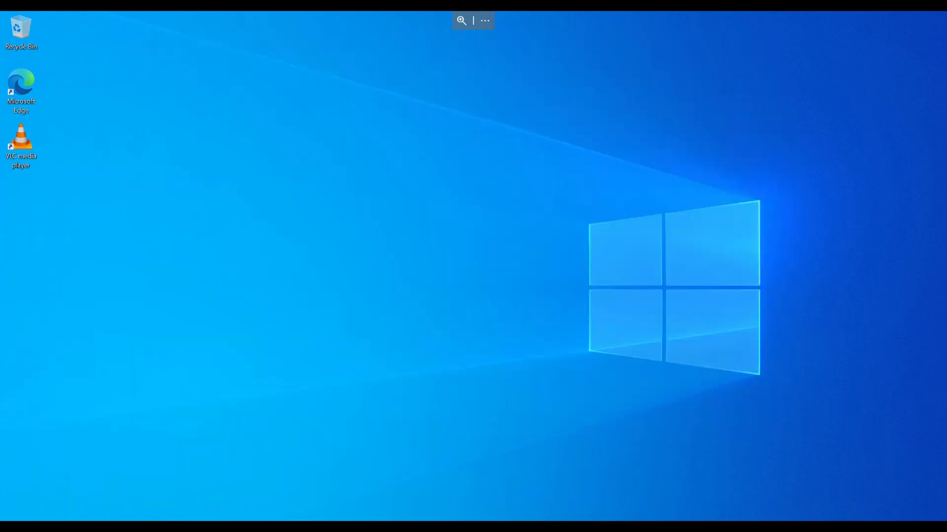
pyautogui.click(9, 523)
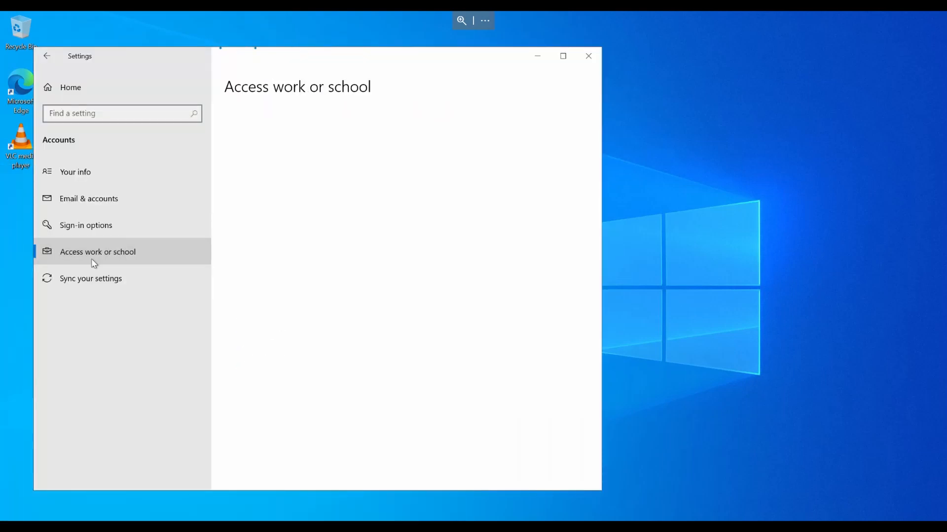
pyautogui.click(97, 251)
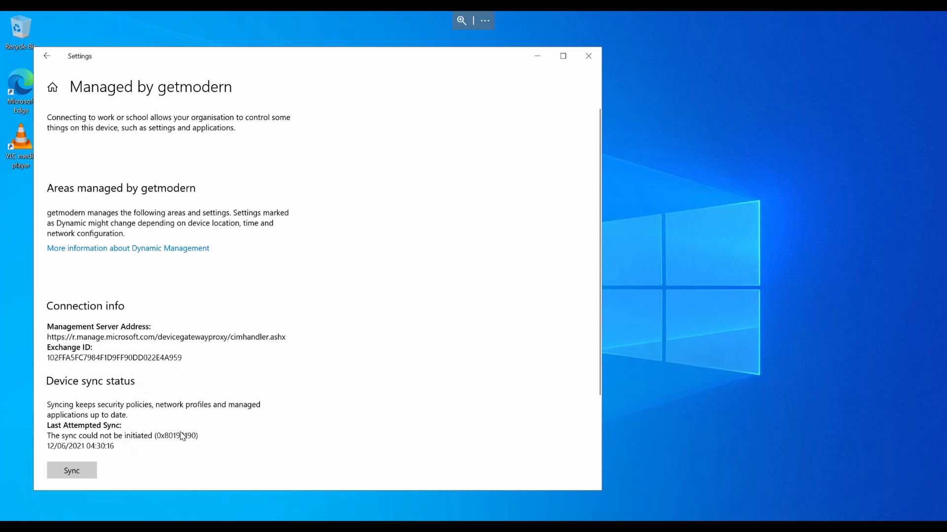
pyautogui.moveTo(200, 418)
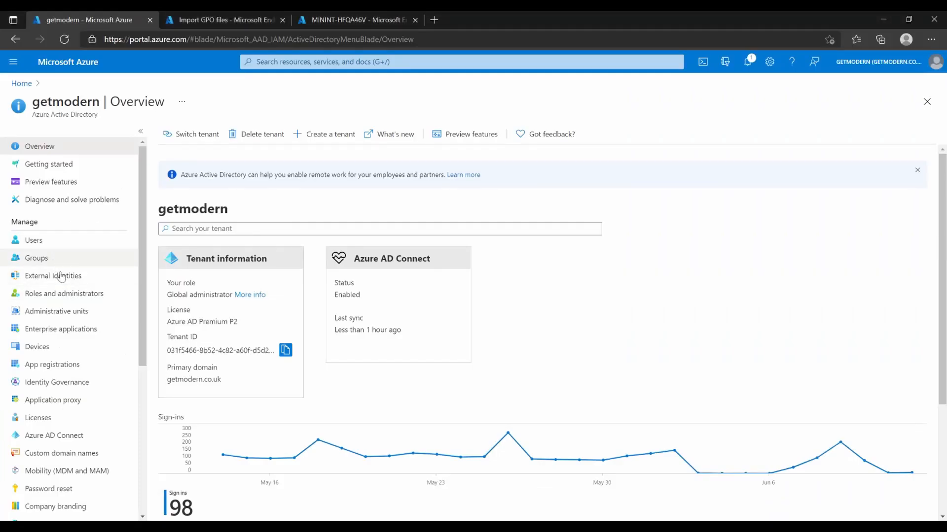
# Find user lucy in Azure AD and view Lucy Tester's empty license assignments.
pyautogui.click(34, 239)
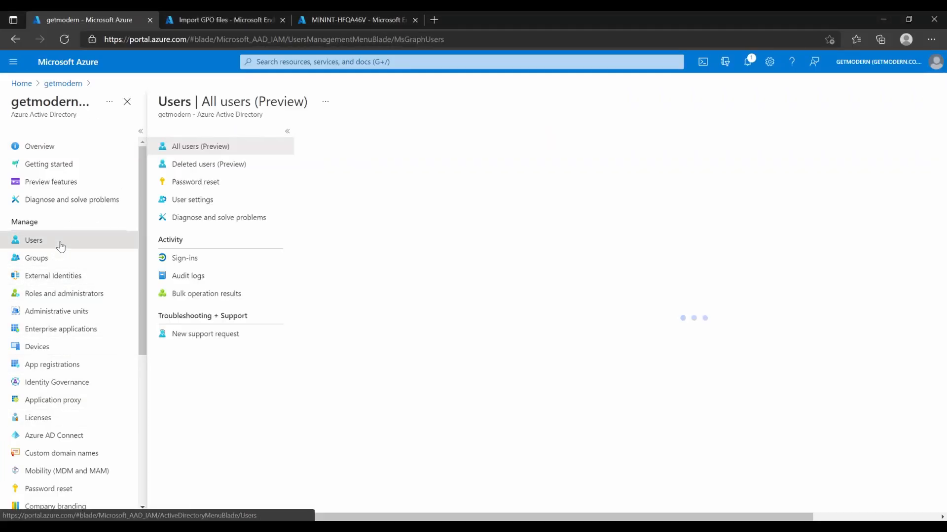
pyautogui.write('lucy')
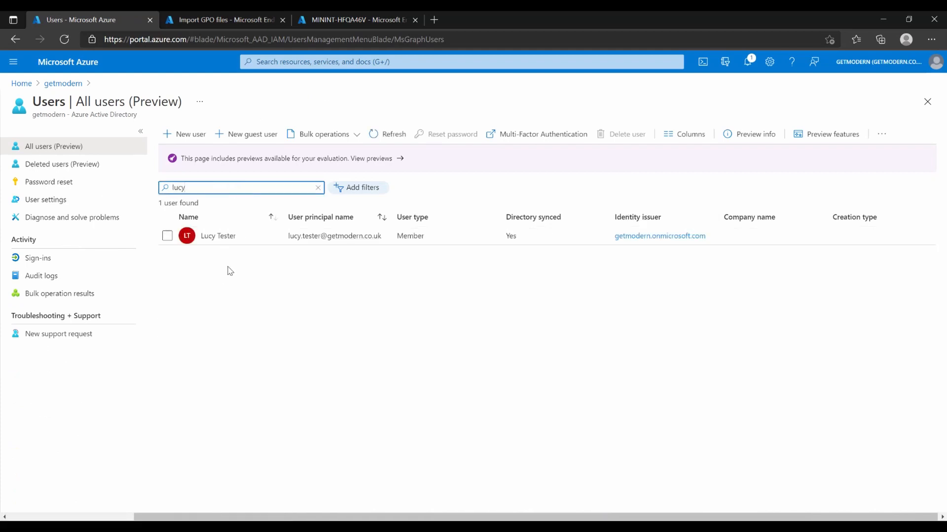
pyautogui.click(218, 235)
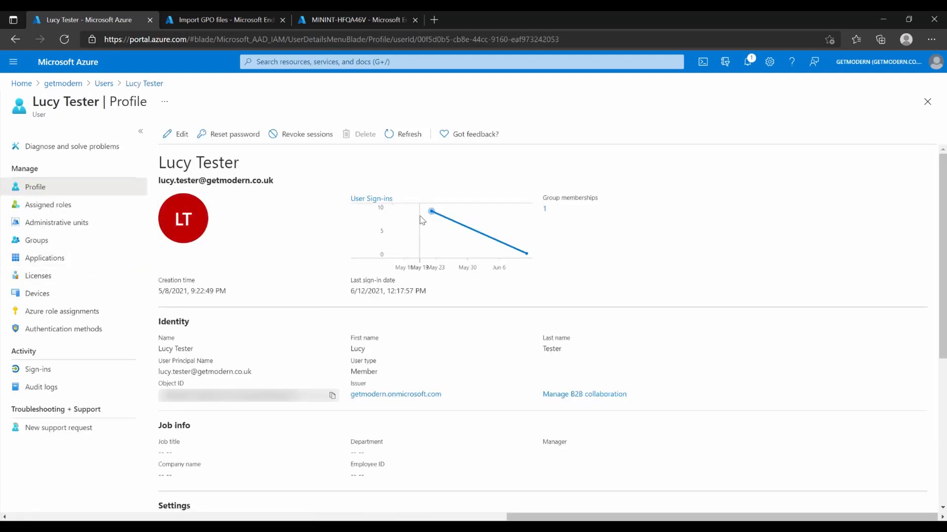
pyautogui.click(38, 276)
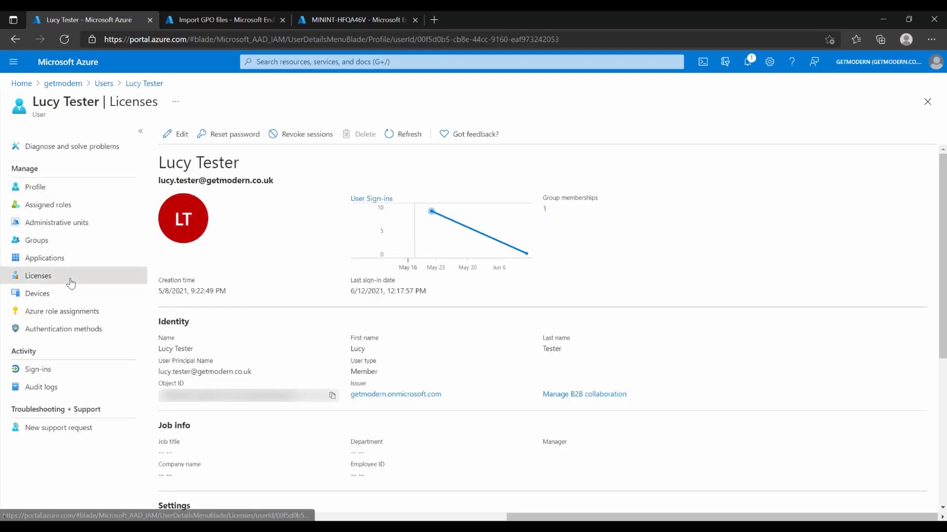
pyautogui.click(37, 275)
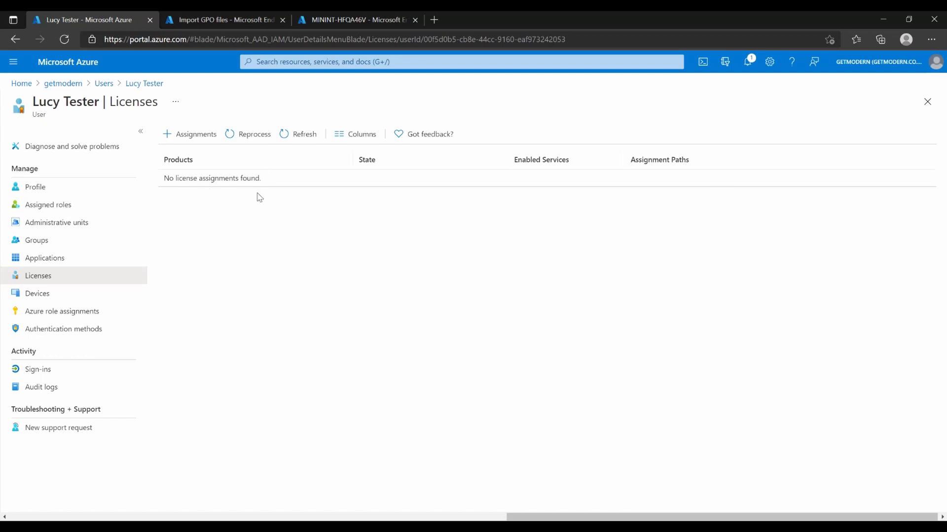
# Attempt to assign the Microsoft 365 E5 Developer license, which fails, then return to her profile.
pyautogui.click(194, 135)
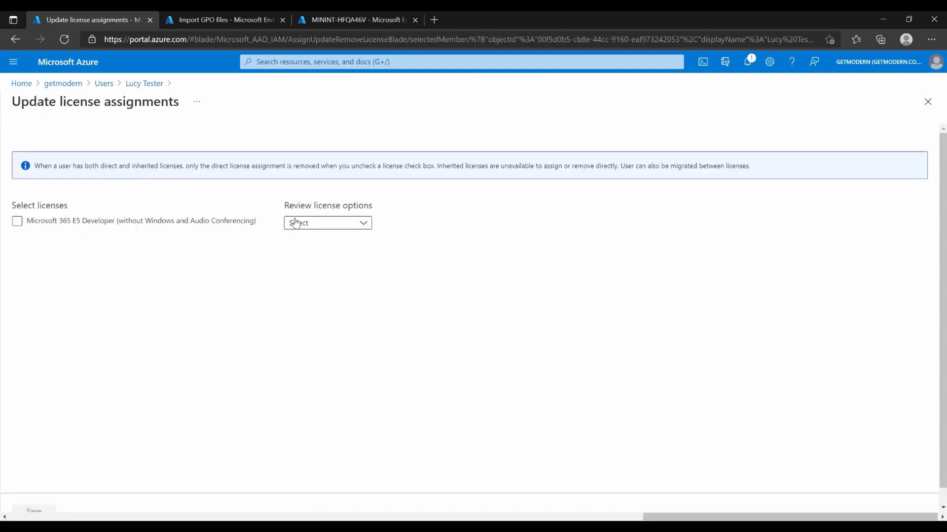
pyautogui.click(17, 220)
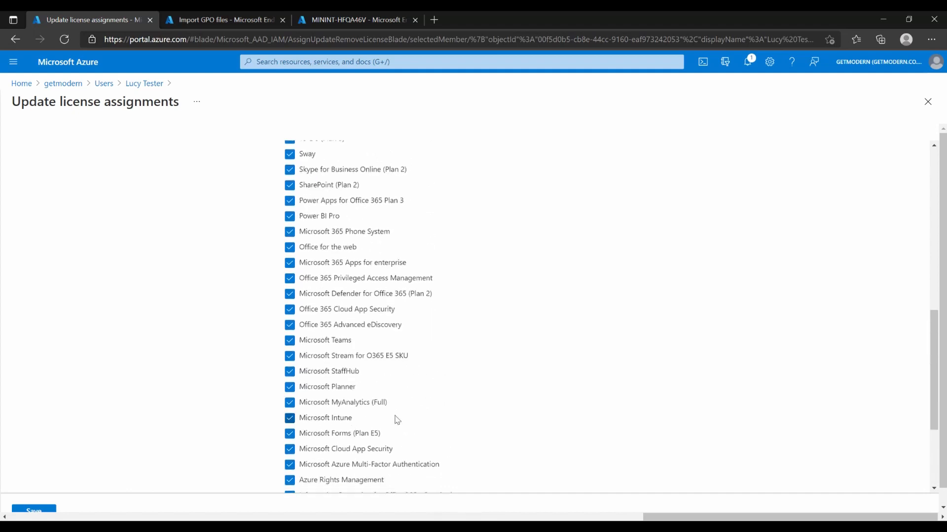
pyautogui.click(32, 511)
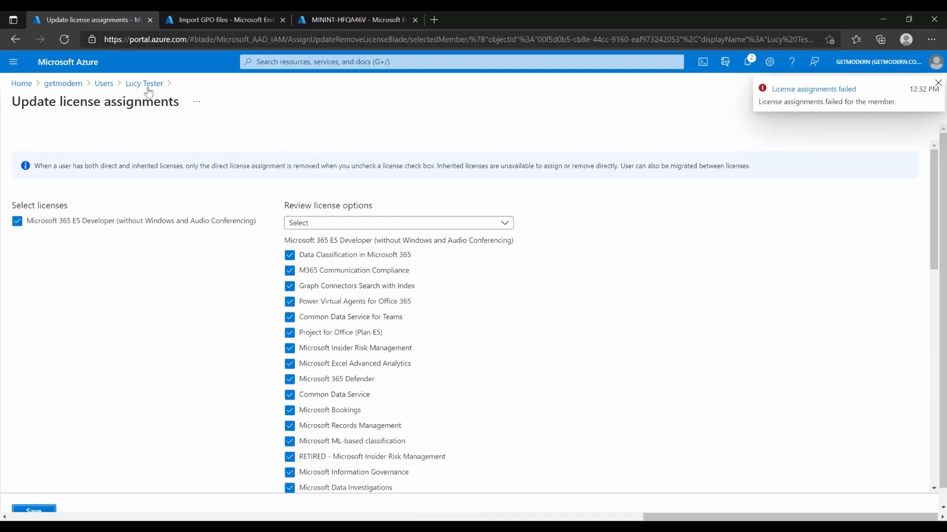
pyautogui.click(144, 83)
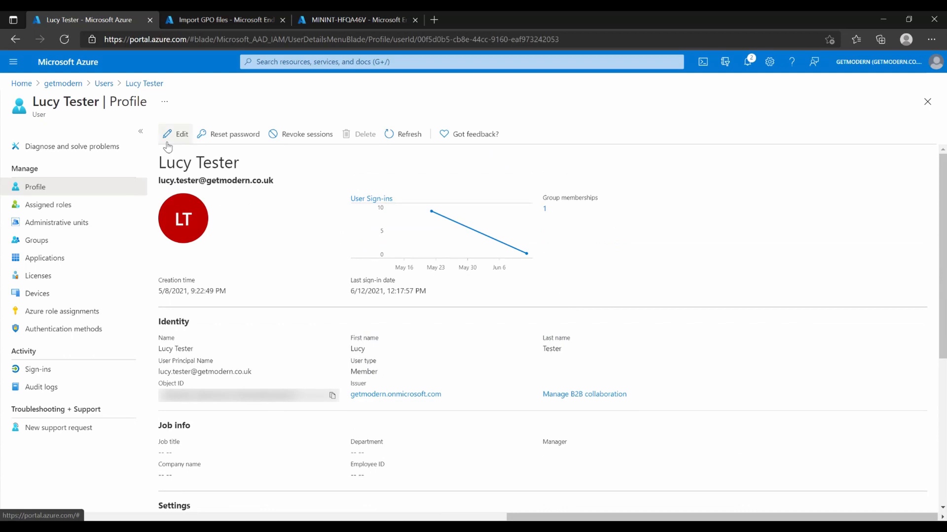
# Save Lucy Tester's usage location as United Kingdom and return to Licenses assignments.
pyautogui.click(182, 134)
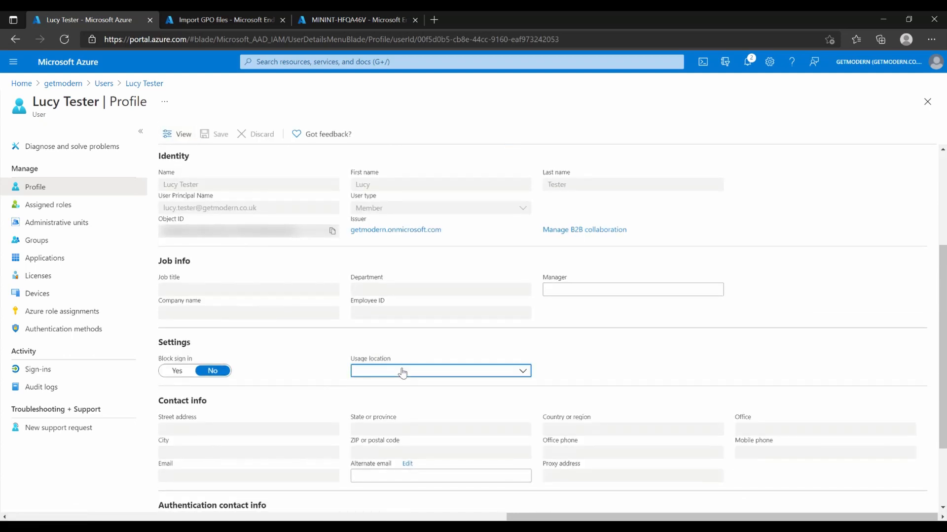
pyautogui.write('unit')
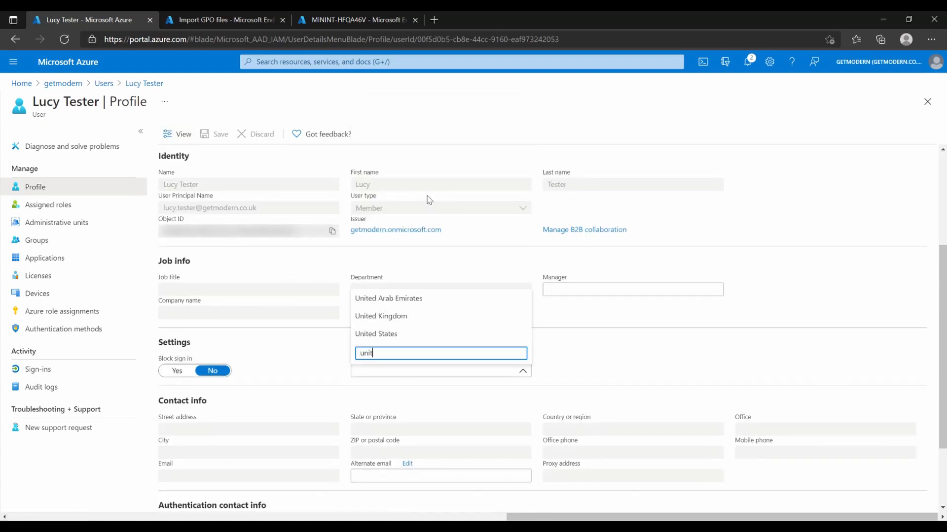
pyautogui.click(381, 315)
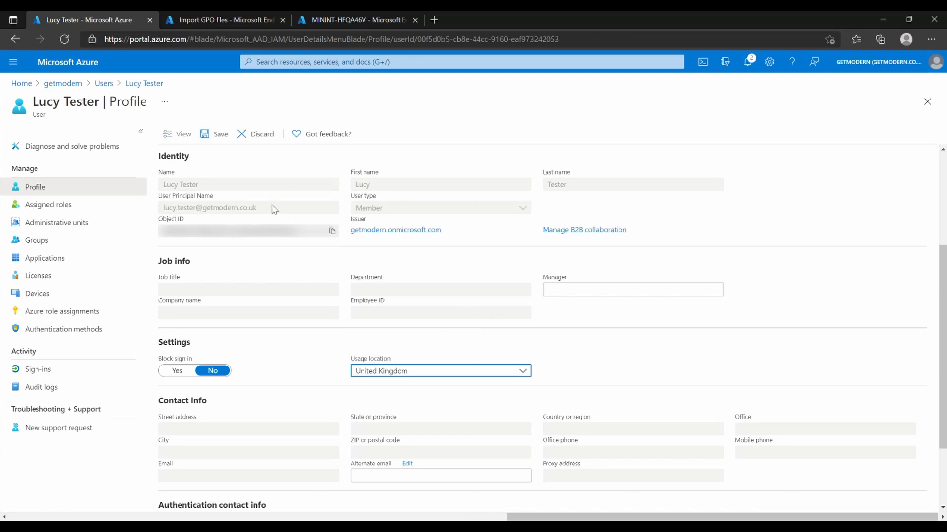
pyautogui.click(220, 133)
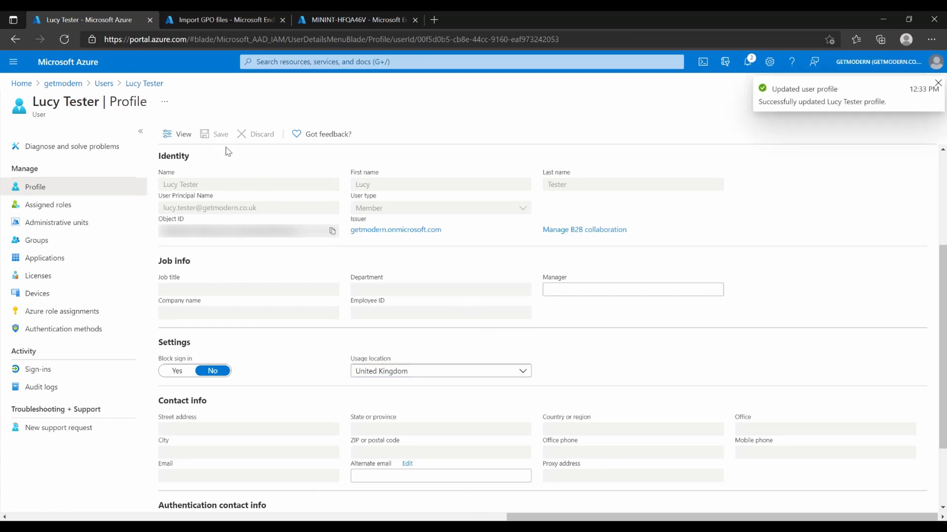
pyautogui.moveTo(222, 298)
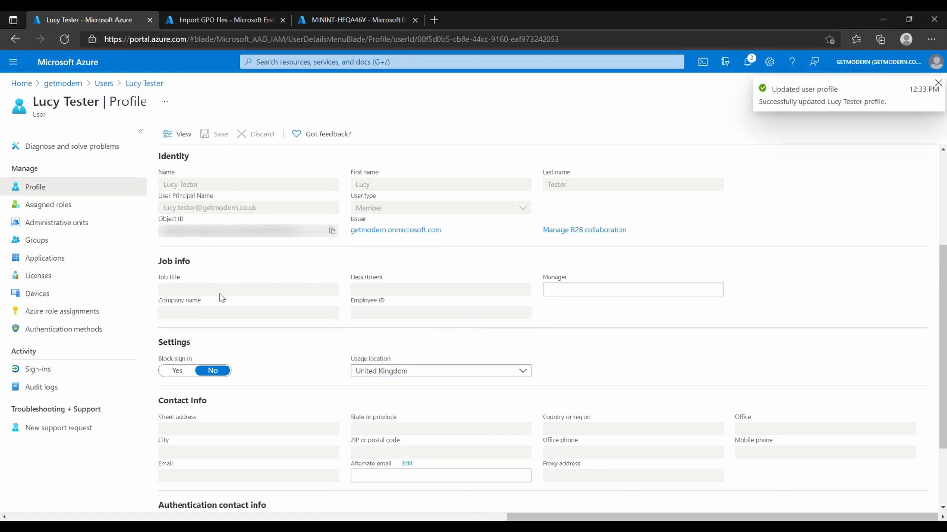
pyautogui.moveTo(144, 83)
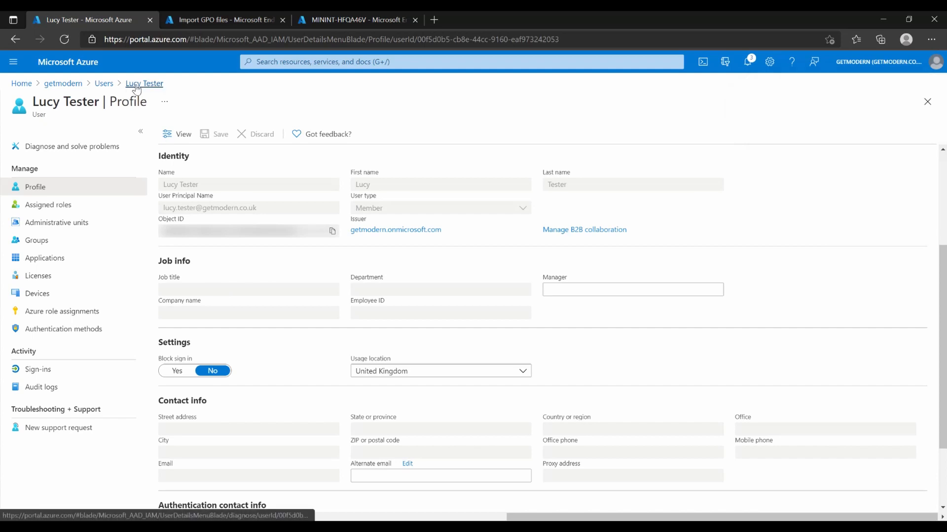
pyautogui.click(37, 275)
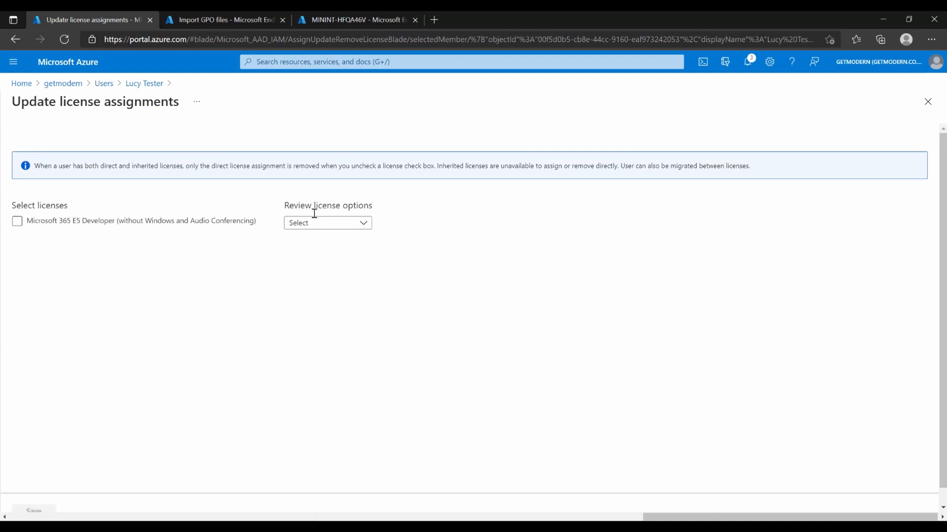
# Assign the Microsoft 365 E5 Developer license to Lucy Tester and save.
pyautogui.click(17, 221)
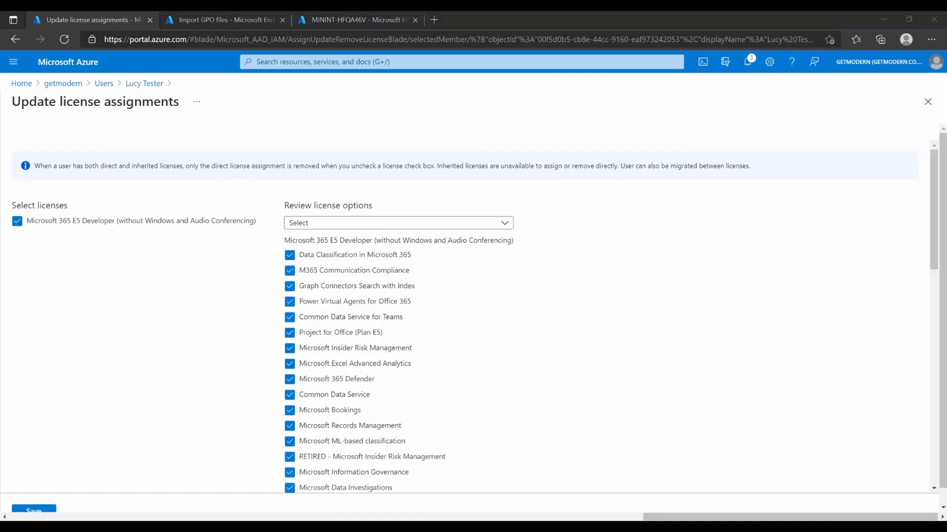
pyautogui.click(33, 511)
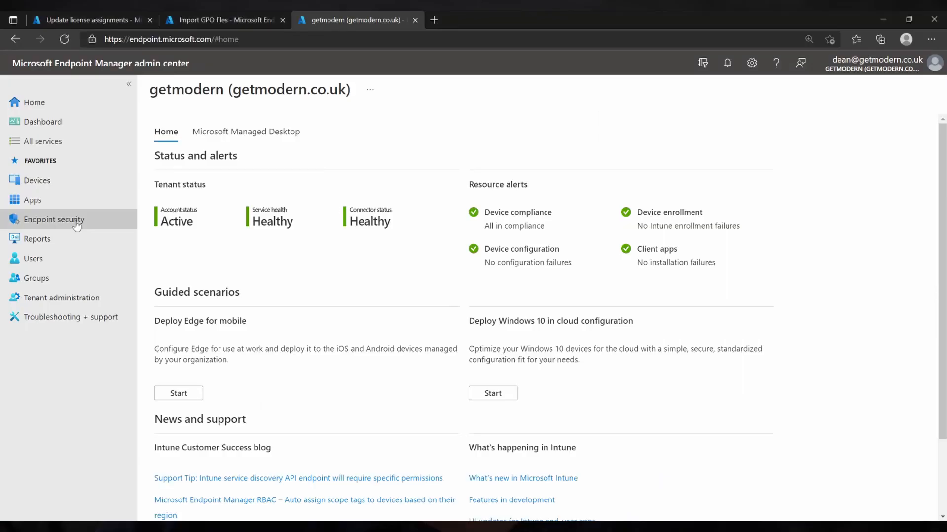
# Show the All devices list with both MININT-HFQA46V entries.
pyautogui.click(36, 179)
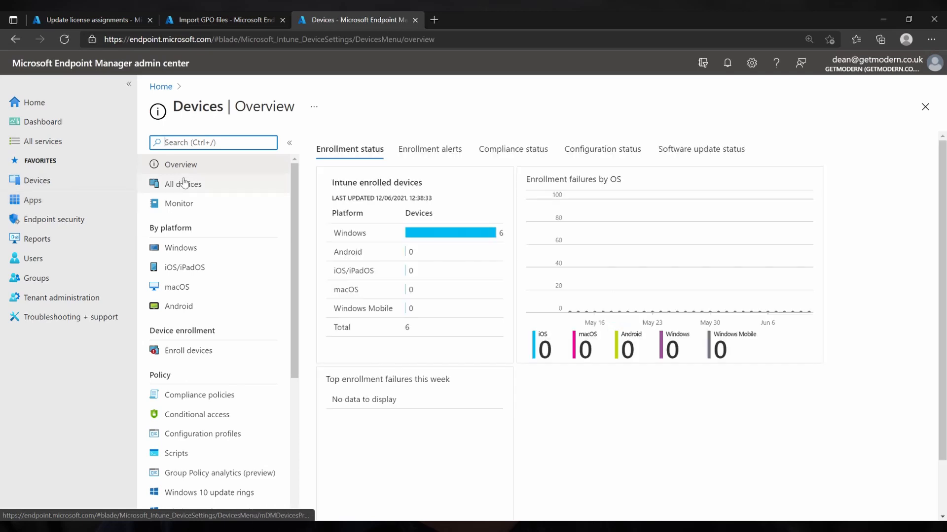
pyautogui.click(183, 184)
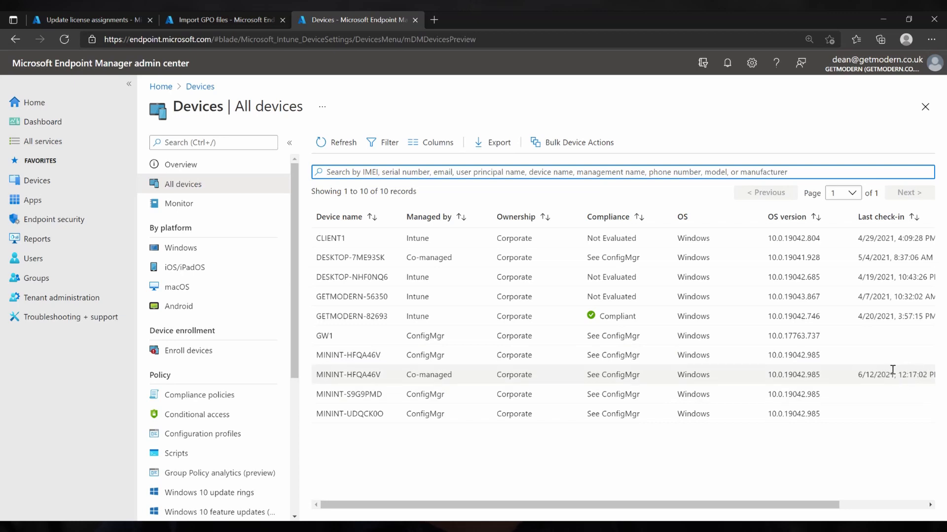
pyautogui.moveTo(885, 375)
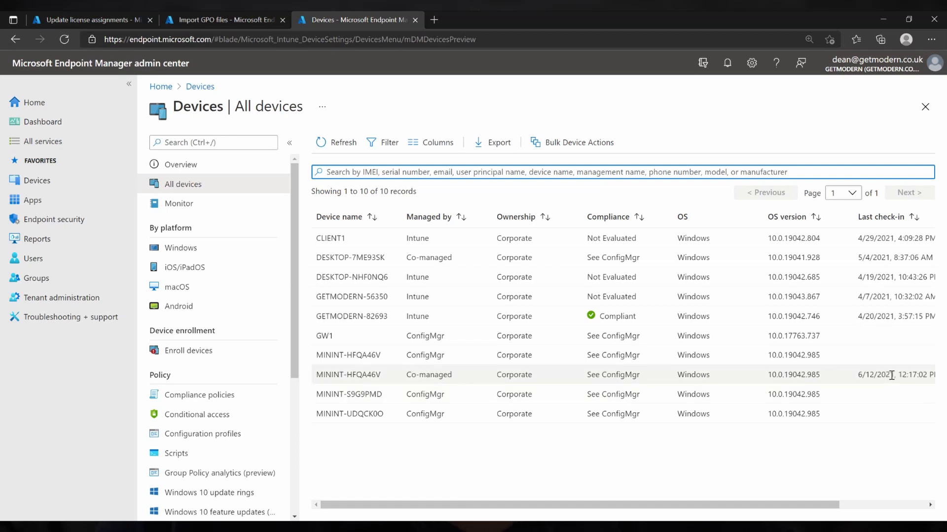
pyautogui.moveTo(373, 355)
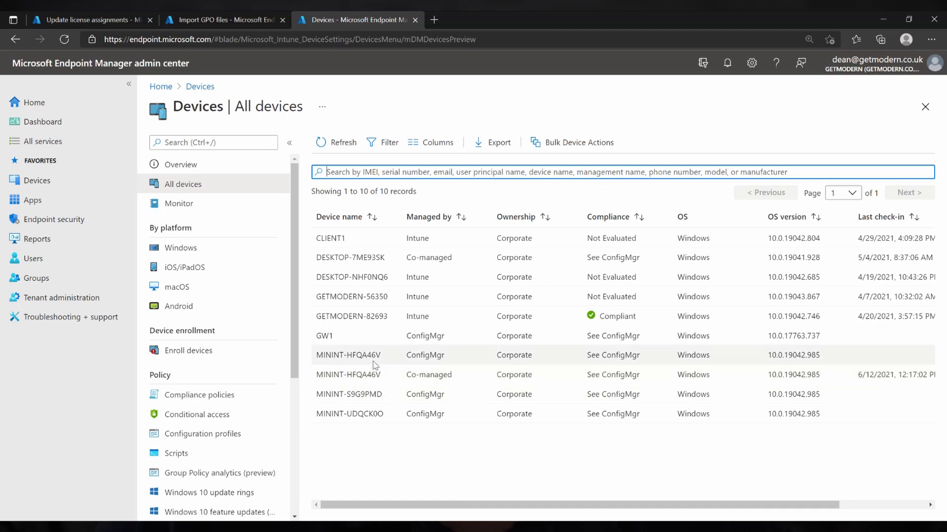
# Delete the stale ConfigMgr-only MININT-HFQA46V record that reports Not found.
pyautogui.click(348, 354)
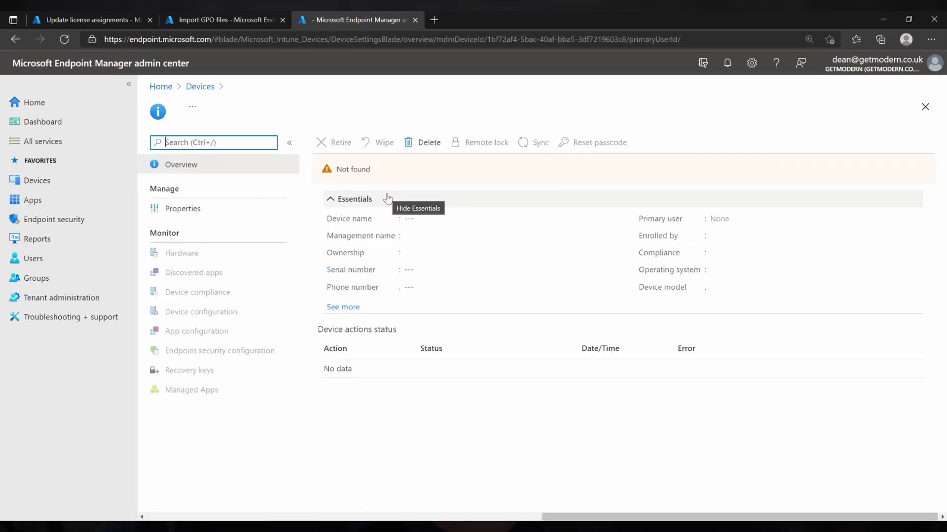
pyautogui.moveTo(309, 173)
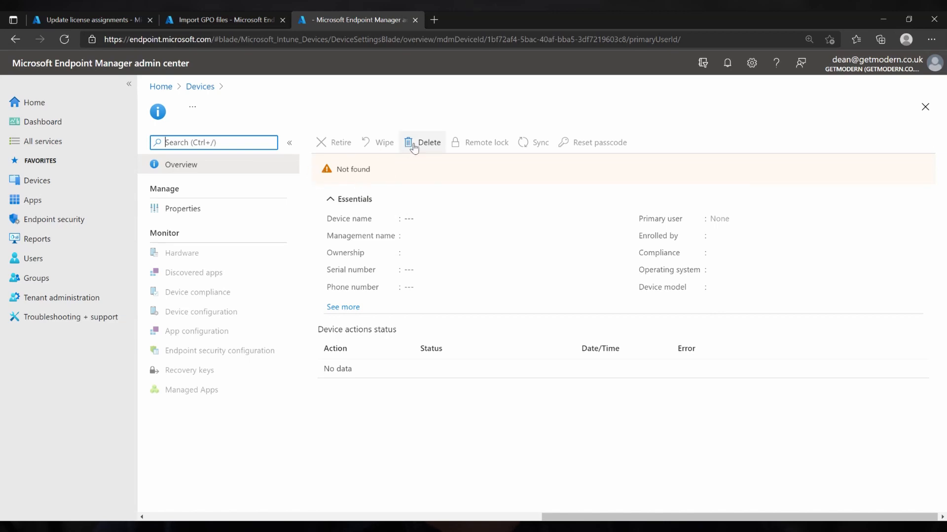
pyautogui.click(423, 142)
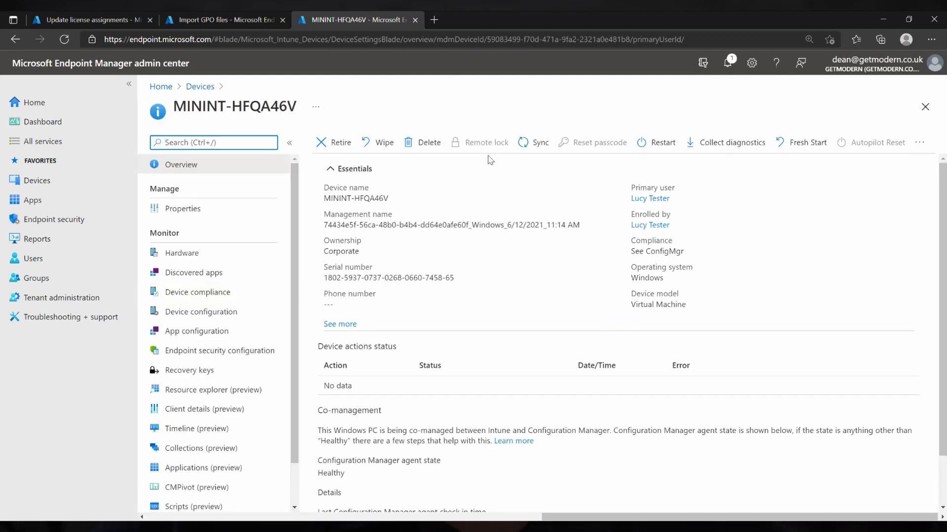
pyautogui.moveTo(732, 142)
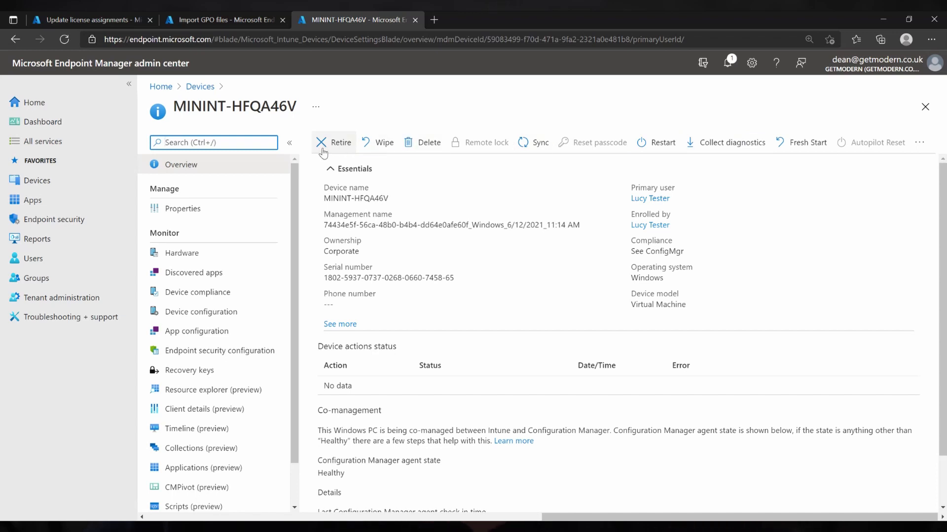
pyautogui.moveTo(340, 142)
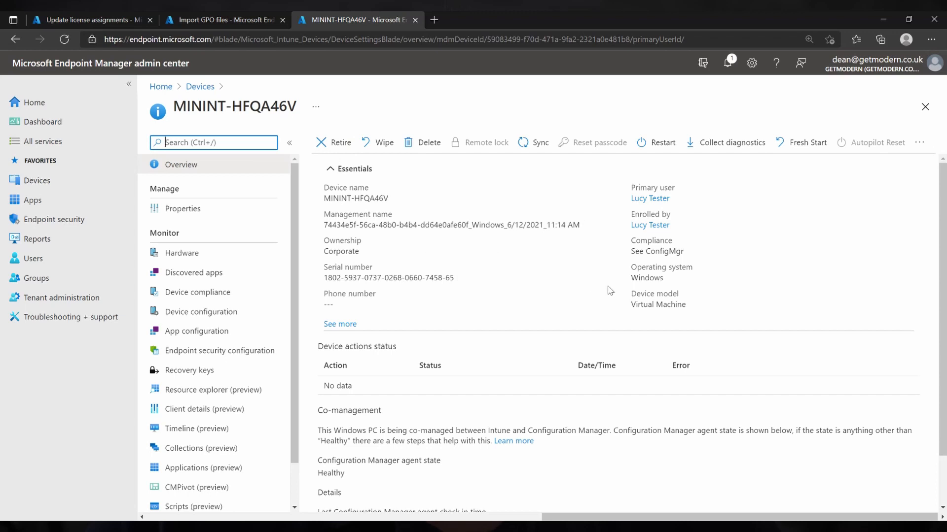
# Highlight MININT-HFQA46V's last check-in time and its See ConfigMgr compliance value.
pyautogui.click(341, 324)
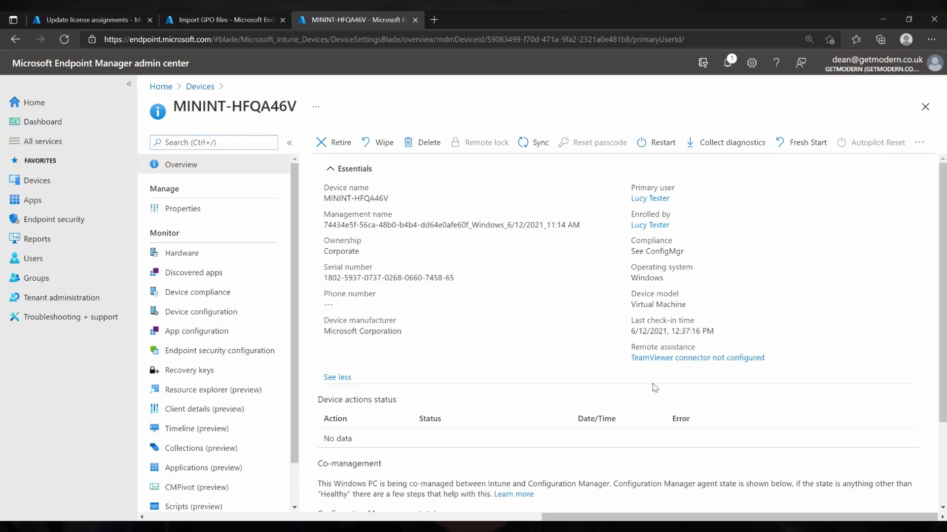
pyautogui.doubleClick(667, 331)
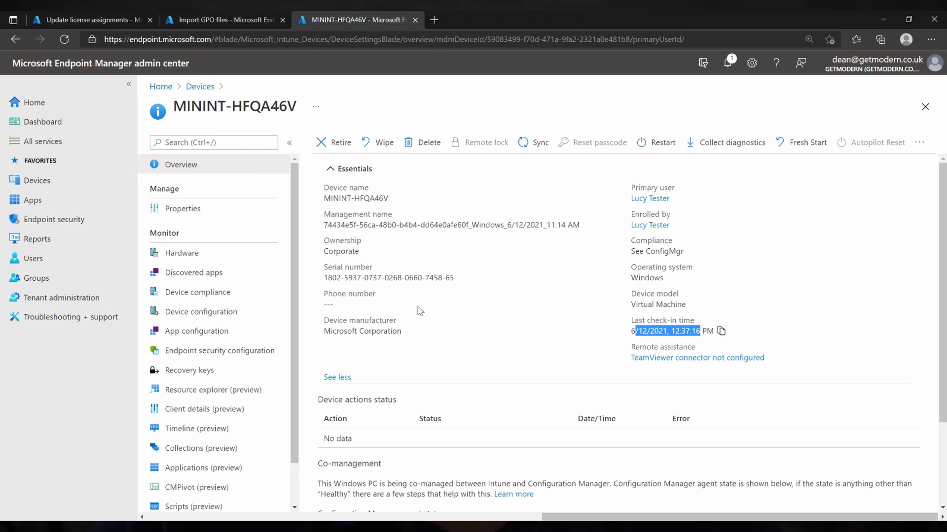
pyautogui.click(337, 377)
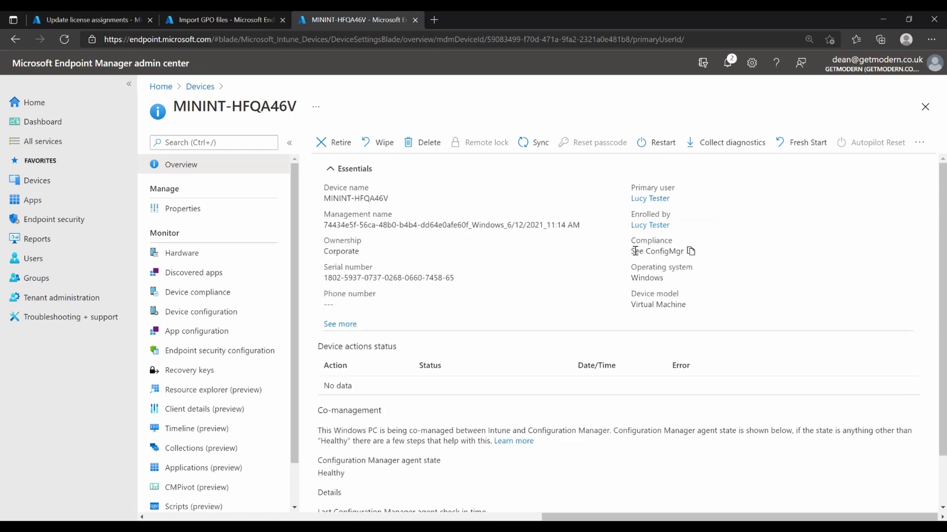
pyautogui.moveTo(658, 251)
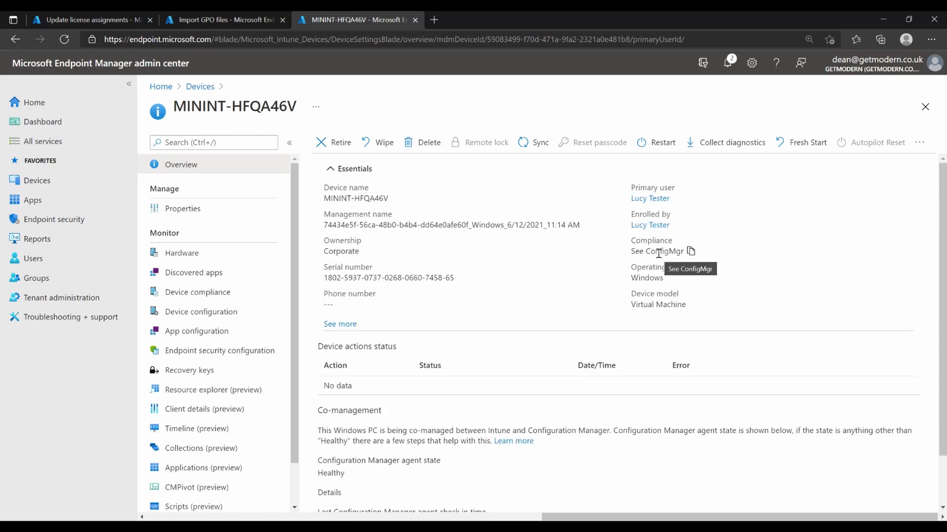
pyautogui.doubleClick(663, 252)
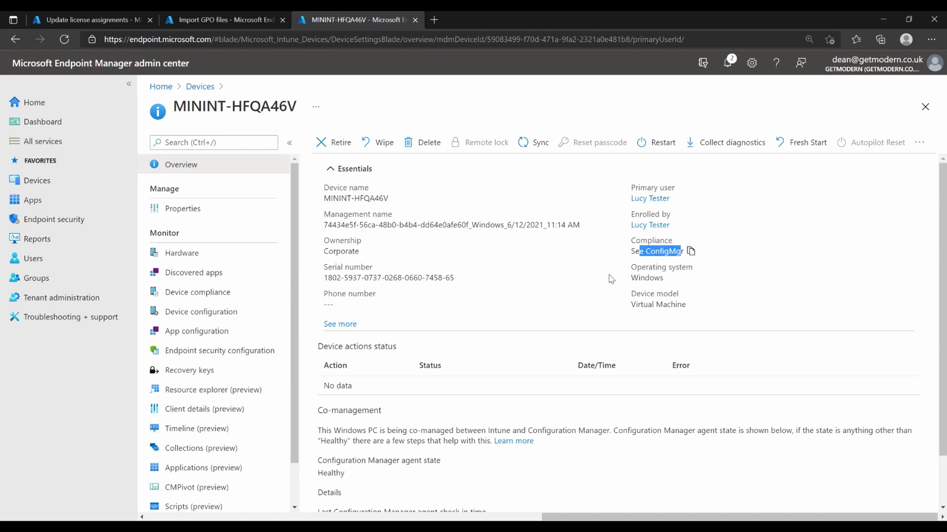
pyautogui.moveTo(583, 270)
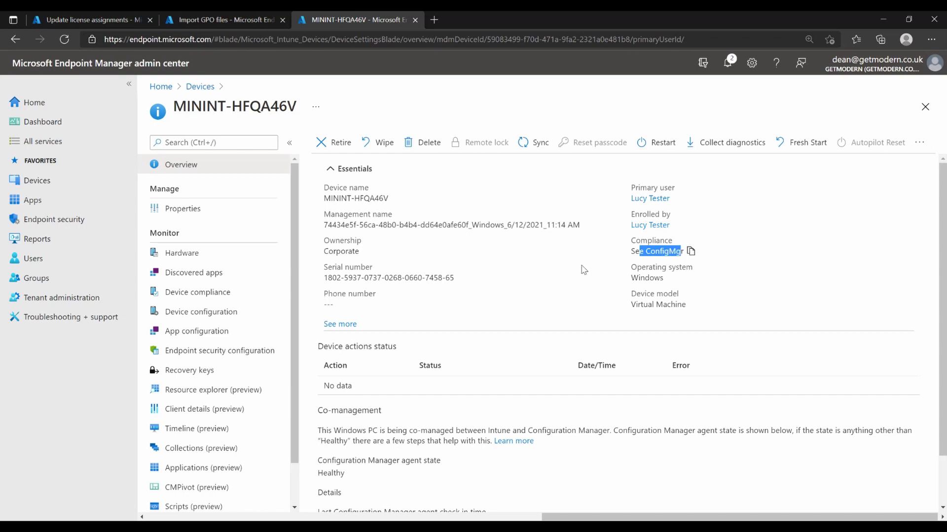
# Review the Co-management section showing a Healthy agent and 12/06/2021, 12:16:34 check-in.
pyautogui.scroll(-3)
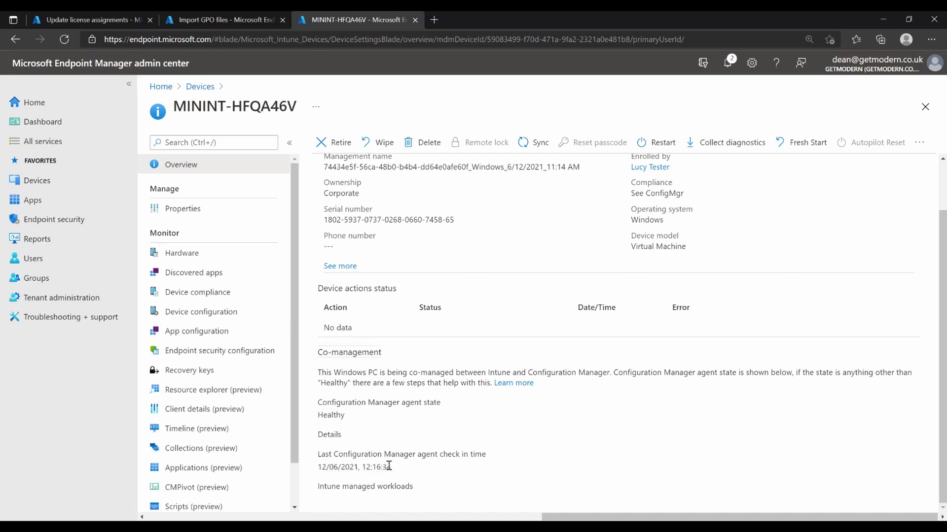
pyautogui.doubleClick(364, 486)
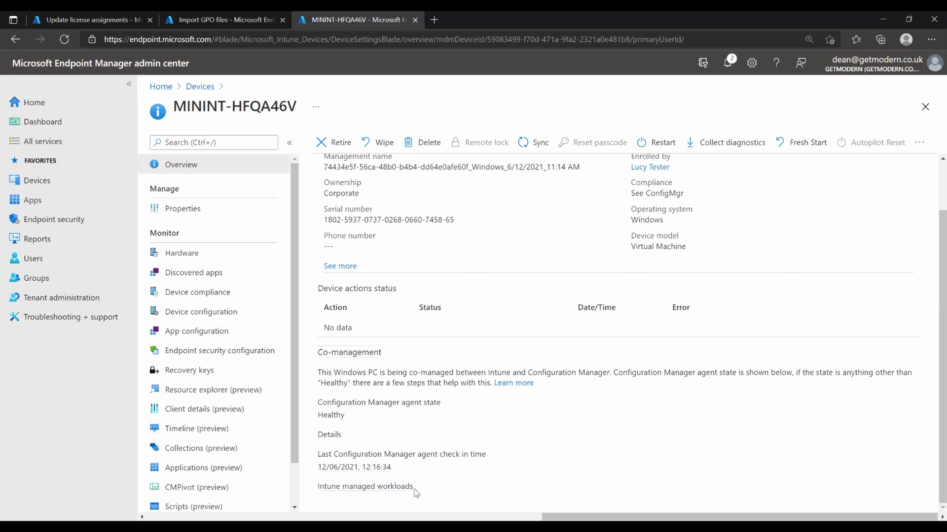
pyautogui.moveTo(442, 426)
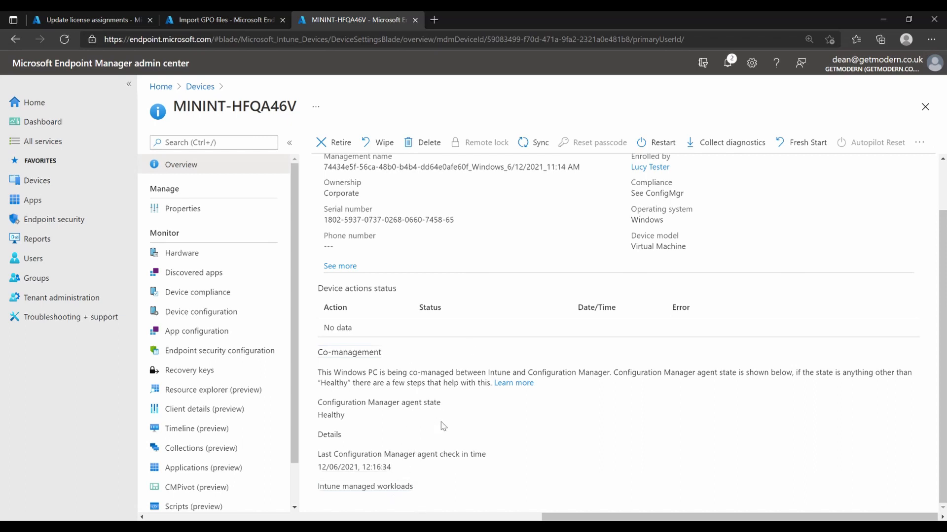
pyautogui.moveTo(528, 194)
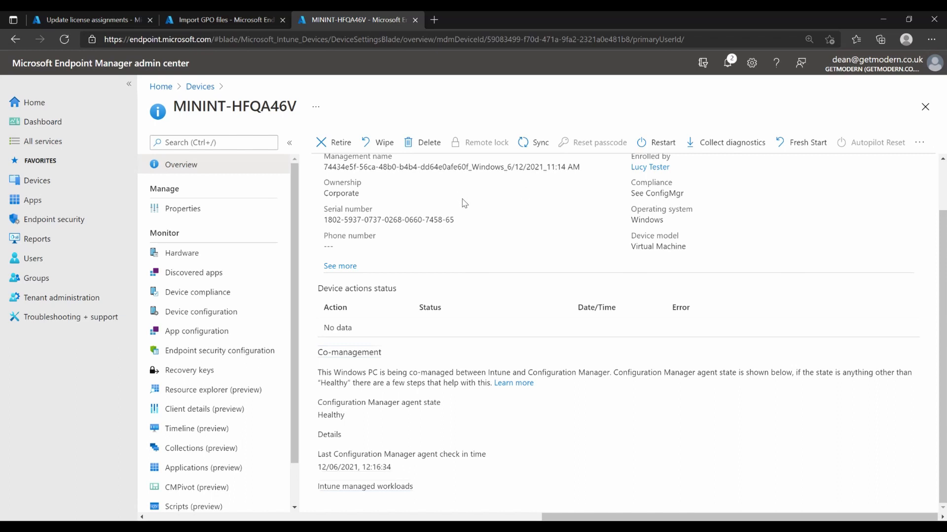
pyautogui.moveTo(439, 200)
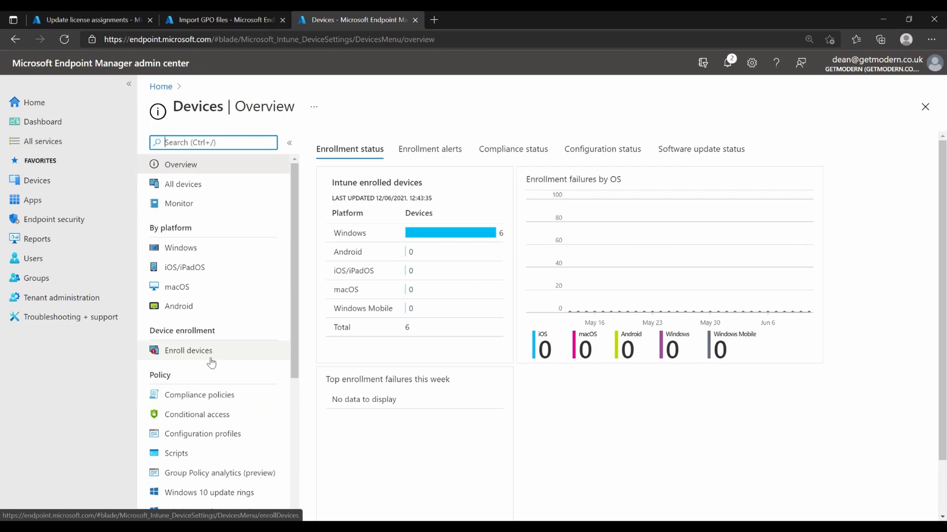
pyautogui.moveTo(245, 348)
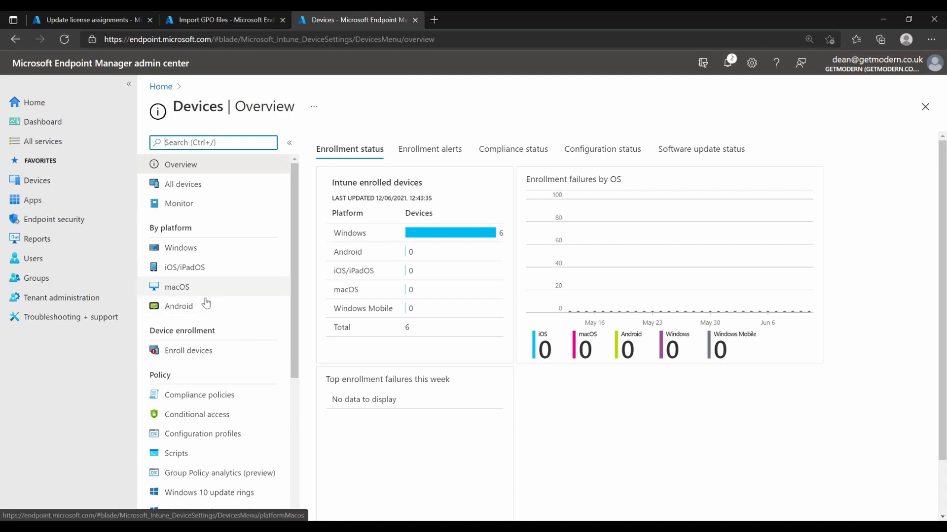
# Return to All devices, where MININT-HFQA46V appears as co-managed.
pyautogui.click(183, 185)
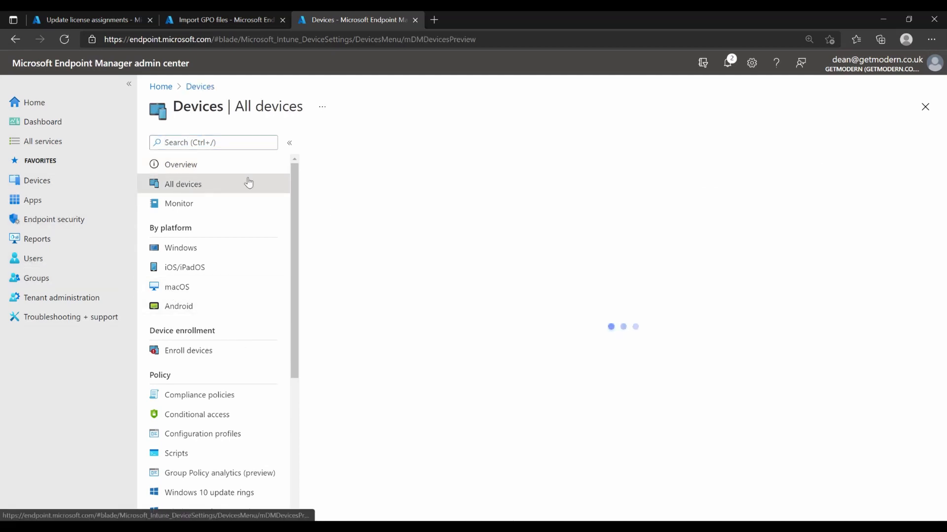
pyautogui.click(182, 185)
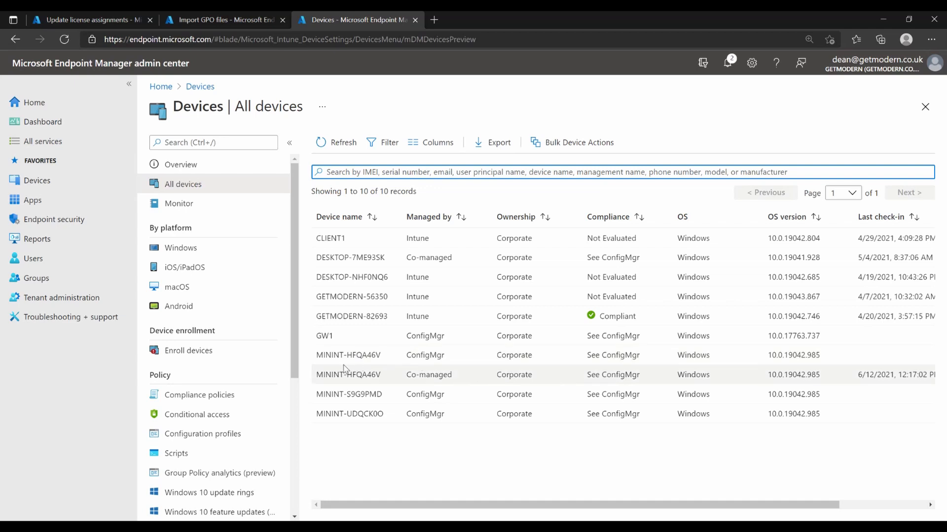
pyautogui.moveTo(391, 382)
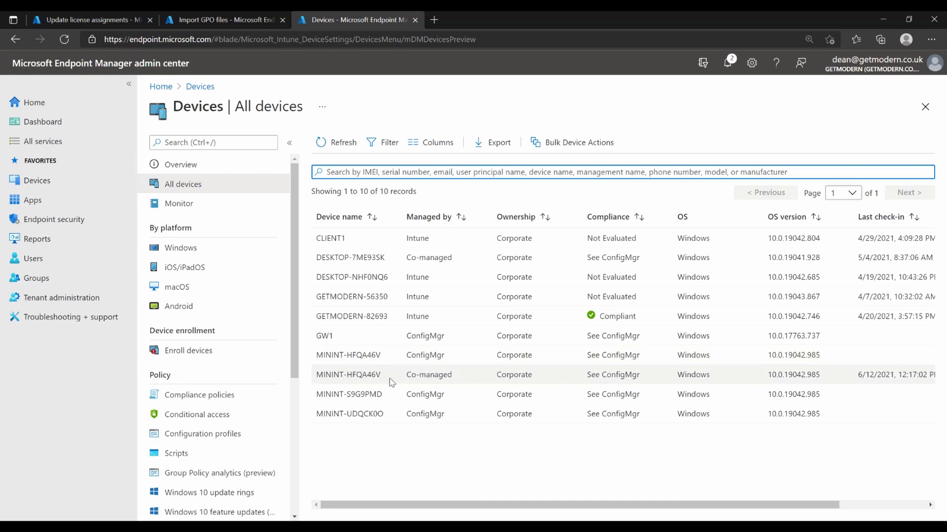
pyautogui.moveTo(488, 386)
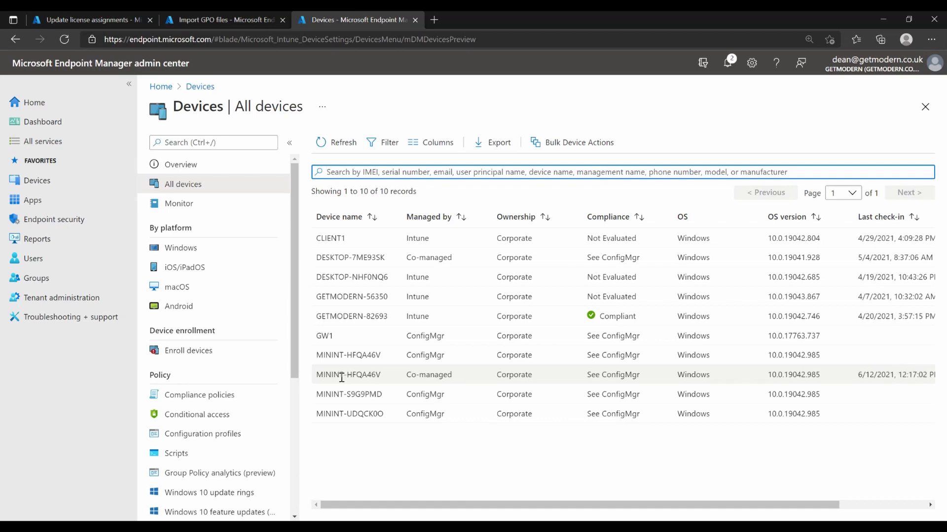
# Highlight MININT-HFQA46V's Intune workloads Compliance Policy and Windows Update for Business.
pyautogui.click(348, 375)
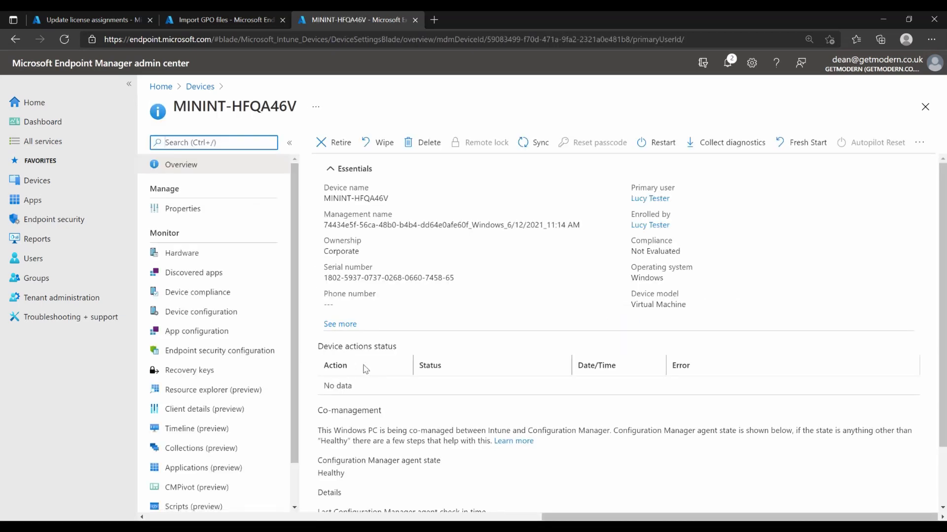
pyautogui.moveTo(623, 257)
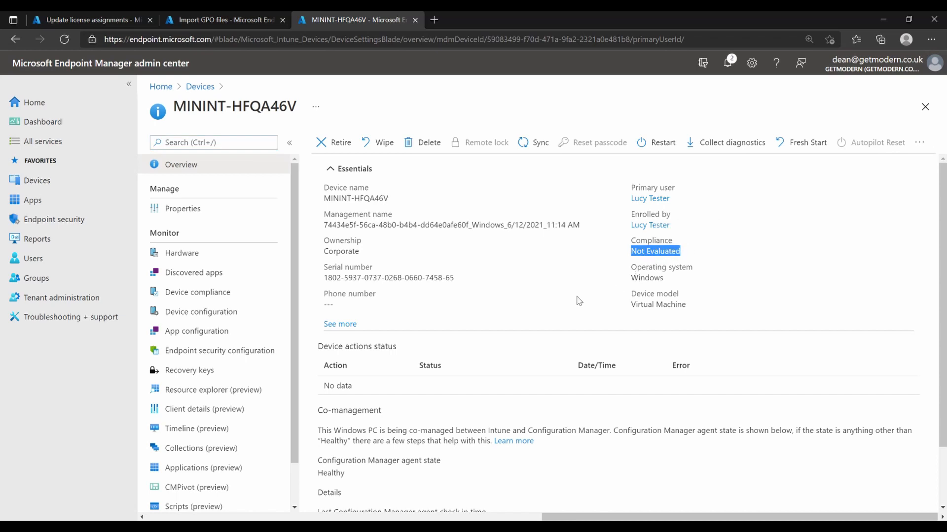
pyautogui.scroll(-3)
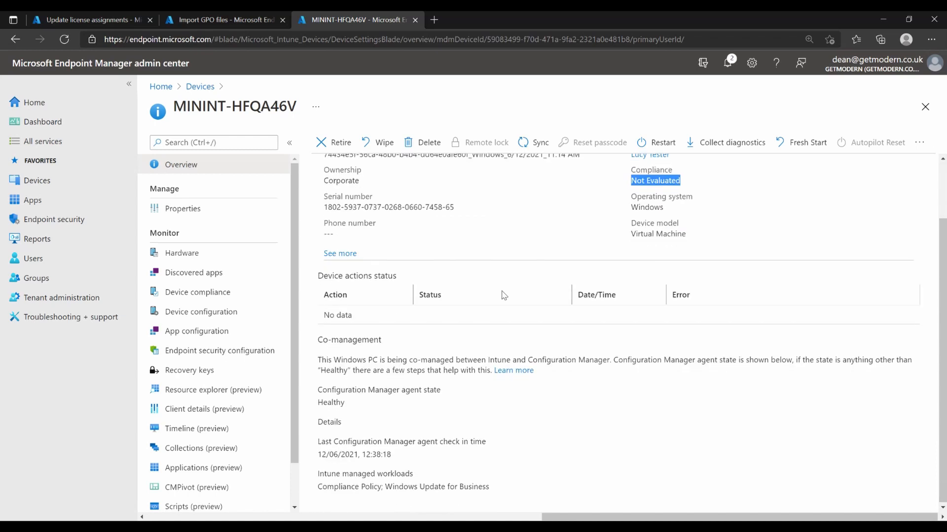
pyautogui.doubleClick(347, 486)
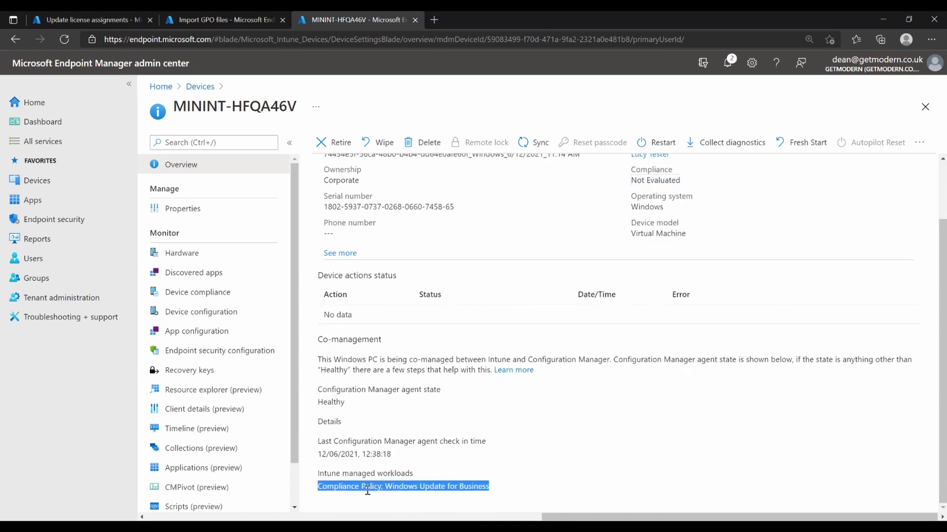
pyautogui.click(450, 480)
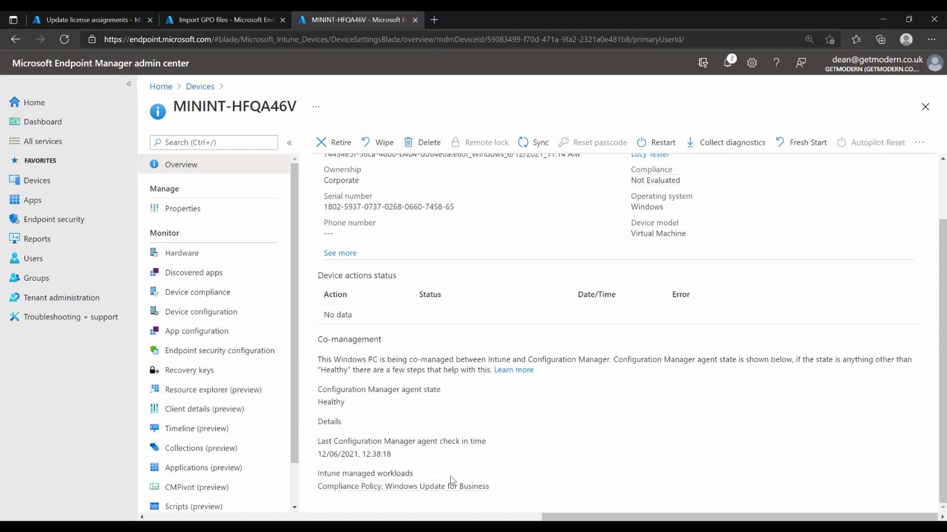
pyautogui.moveTo(549, 452)
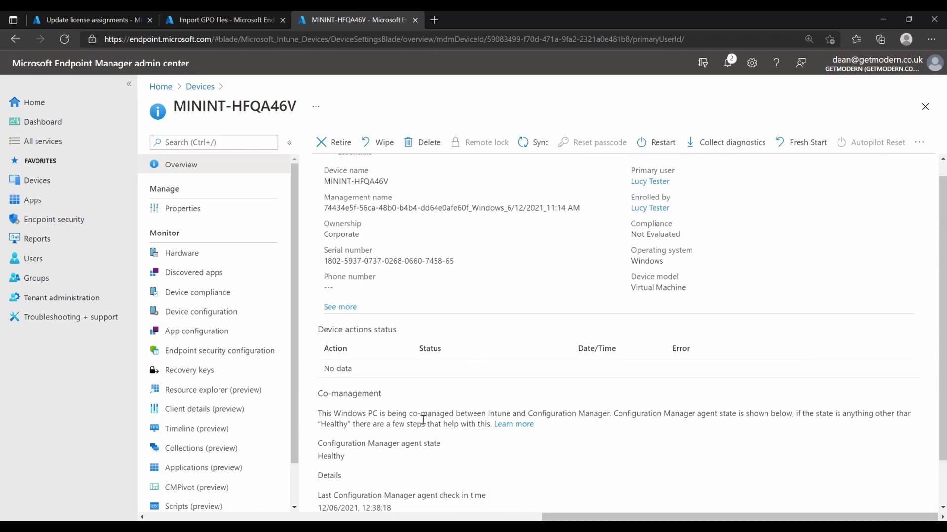
# Bring up MININT-HFQA46V's Device compliance page under Monitor.
pyautogui.click(198, 291)
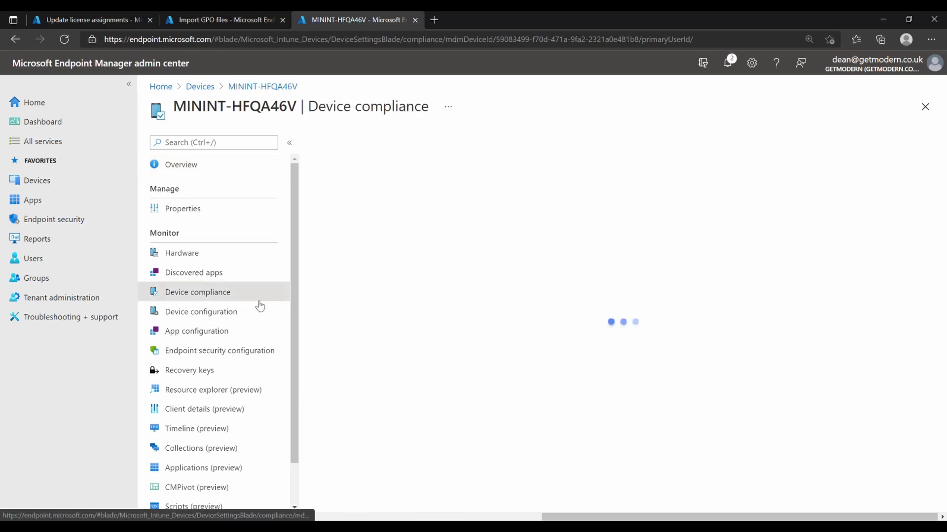
# Go back from Device compliance to MININT-HFQA46V's overview, still Not Evaluated.
pyautogui.click(197, 292)
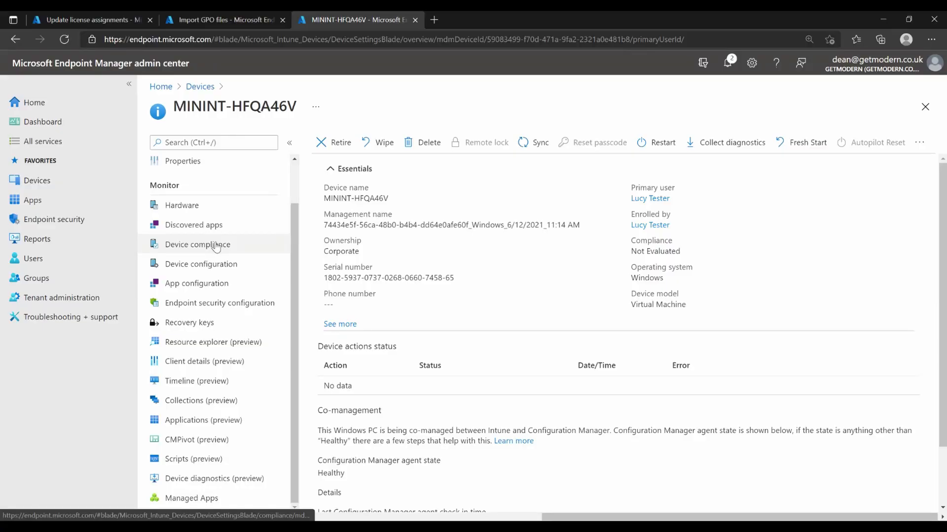
pyautogui.moveTo(807, 142)
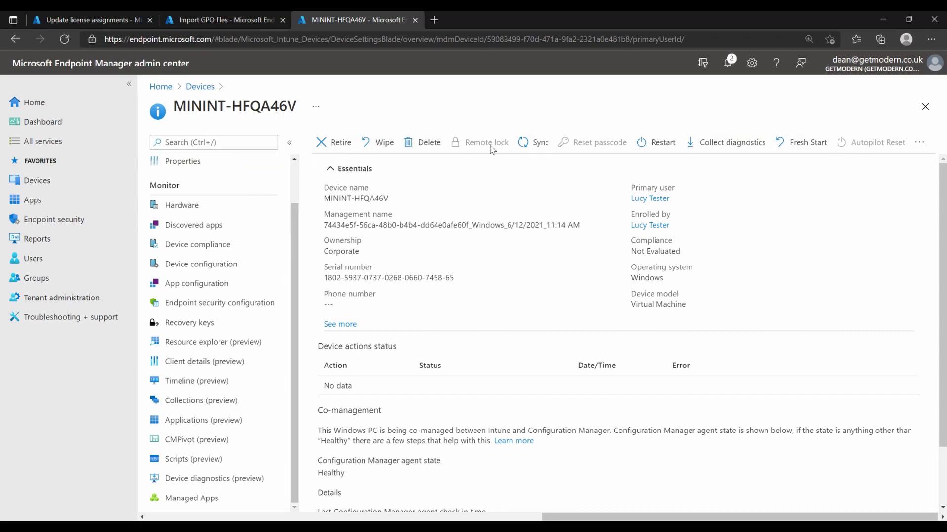
pyautogui.moveTo(393, 133)
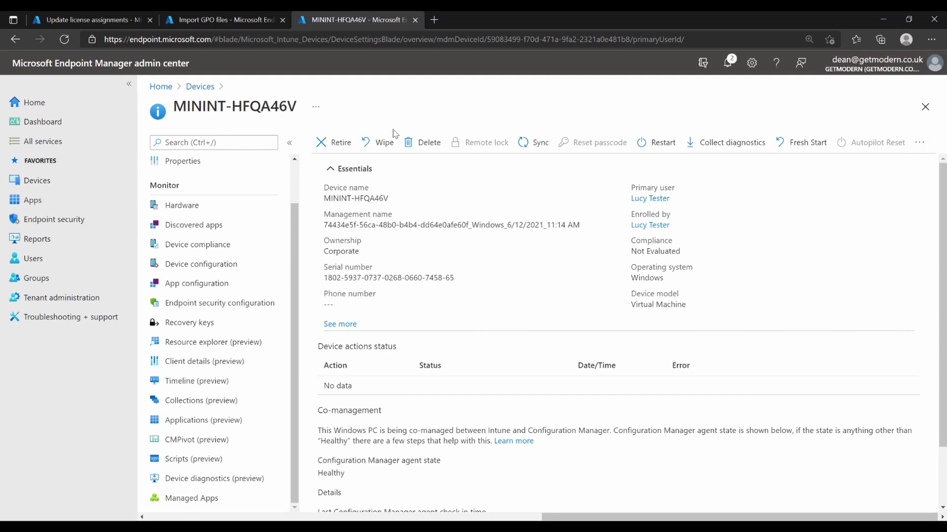
pyautogui.moveTo(848, 144)
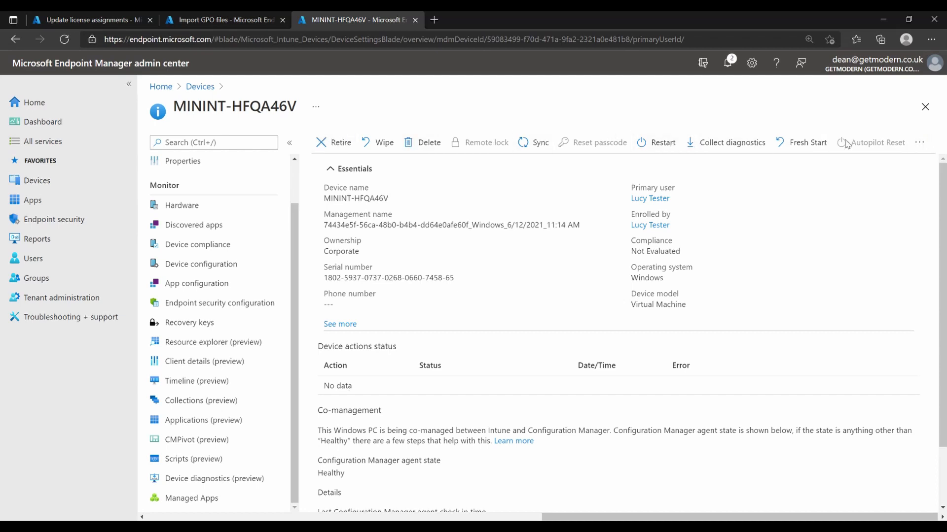
pyautogui.moveTo(228, 314)
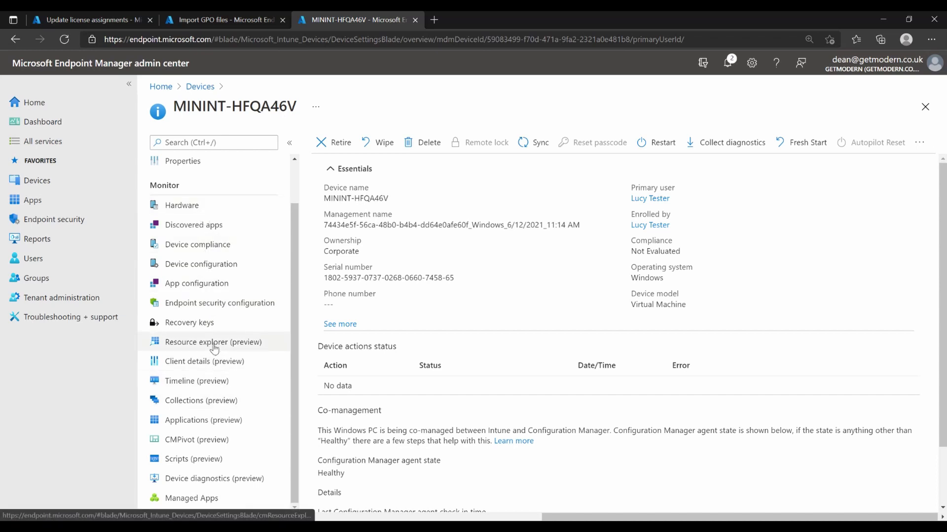
pyautogui.moveTo(227, 347)
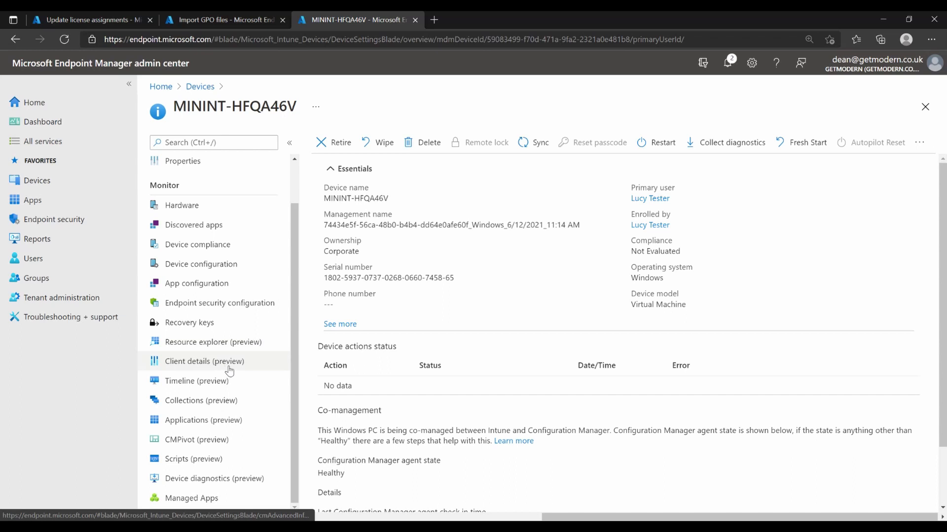
pyautogui.moveTo(248, 429)
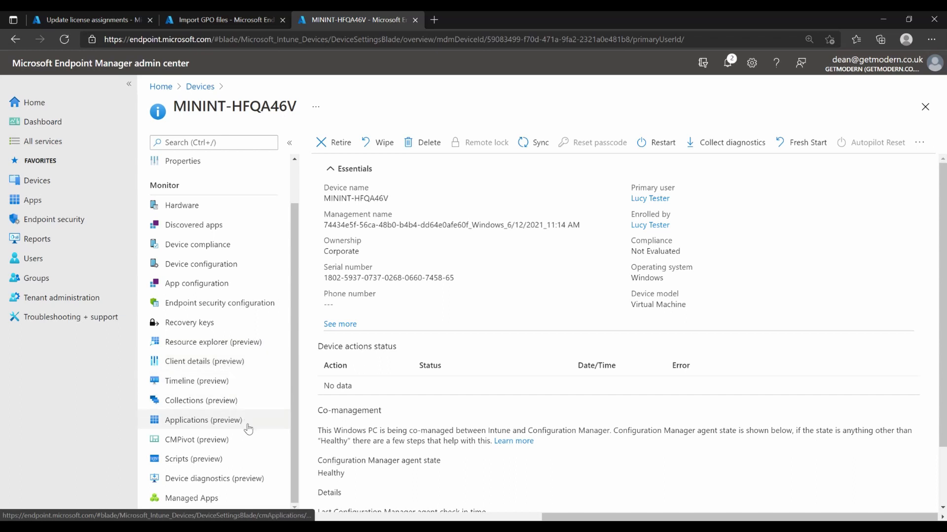
pyautogui.moveTo(214, 478)
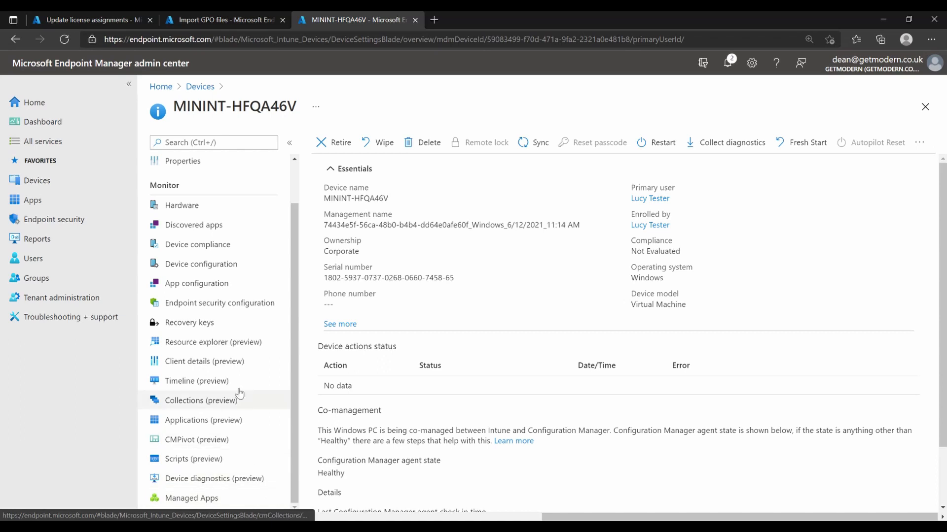
pyautogui.moveTo(203, 361)
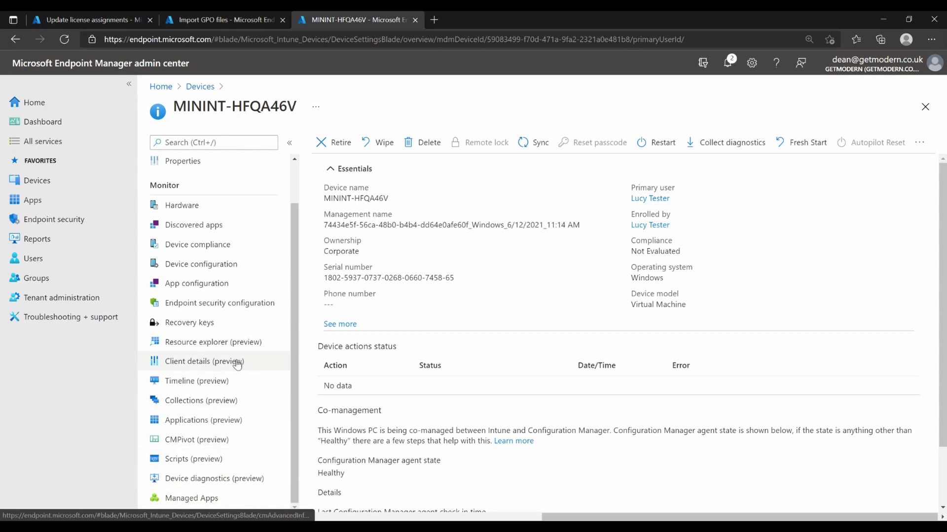